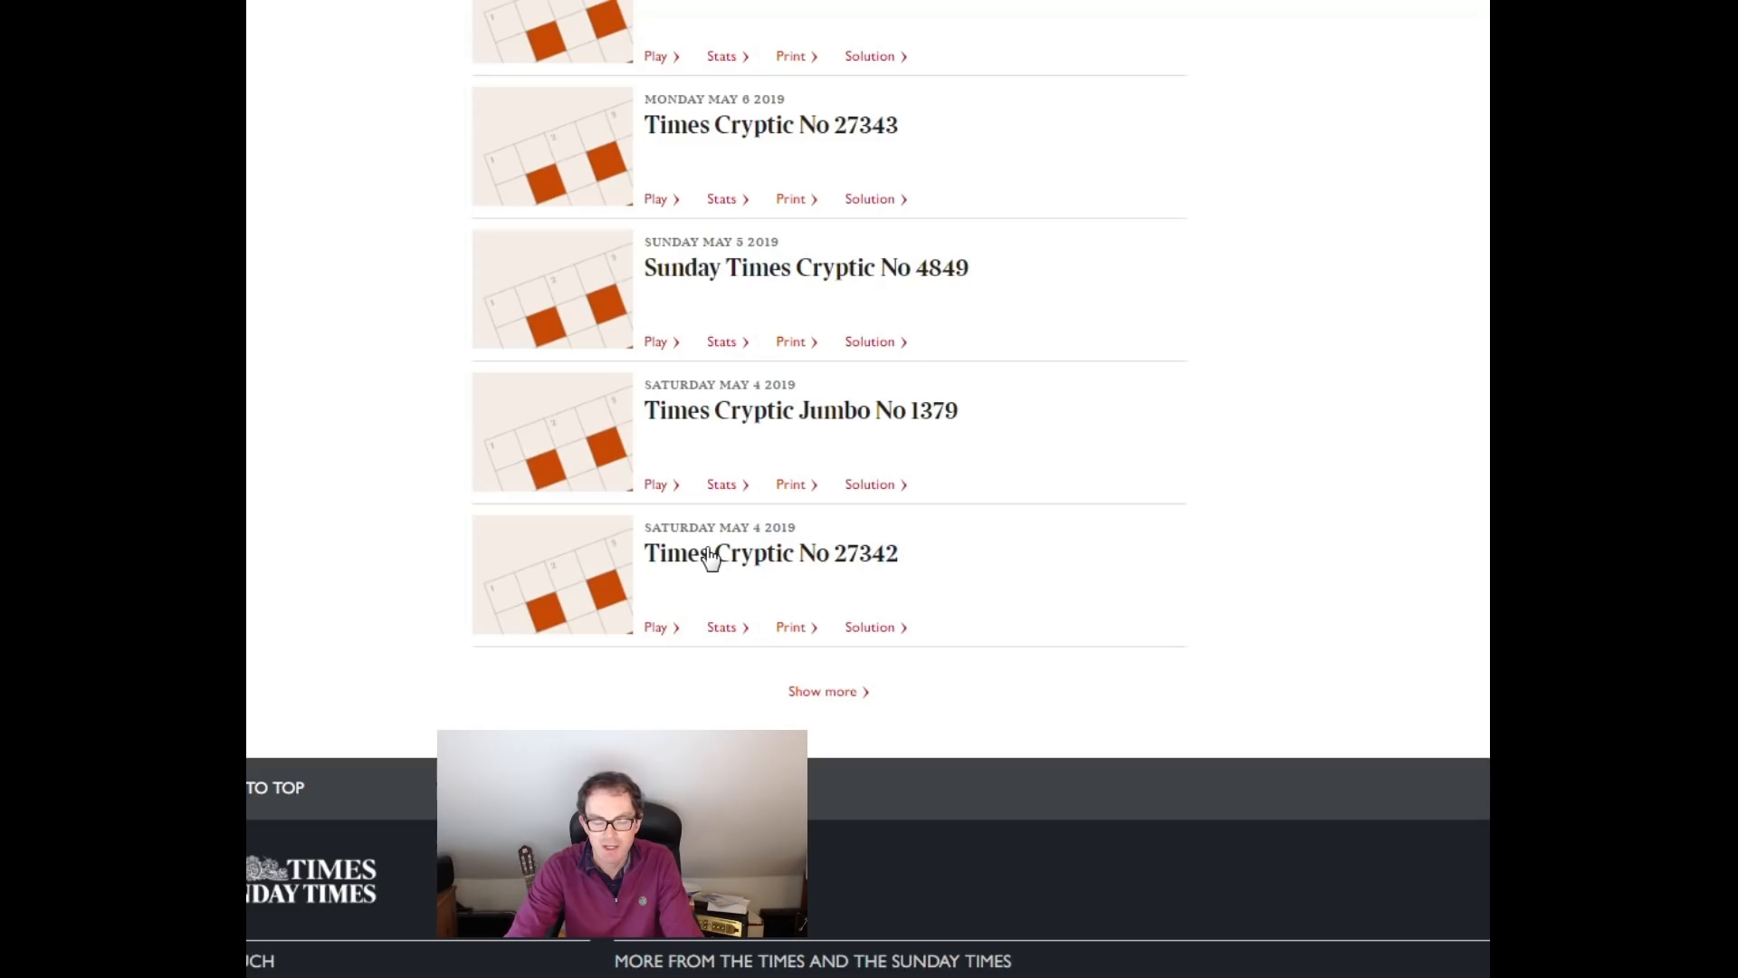
Step: Open Times Cryptic No 27342 from the puzzle list so its interactive grid loads
click(653, 627)
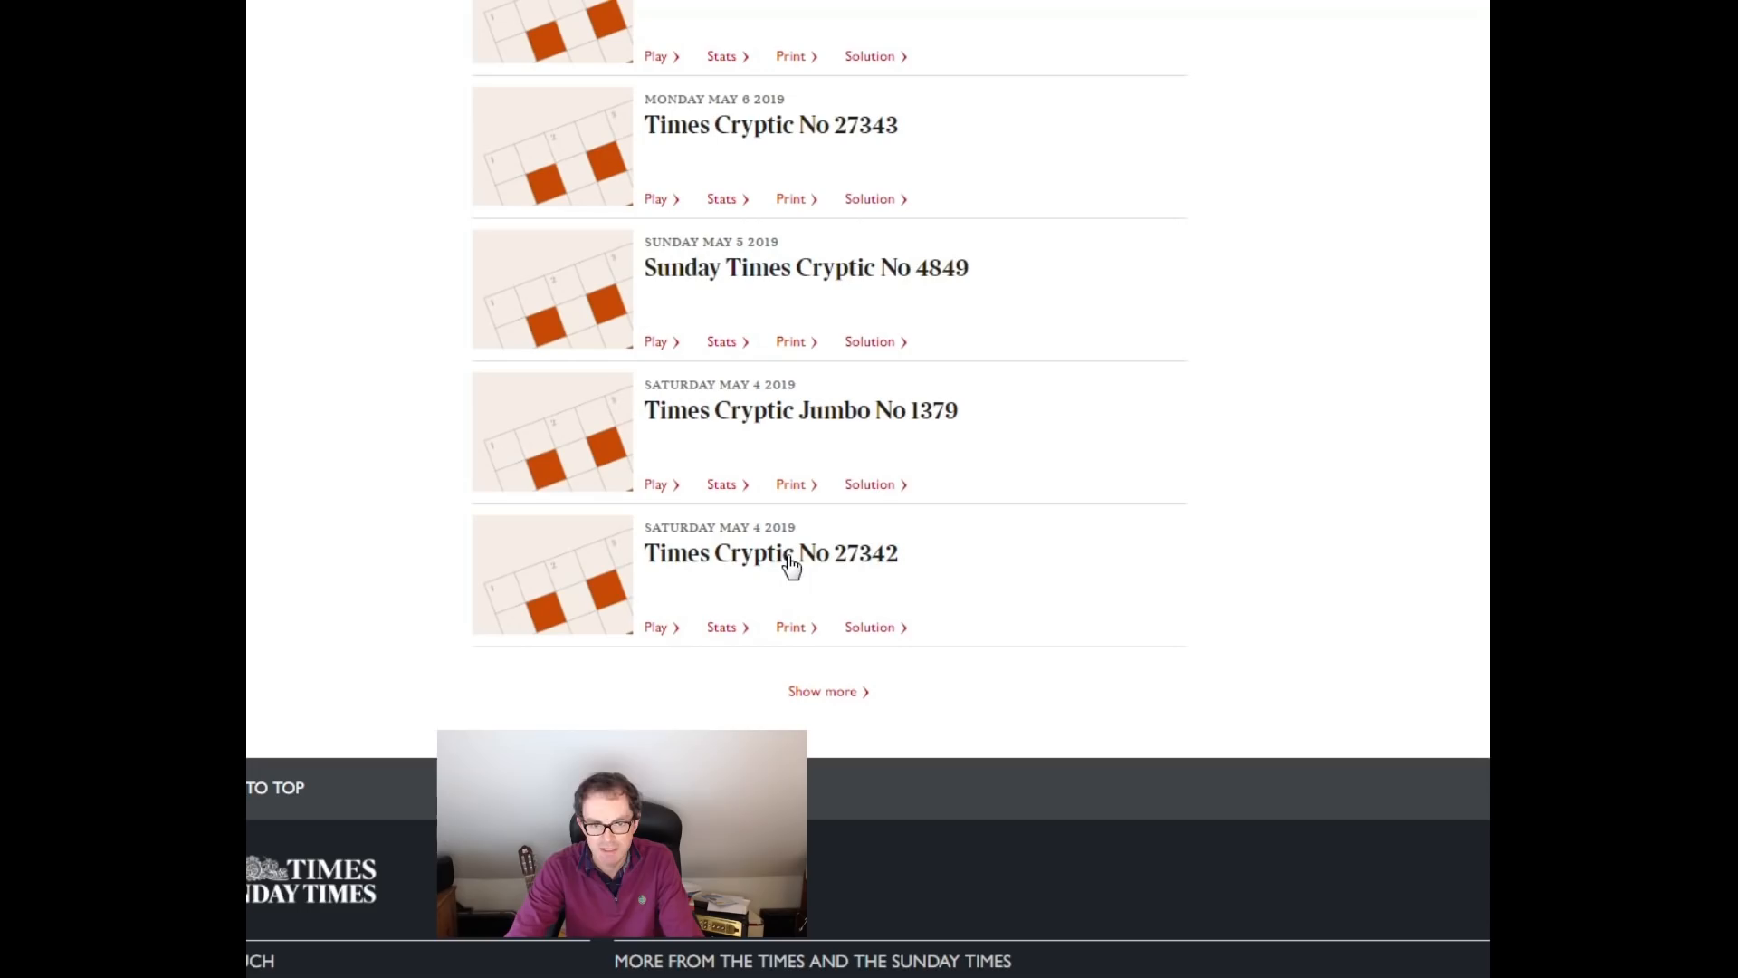
click(653, 626)
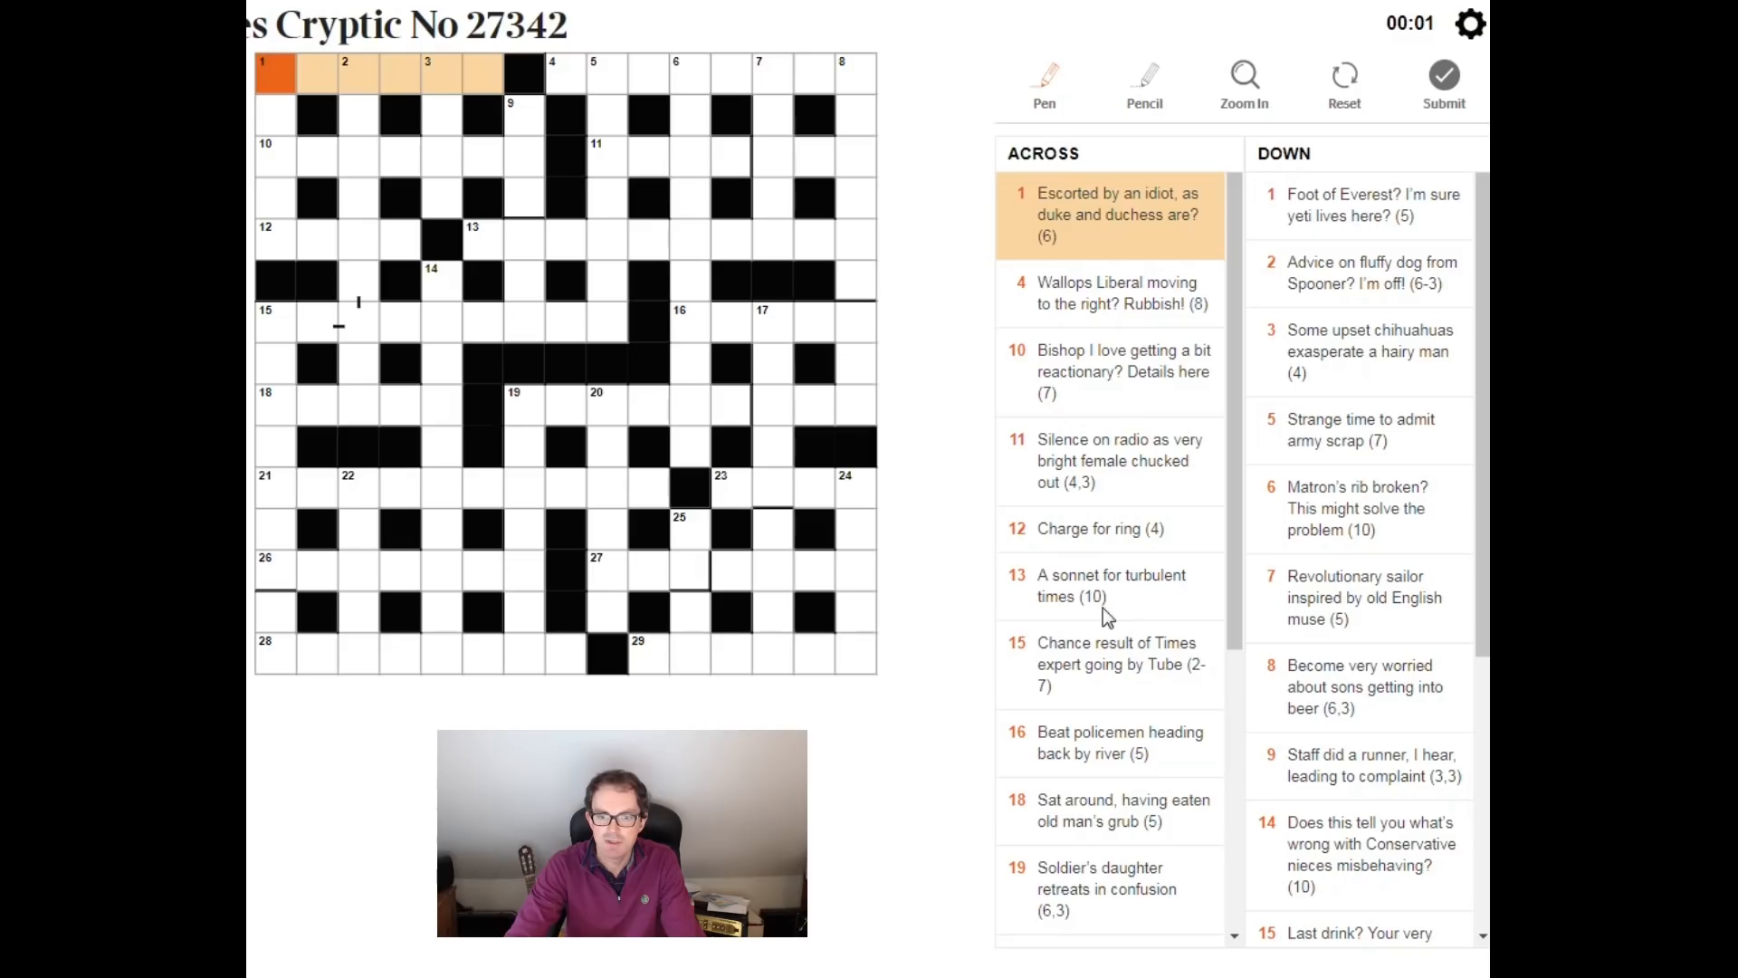
Step: Select 1 Down and enter TIBET, giving TITLED at 1 Across
click(1373, 205)
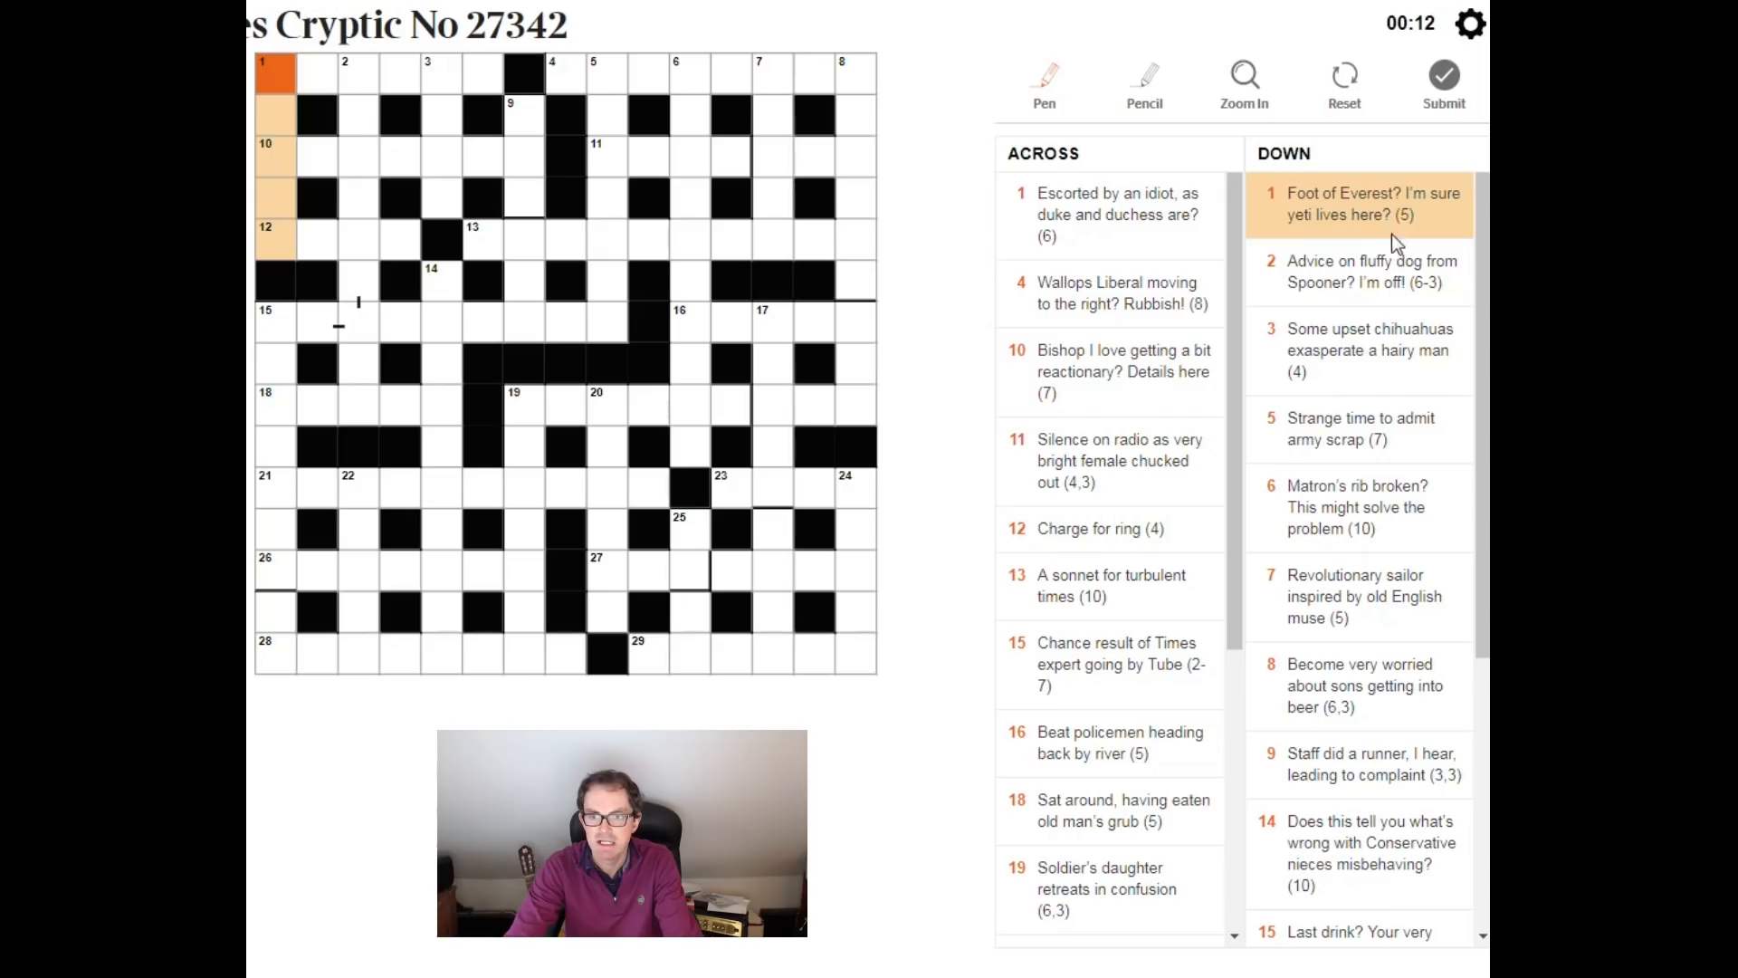
text(TIBET)
click(379, 73)
text(TITLED)
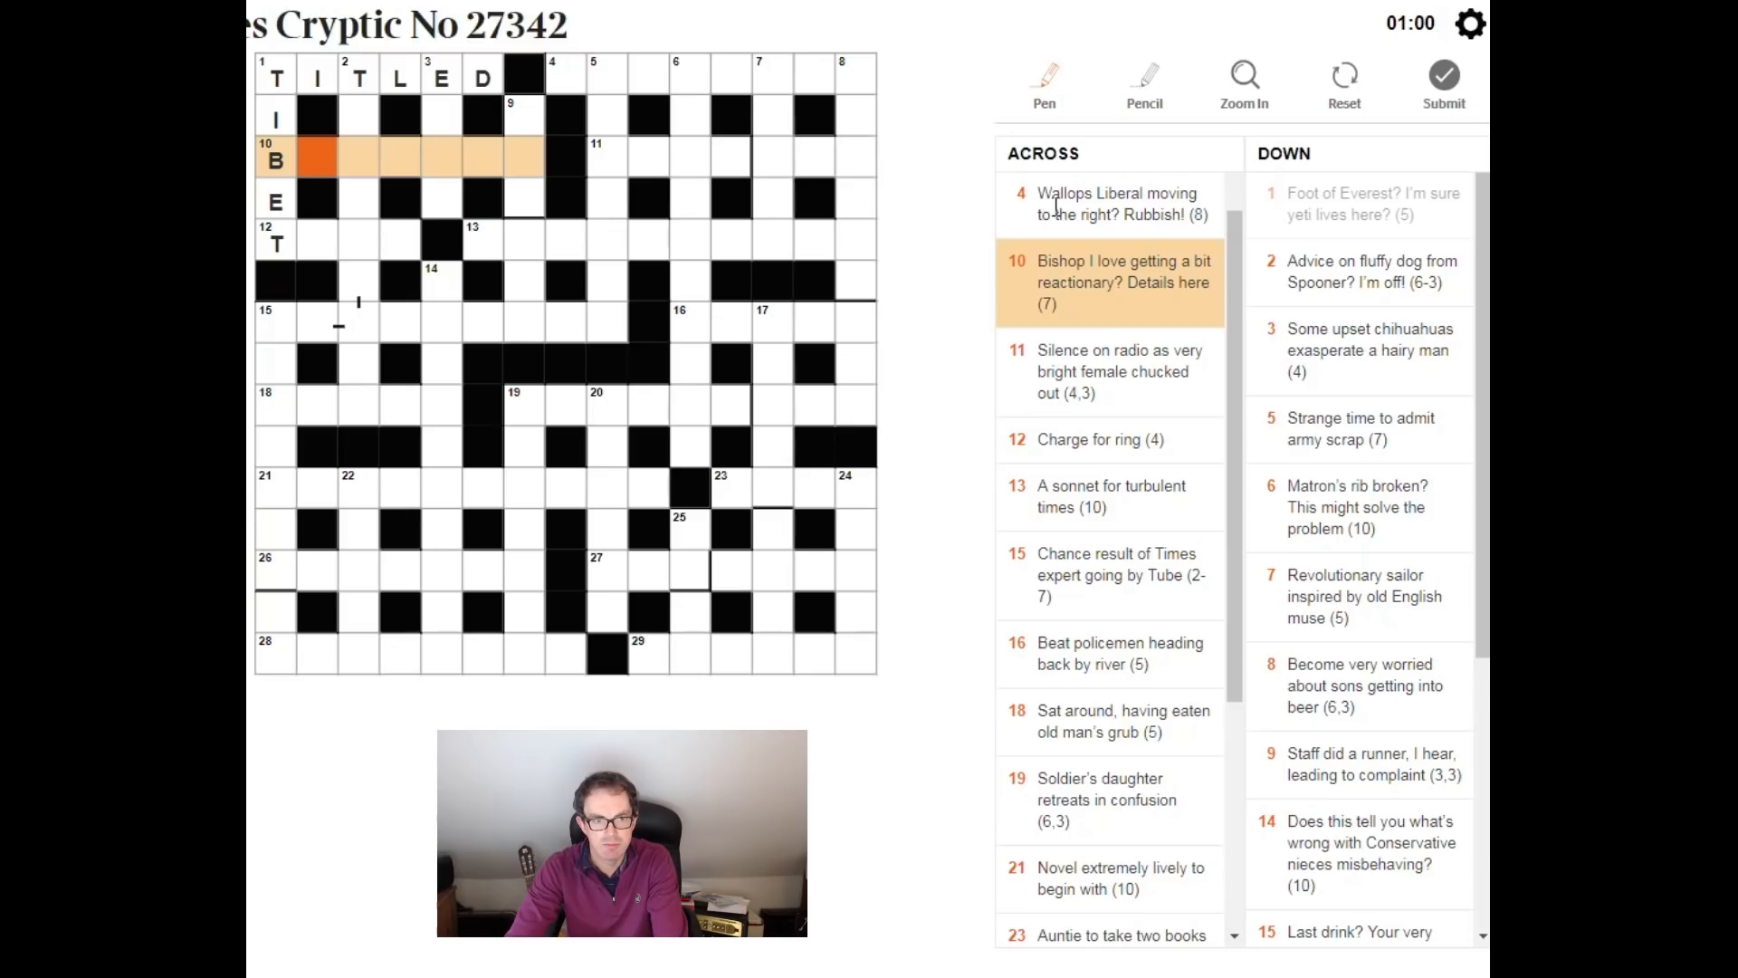
Step: Enter BIODATA as the answer to 10 Across
text(IOD)
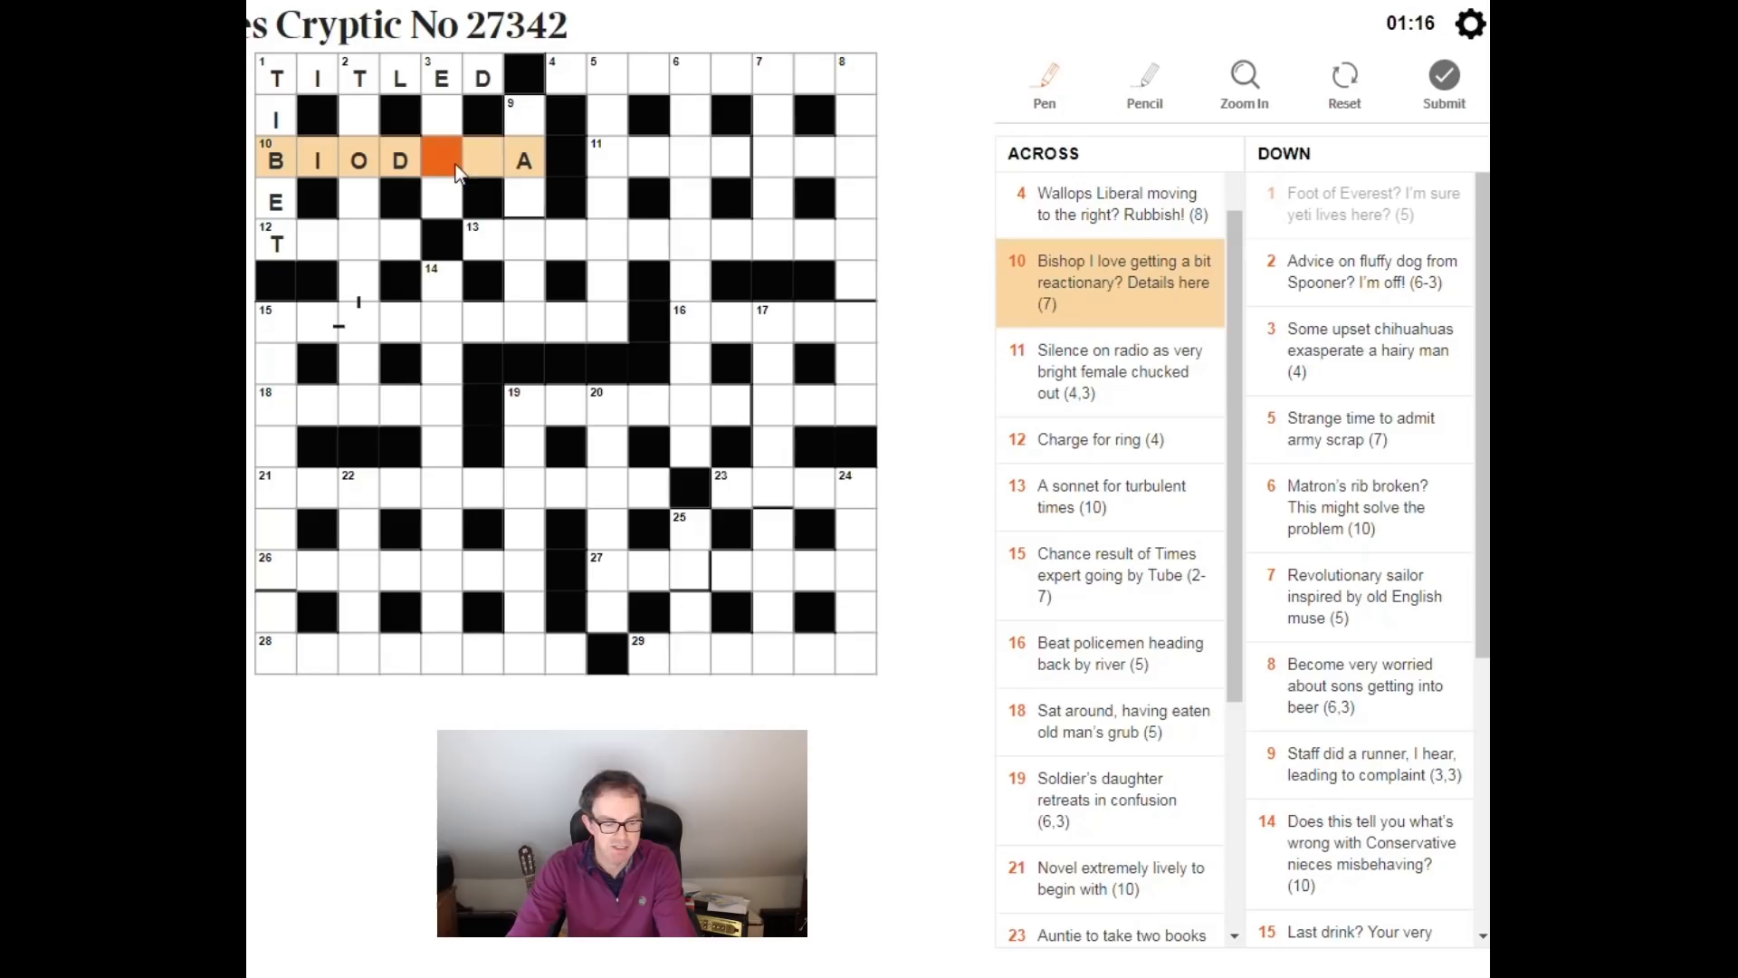
text(ATA)
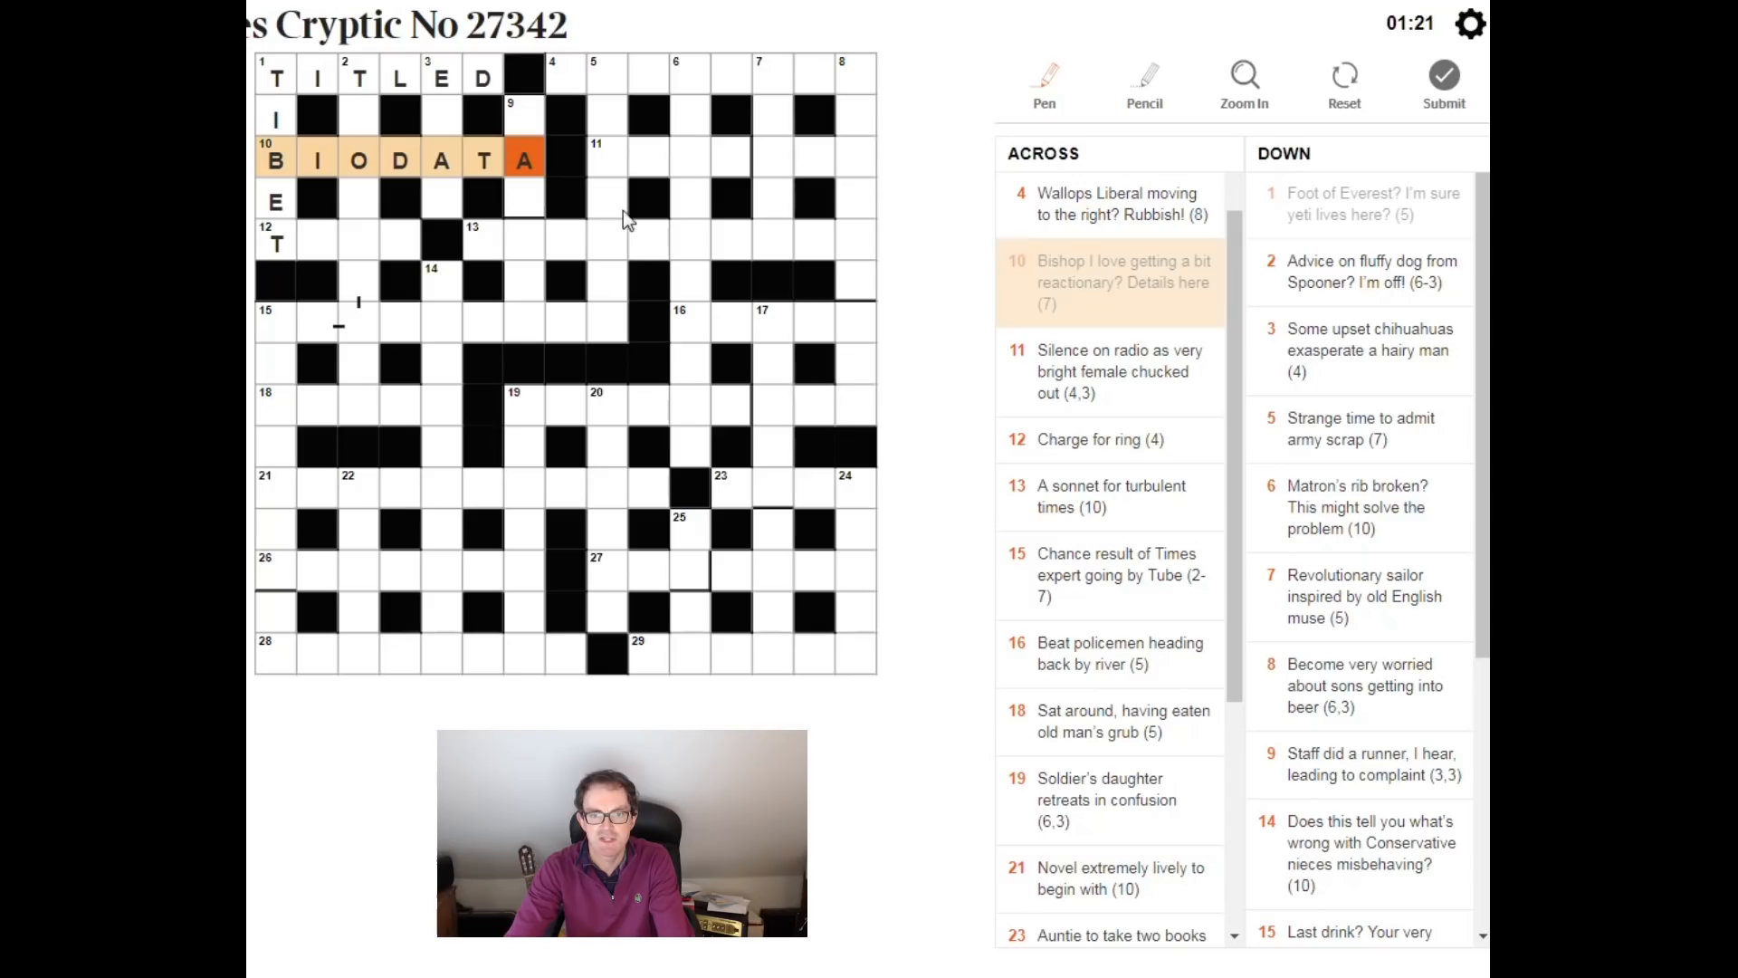
mouse_move(453, 228)
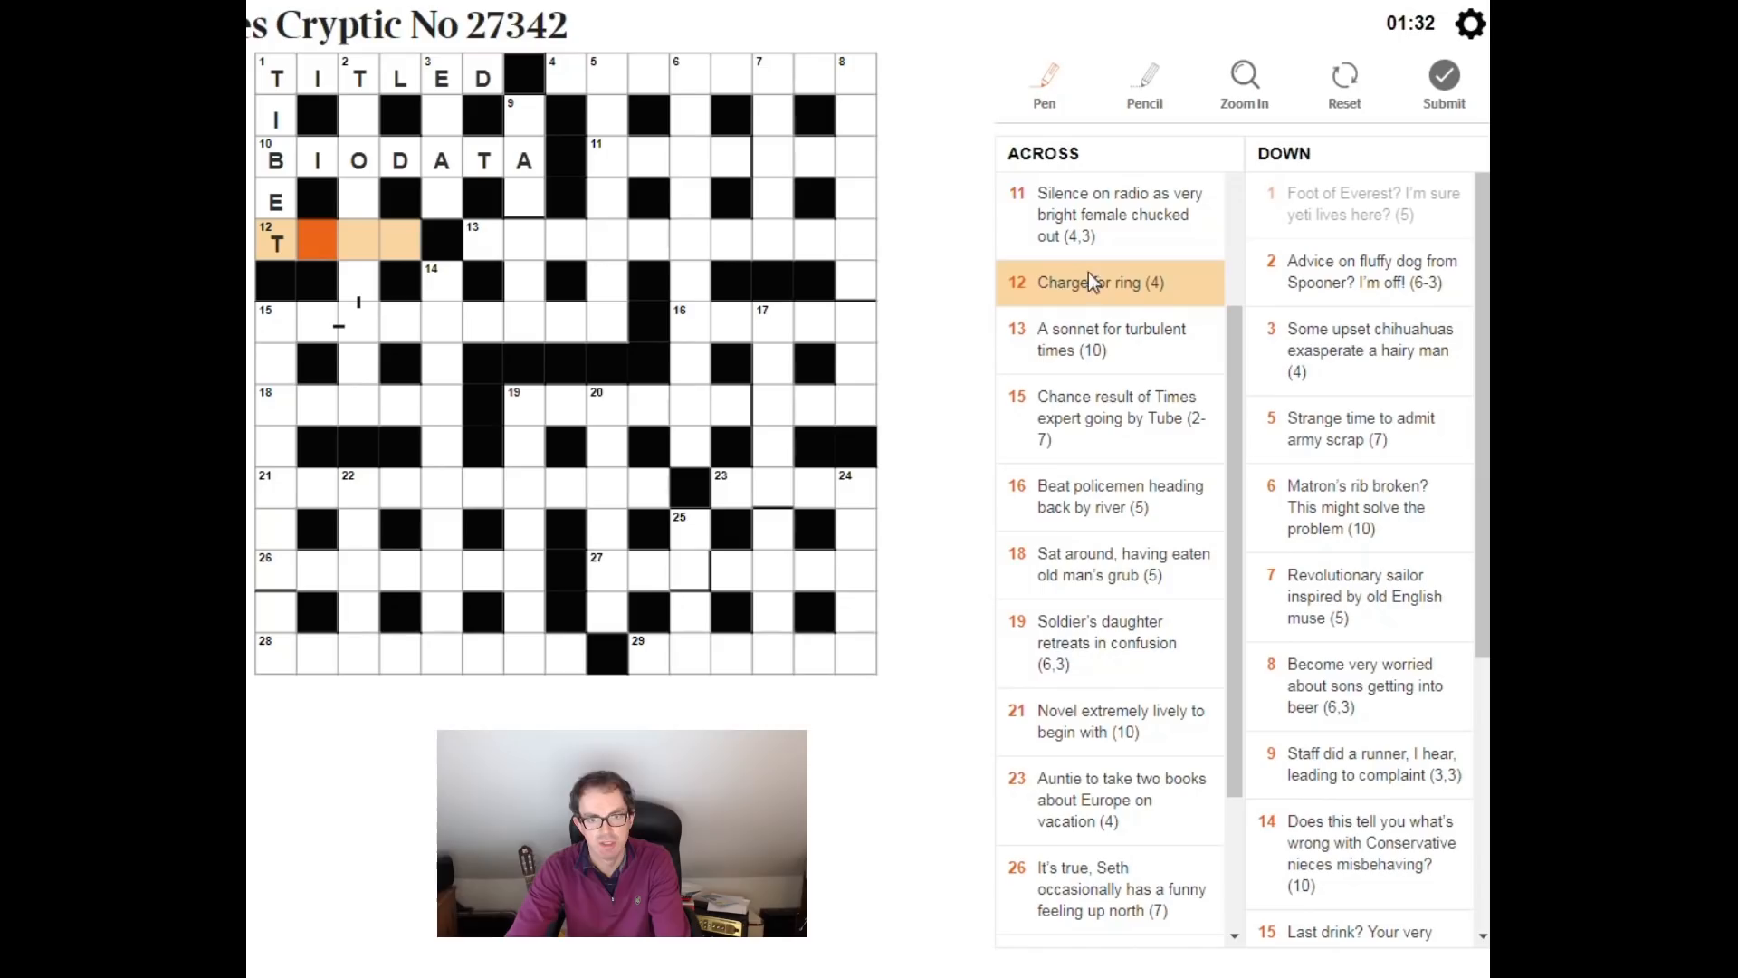
Step: Enter TOLL as the answer to 12 Across
text(TOLL)
click(359, 241)
text(TOODLEPIP)
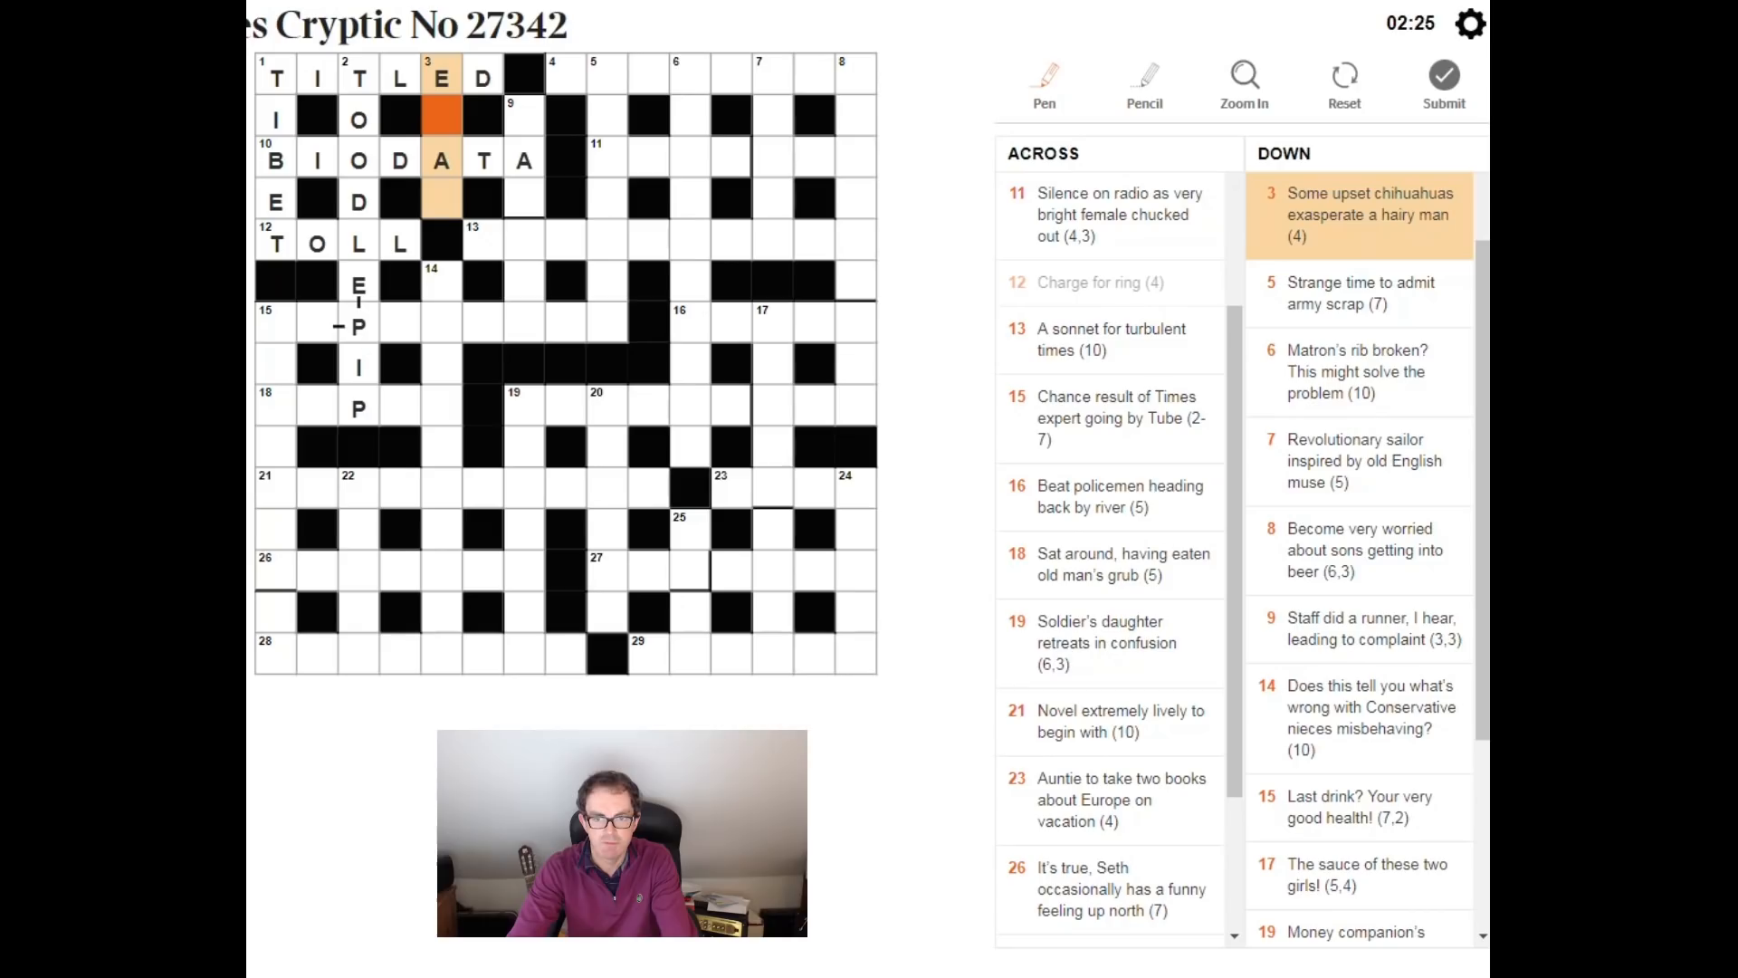
Step: Complete 3 Down as ESAU by adding the missing S and U
text(SU)
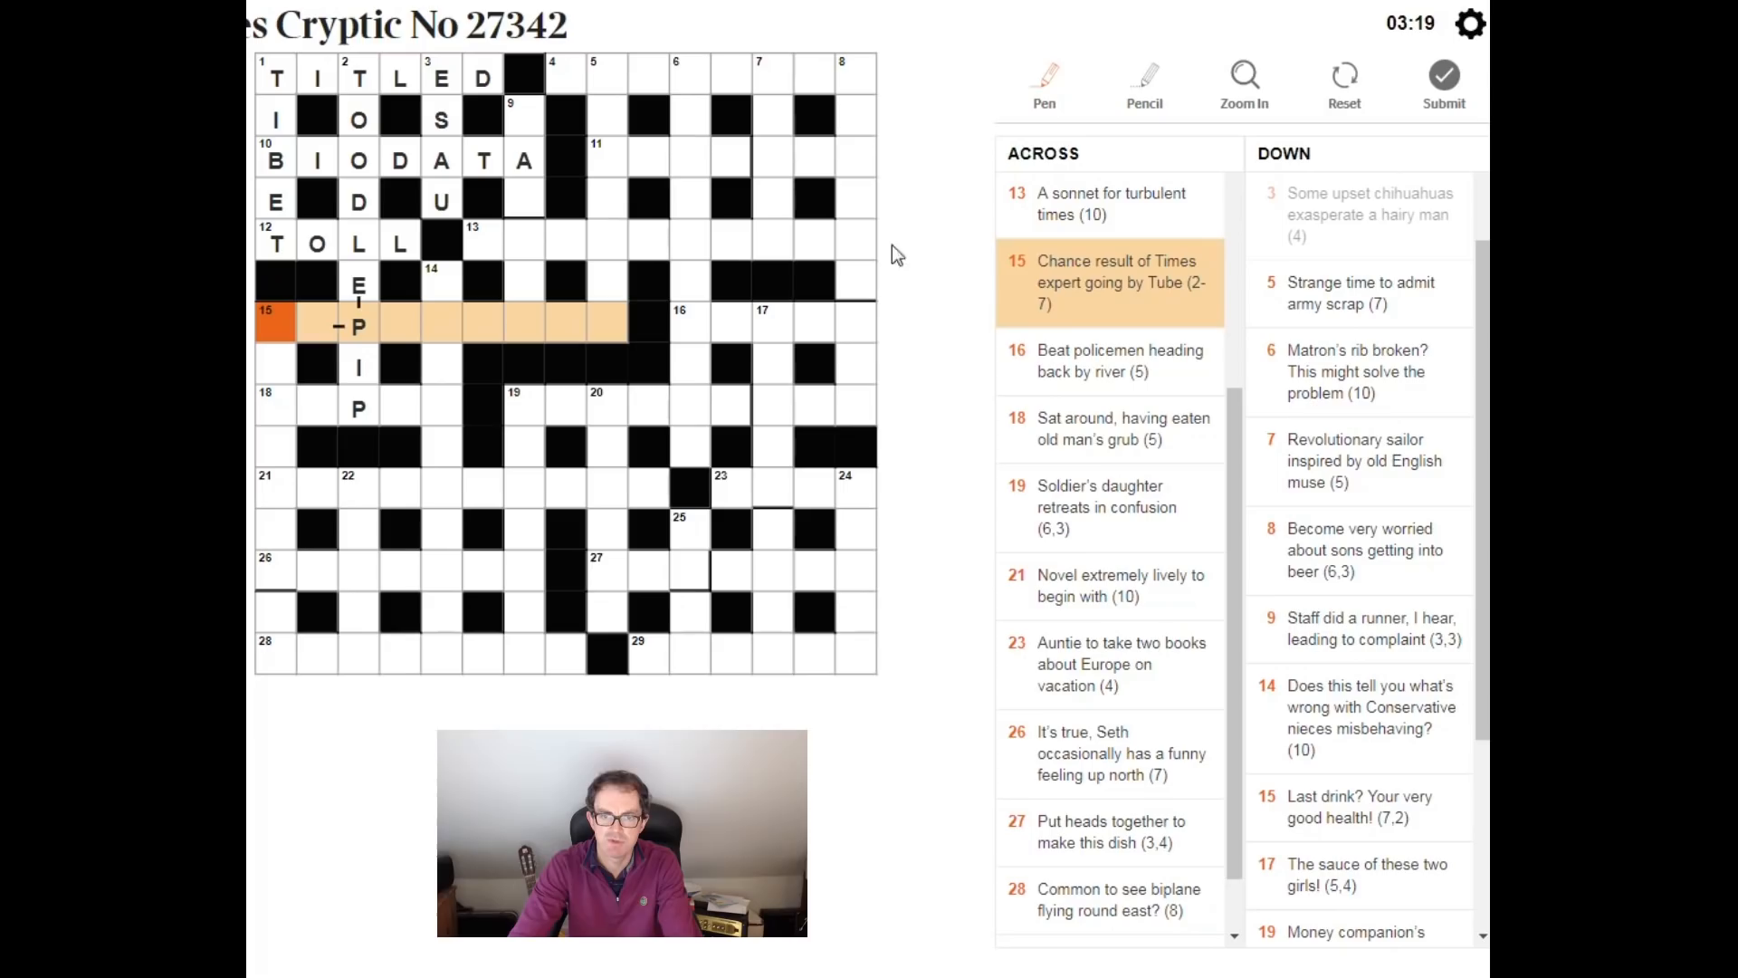
Step: Enter BYPRODUCT for 15 Across and BOTTOMSUP for 15 Down, then begin 18 Across
scroll(down, 3)
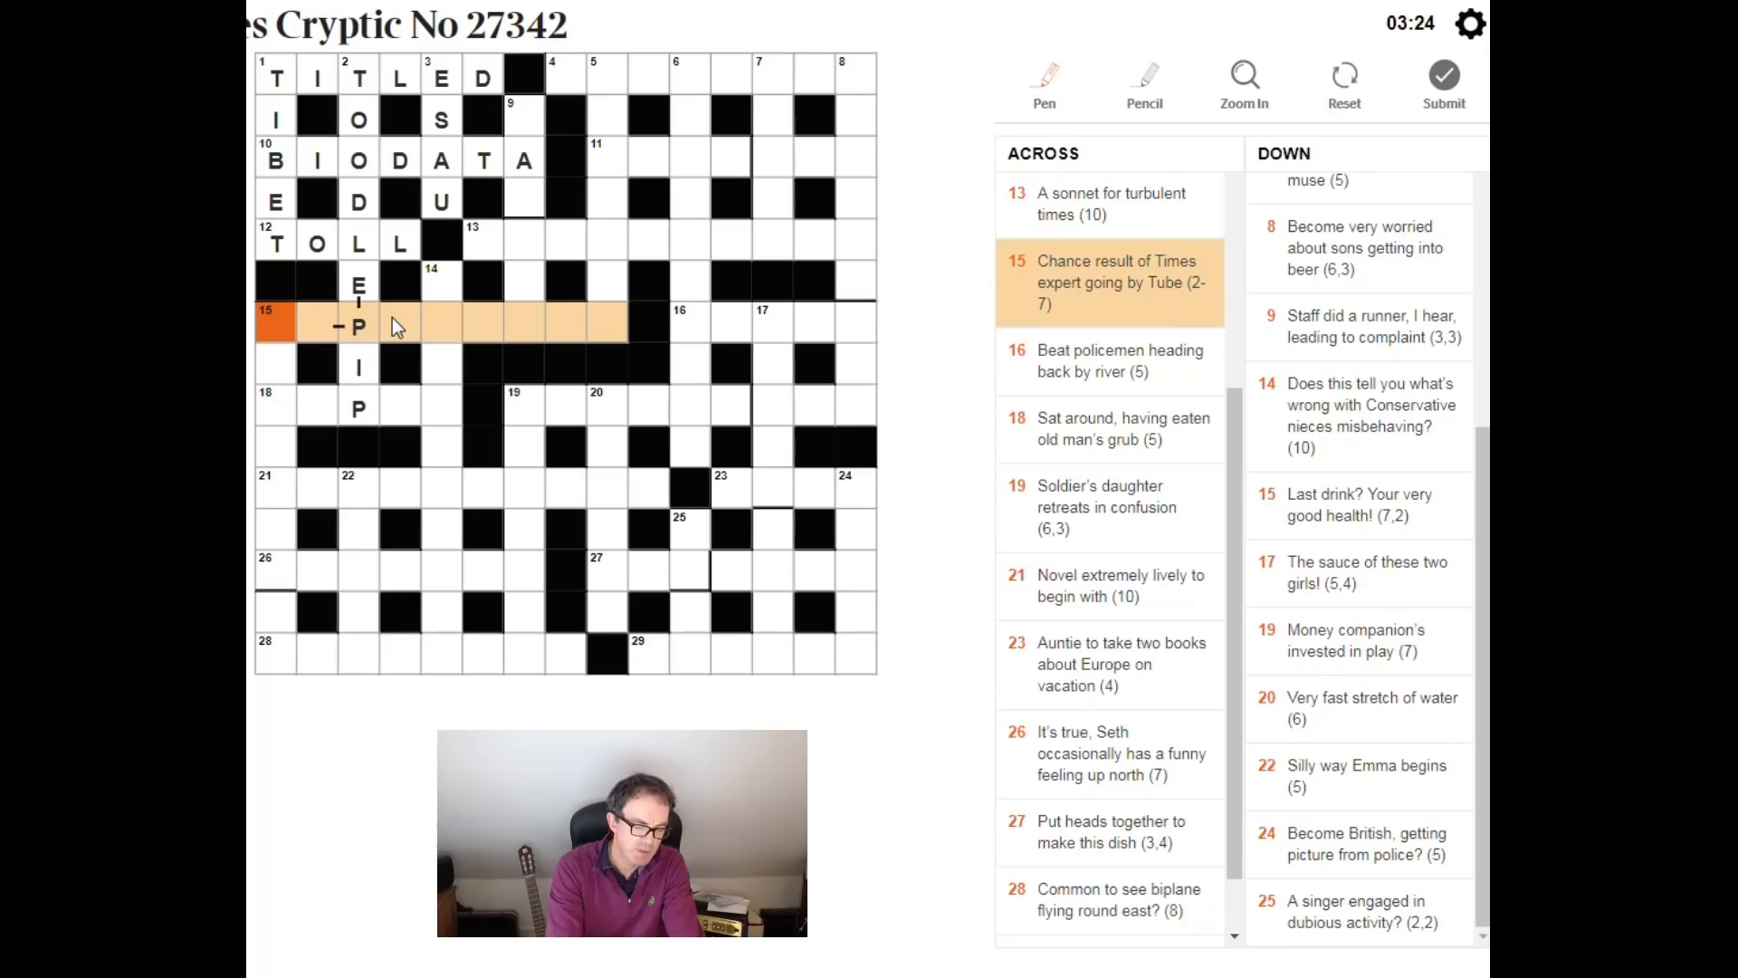
text(BY)
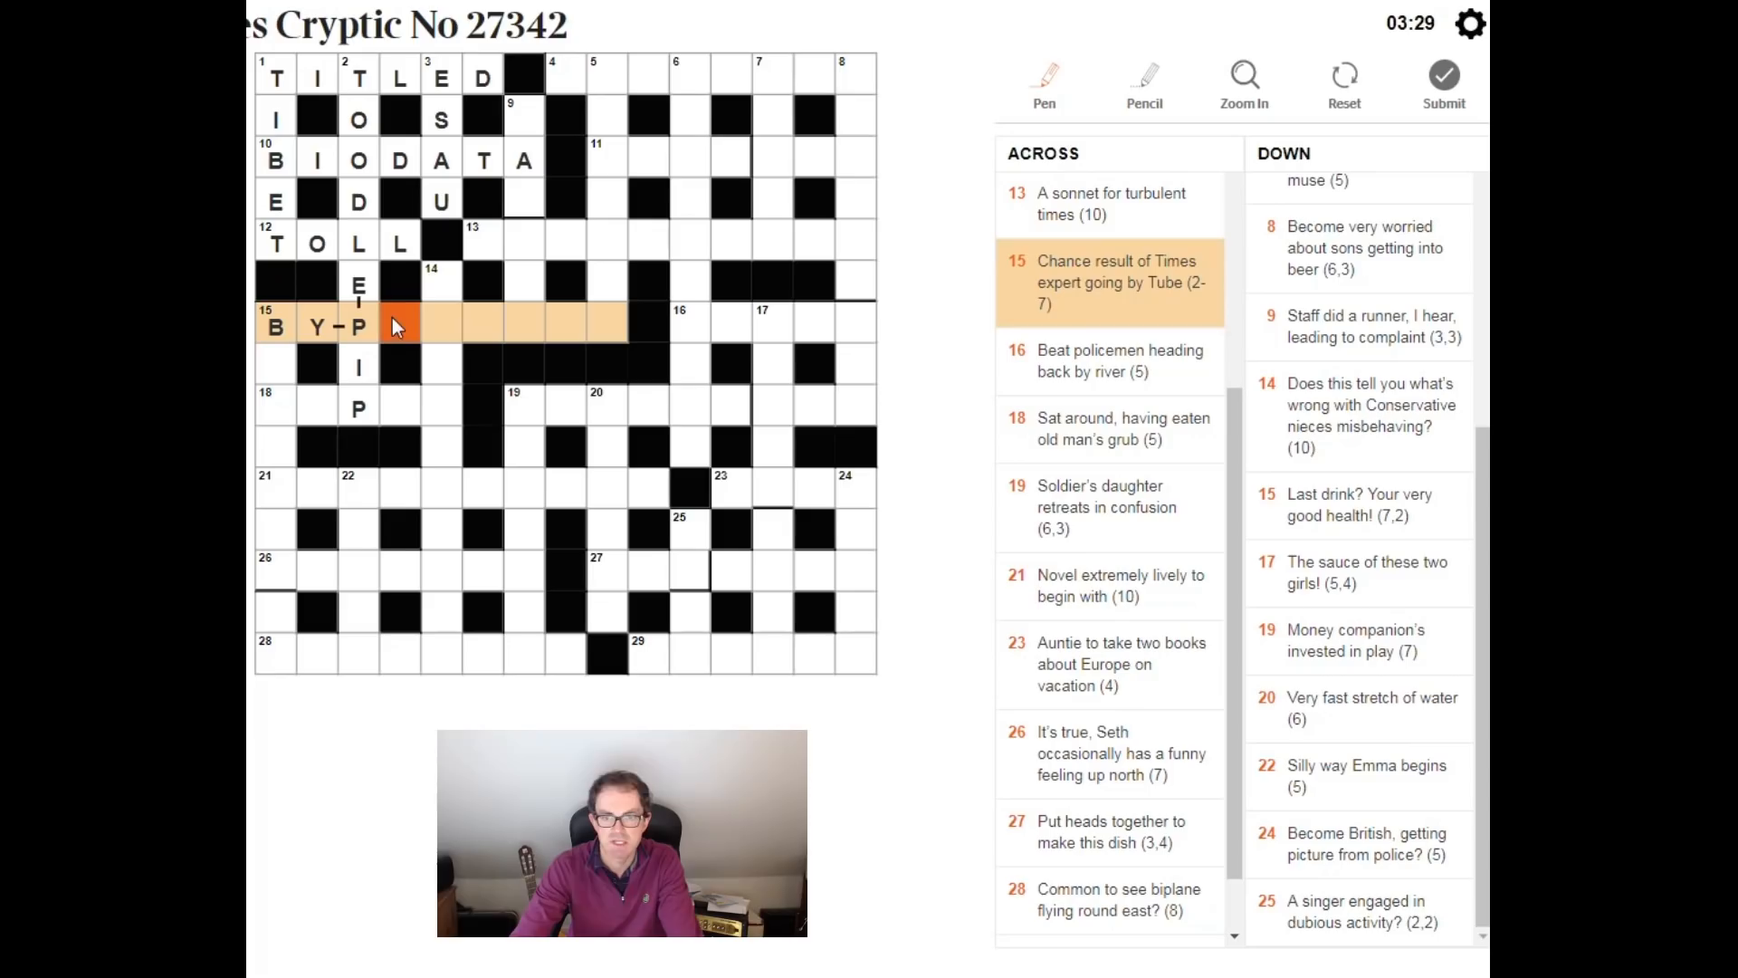
text(RODU)
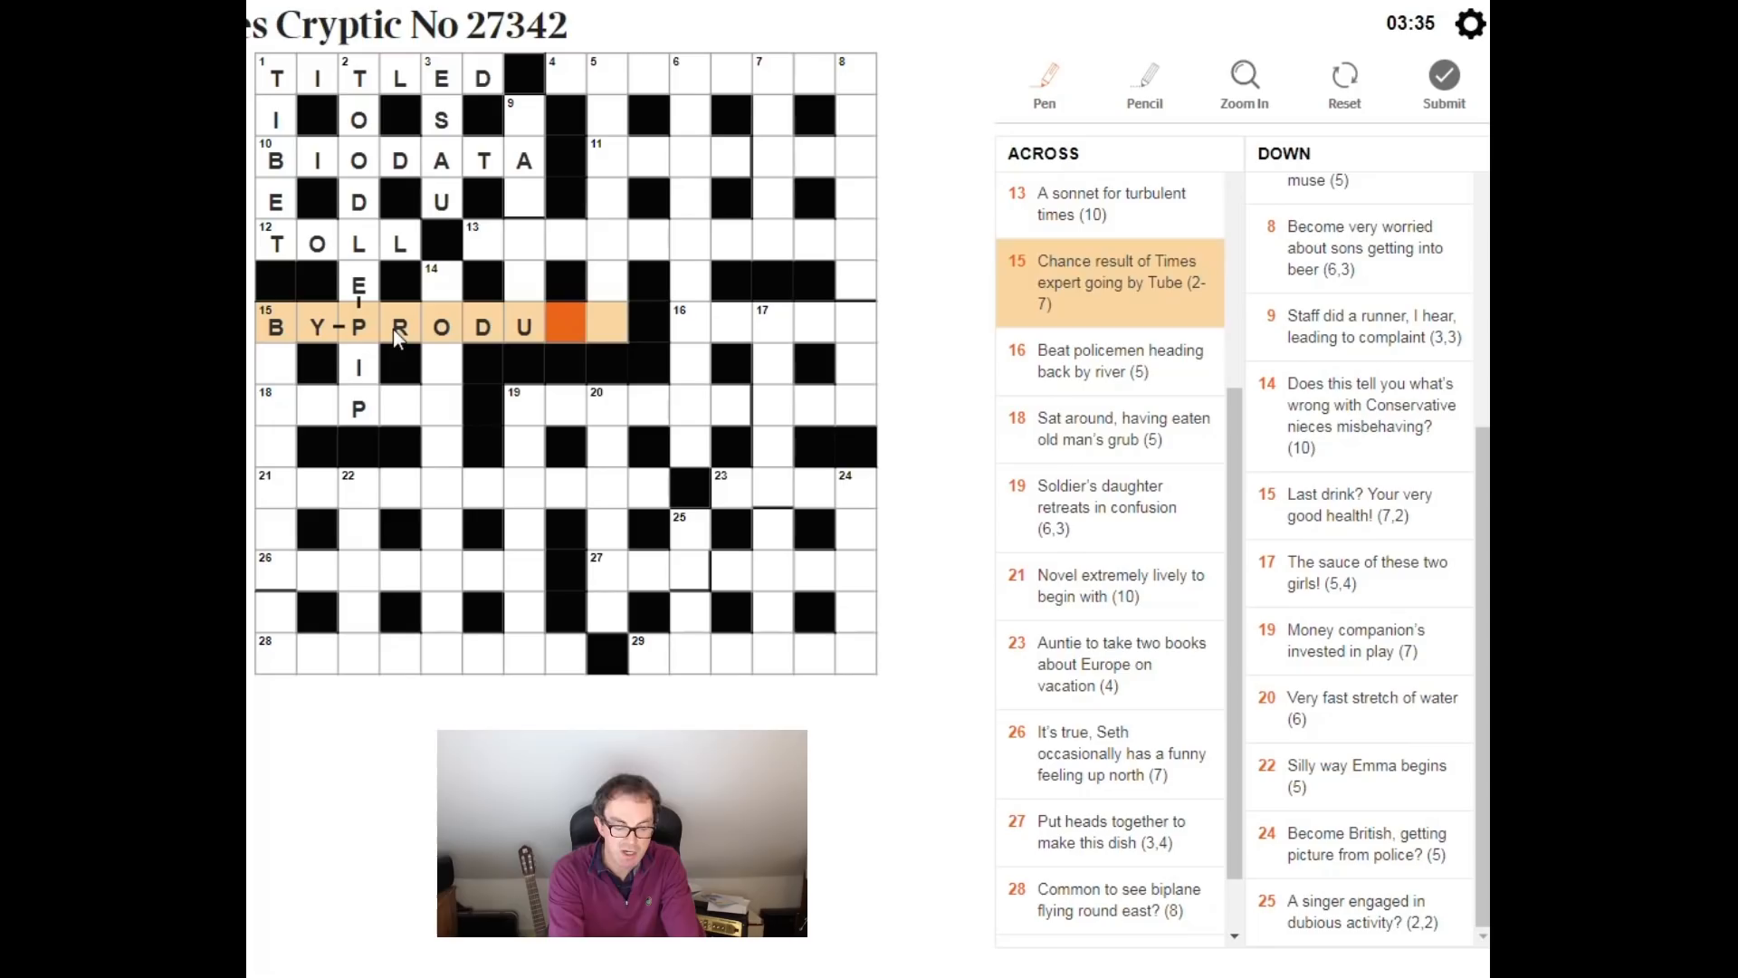
text(CT)
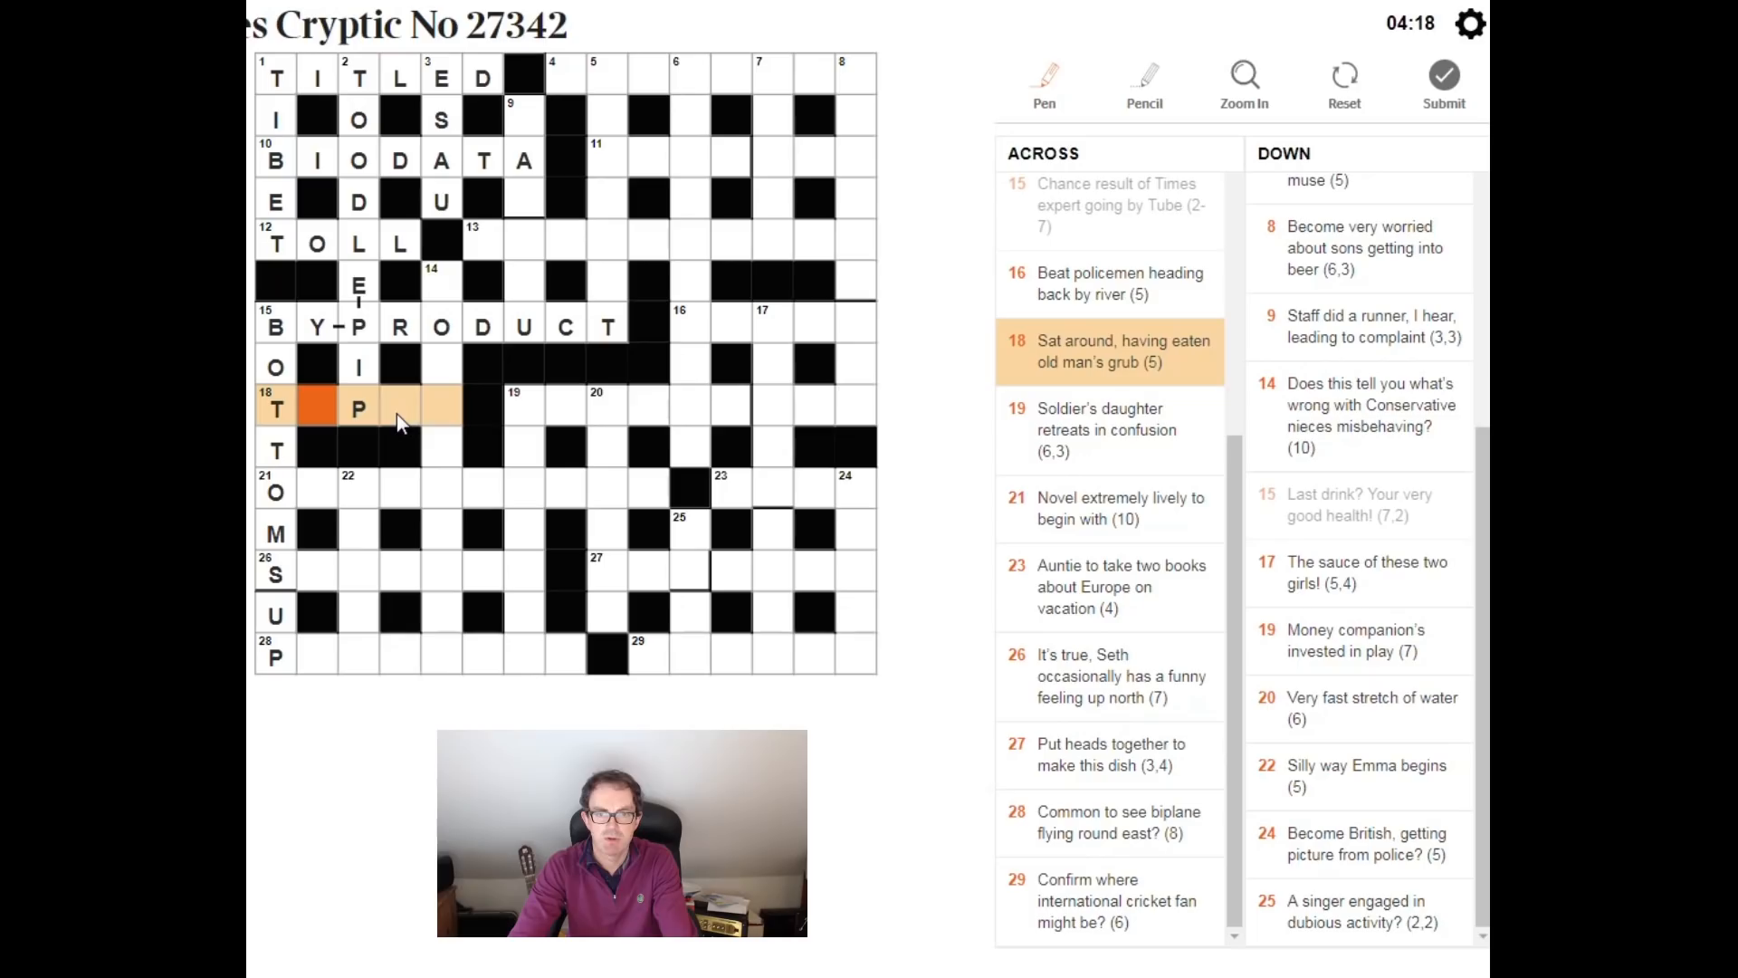
text(A)
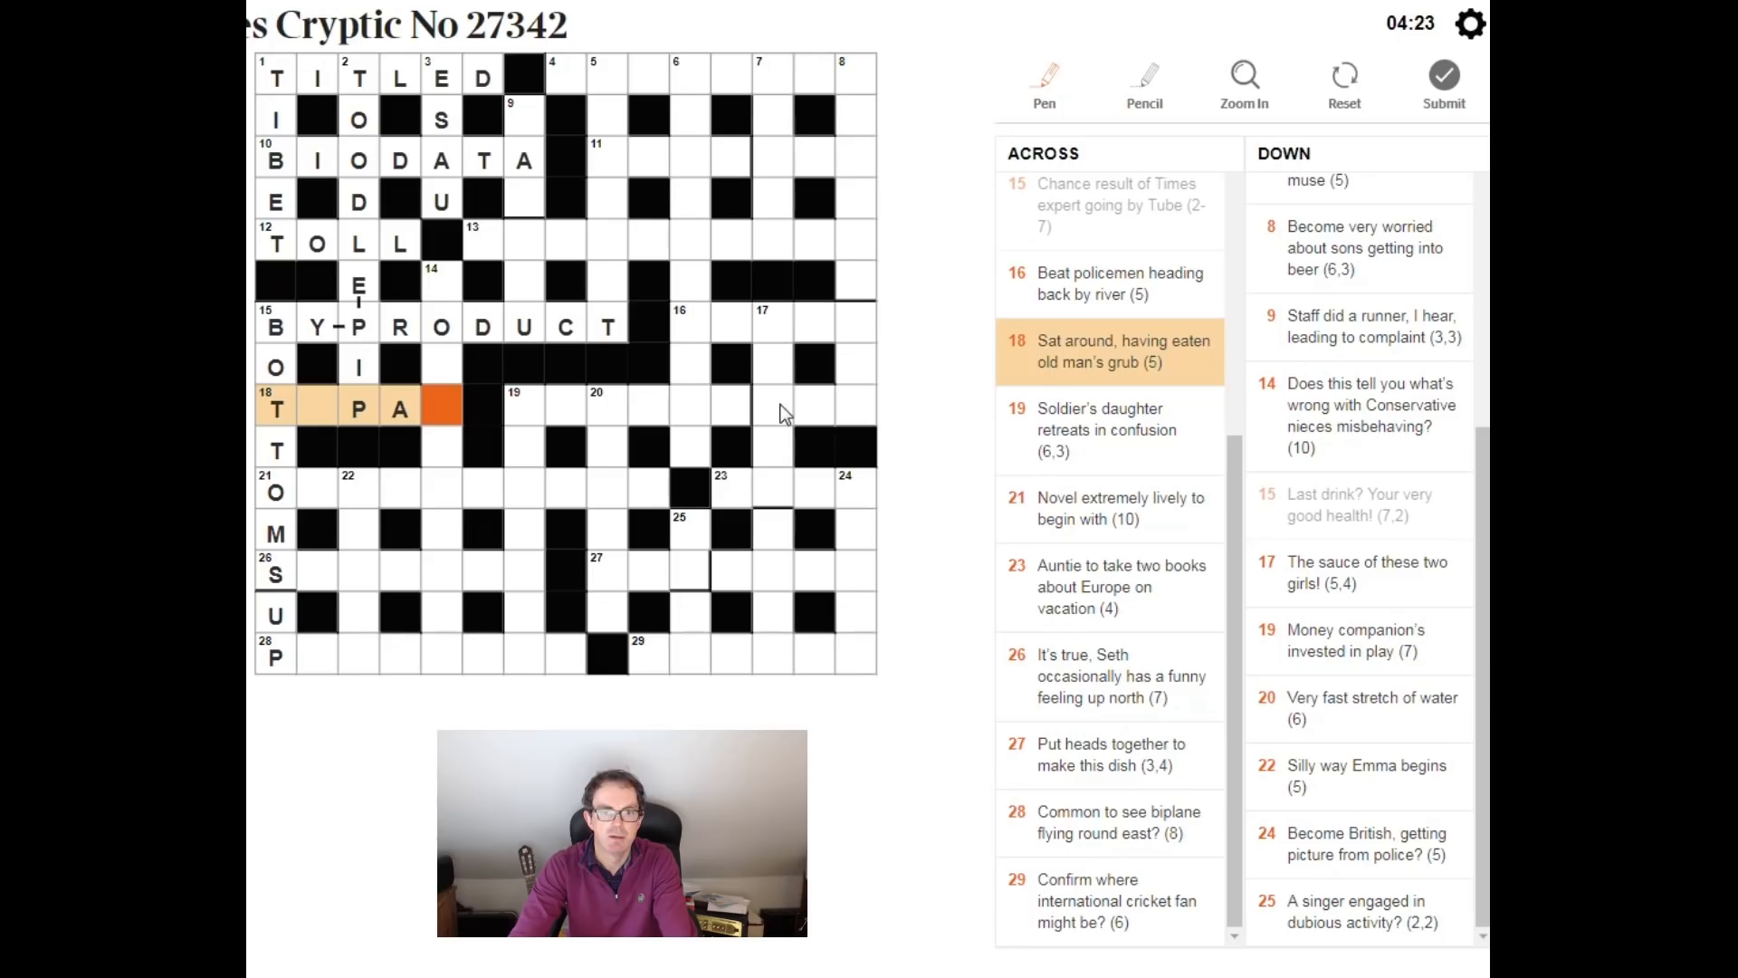
mouse_move(339, 413)
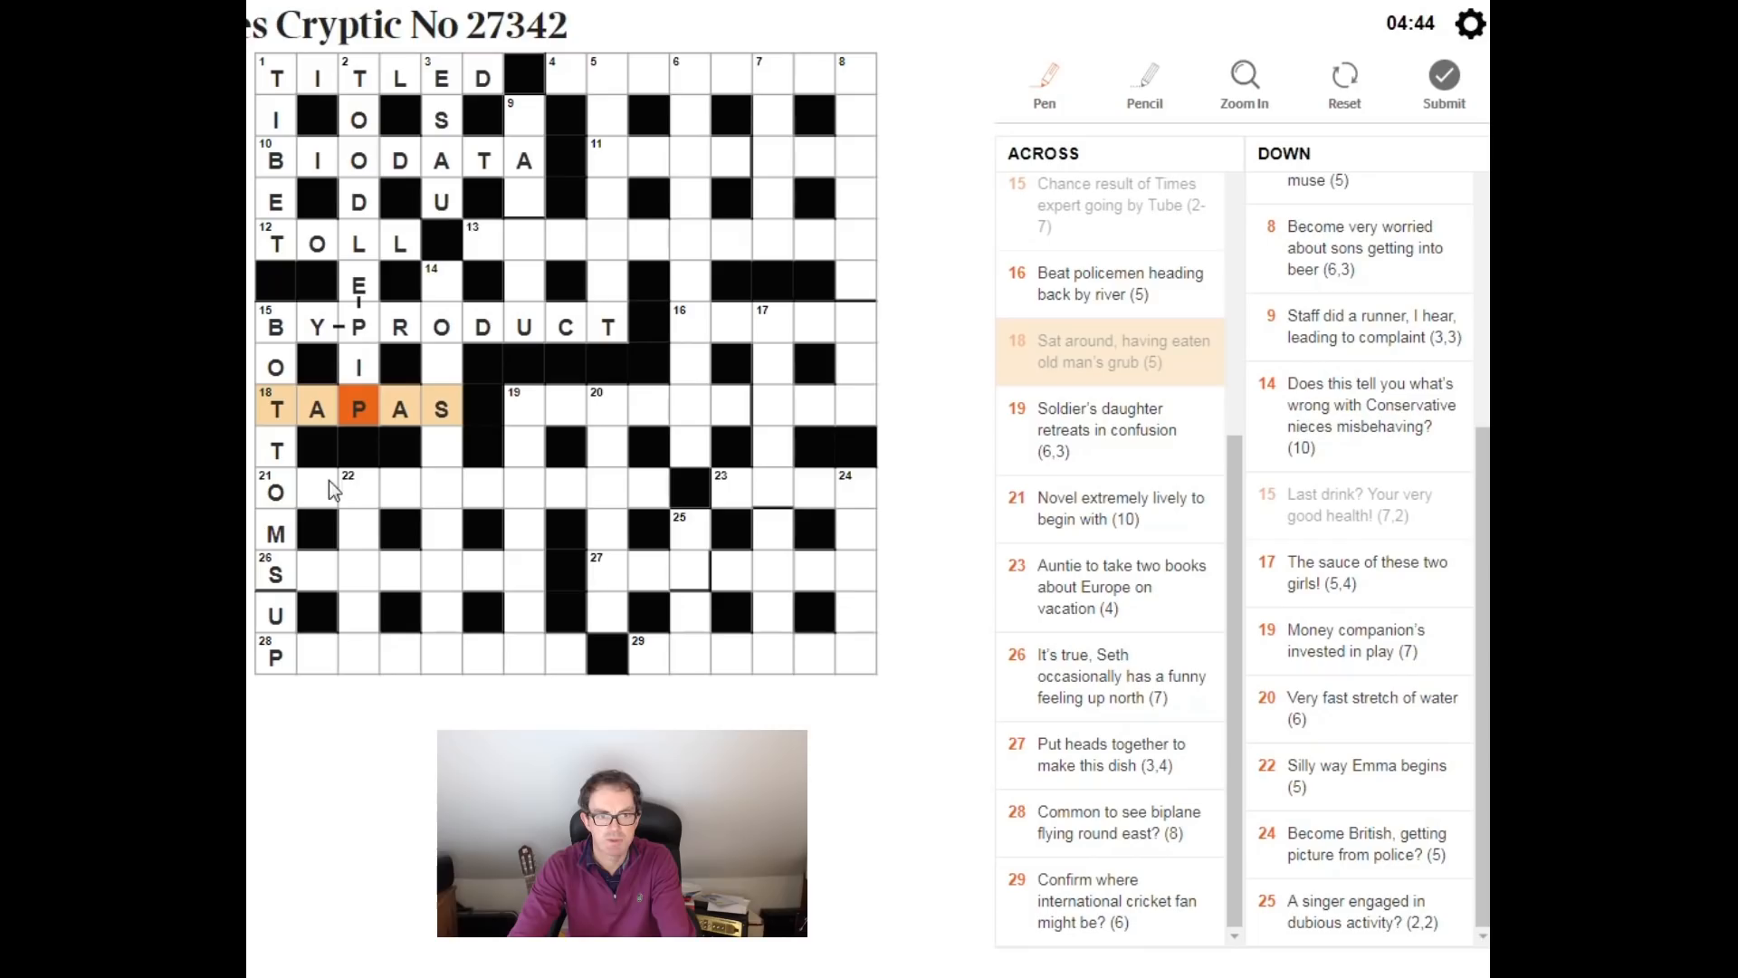
Step: Select the 21 Across entry (Novel extremely likely to begin with) in the grid
click(315, 491)
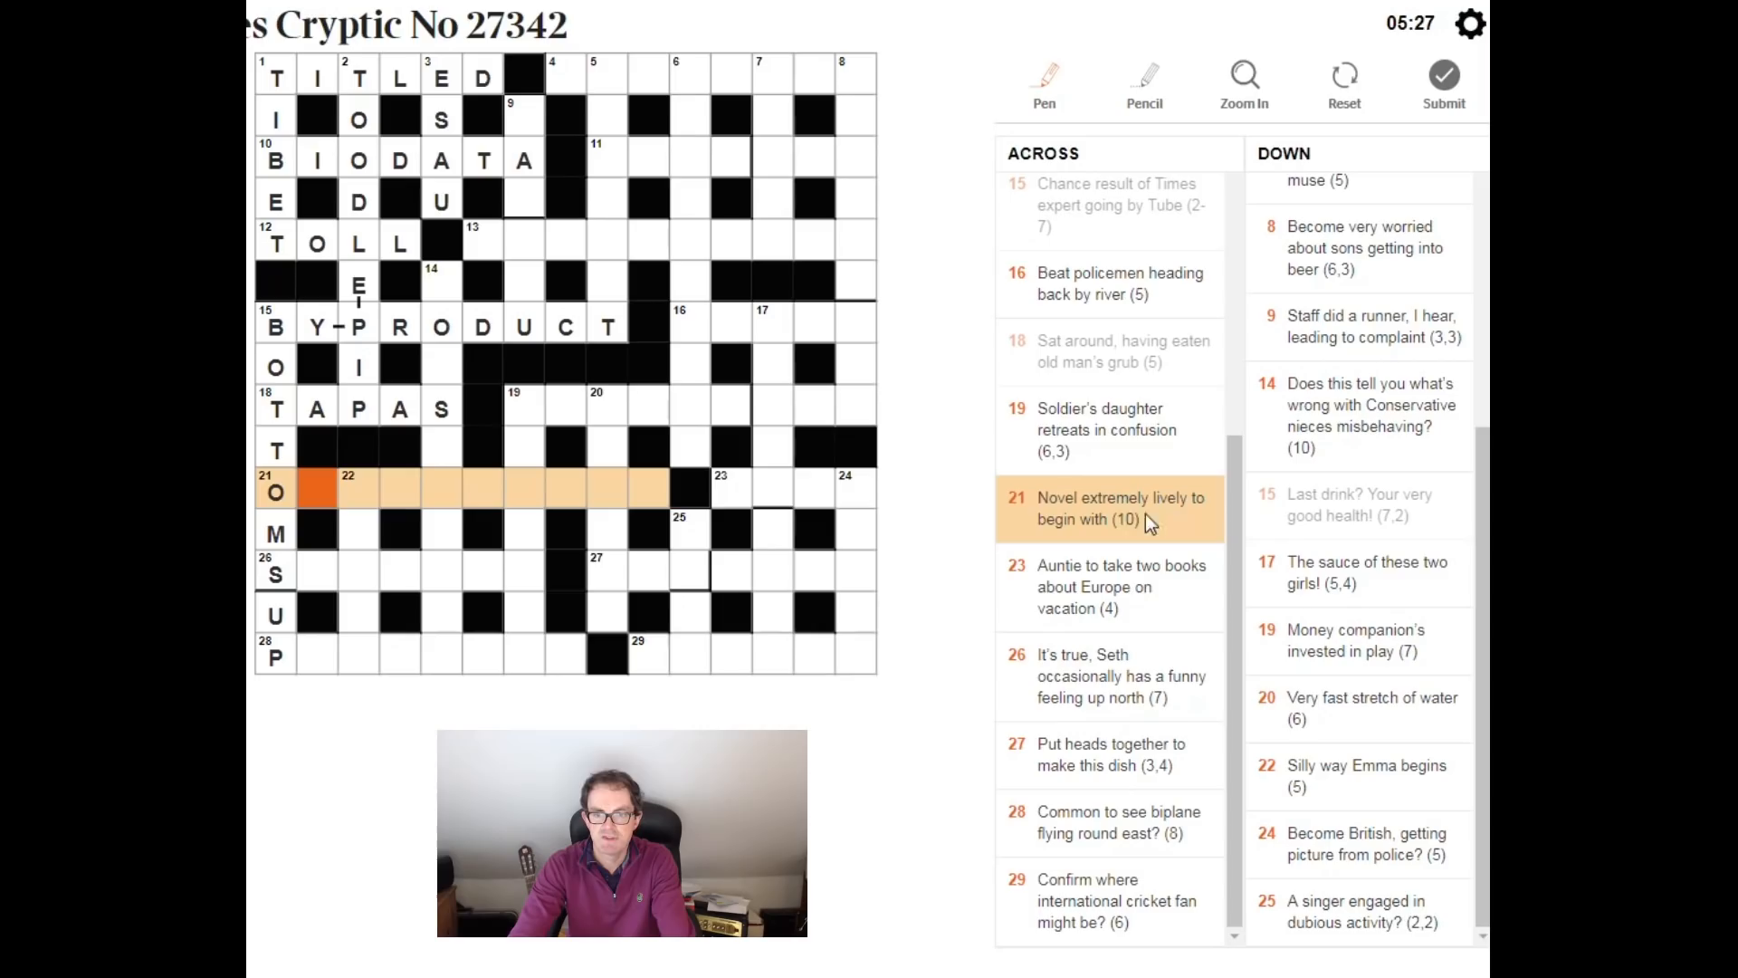
Step: Enter ORIGINALLY for 21 Across and INANE for 22 Down
click(650, 491)
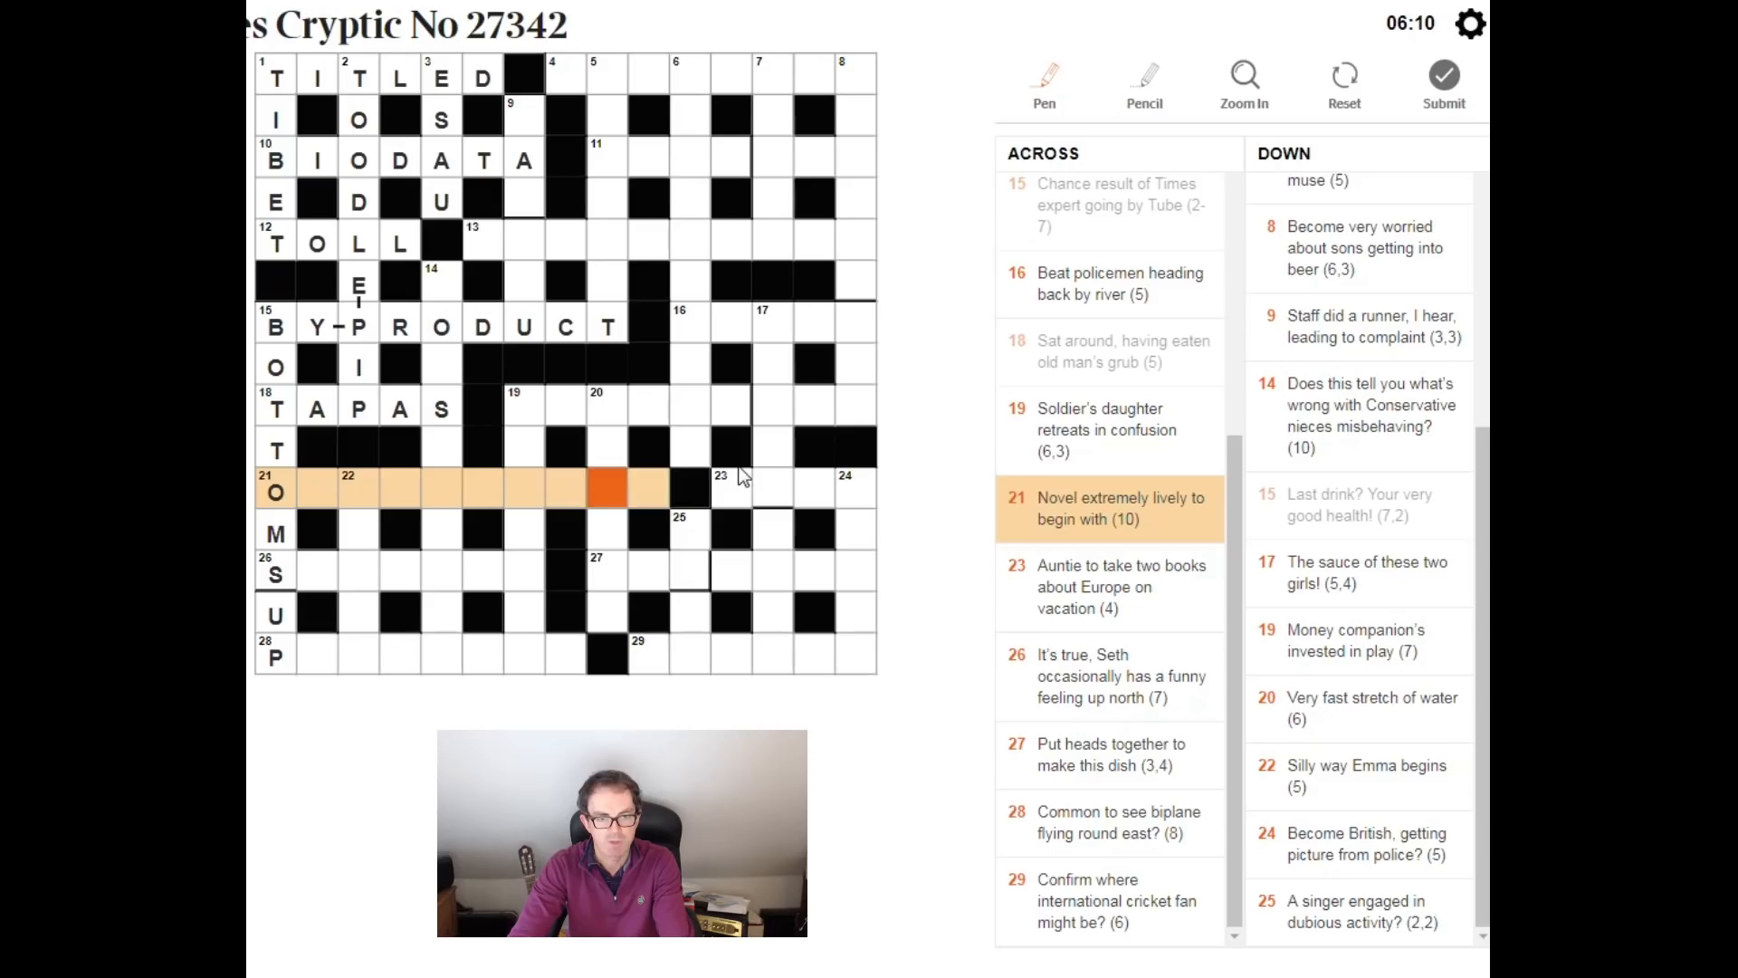
text(LY)
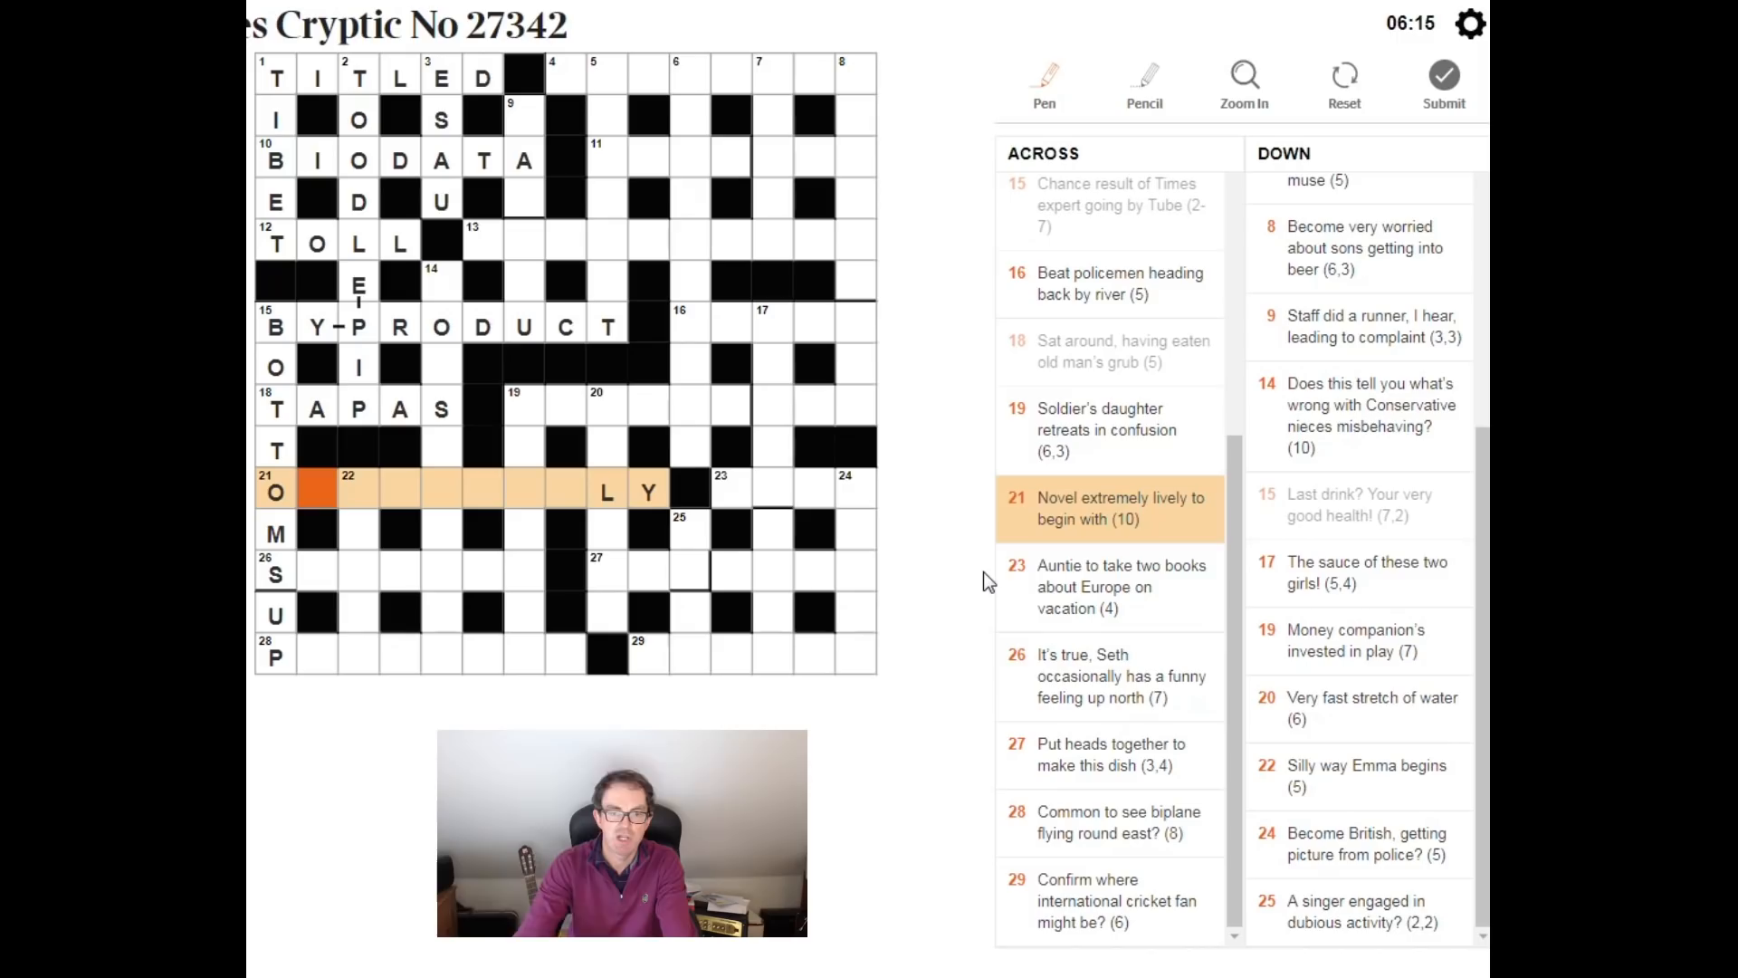
text(ORIGINALLY)
click(359, 572)
text(INANE)
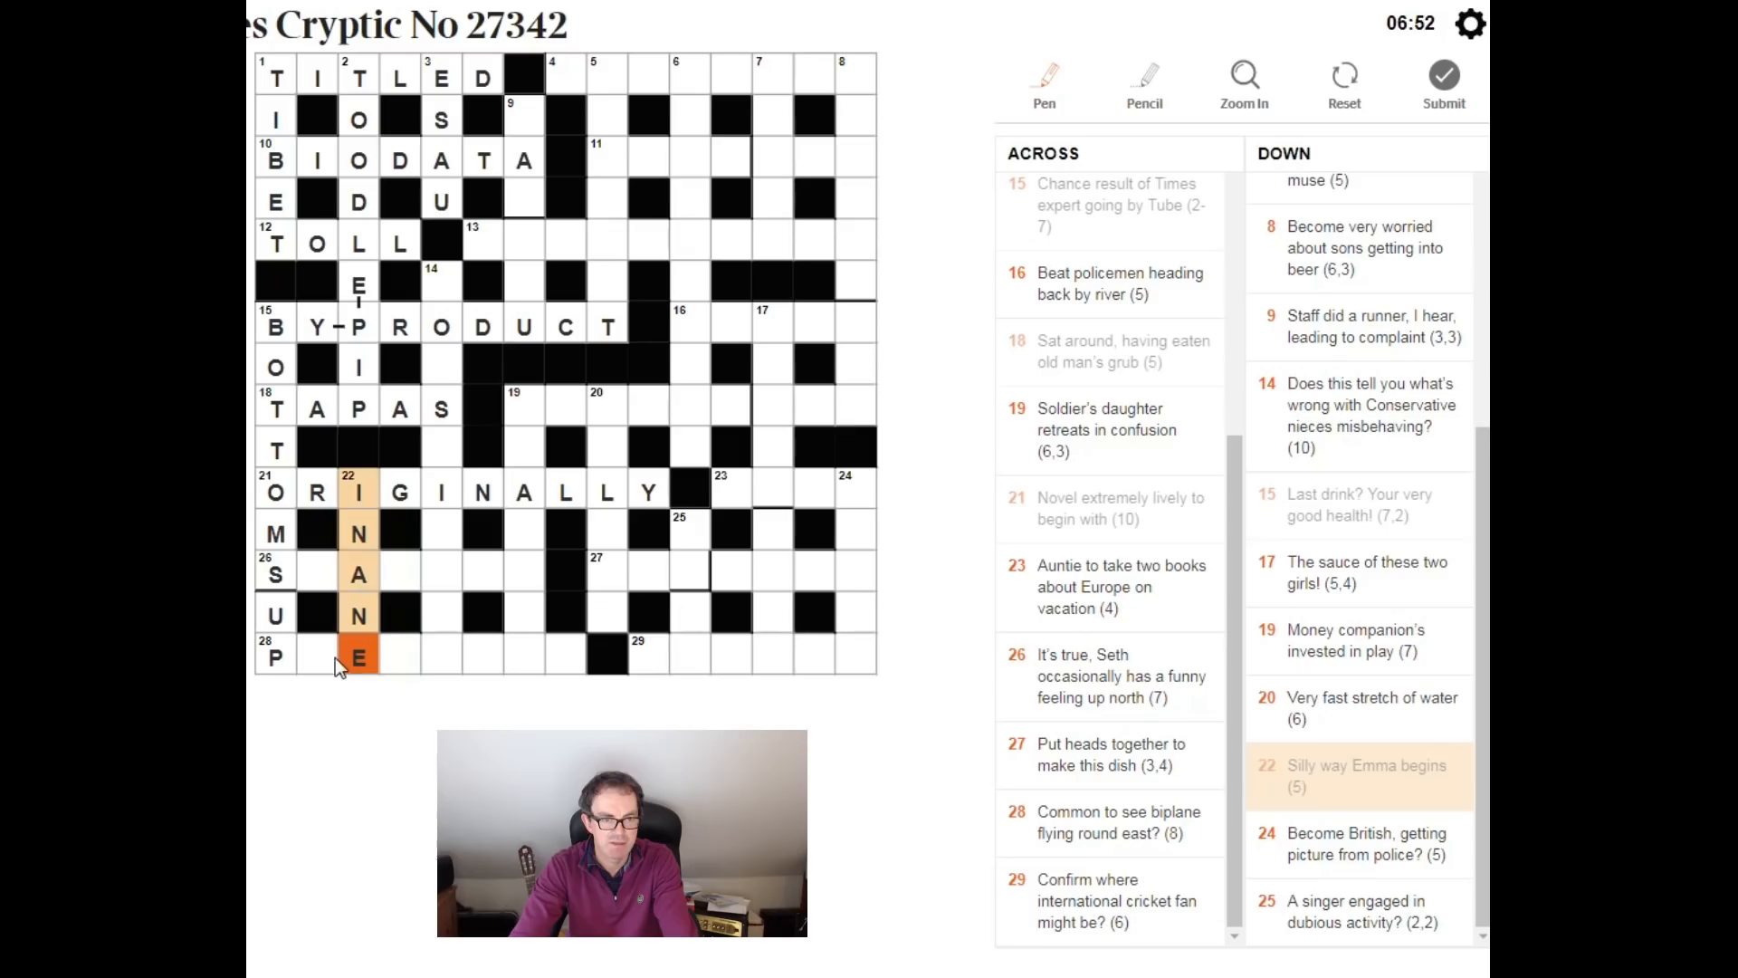
Step: Select 26 Across and fill its opening letters STA
click(273, 574)
text(T)
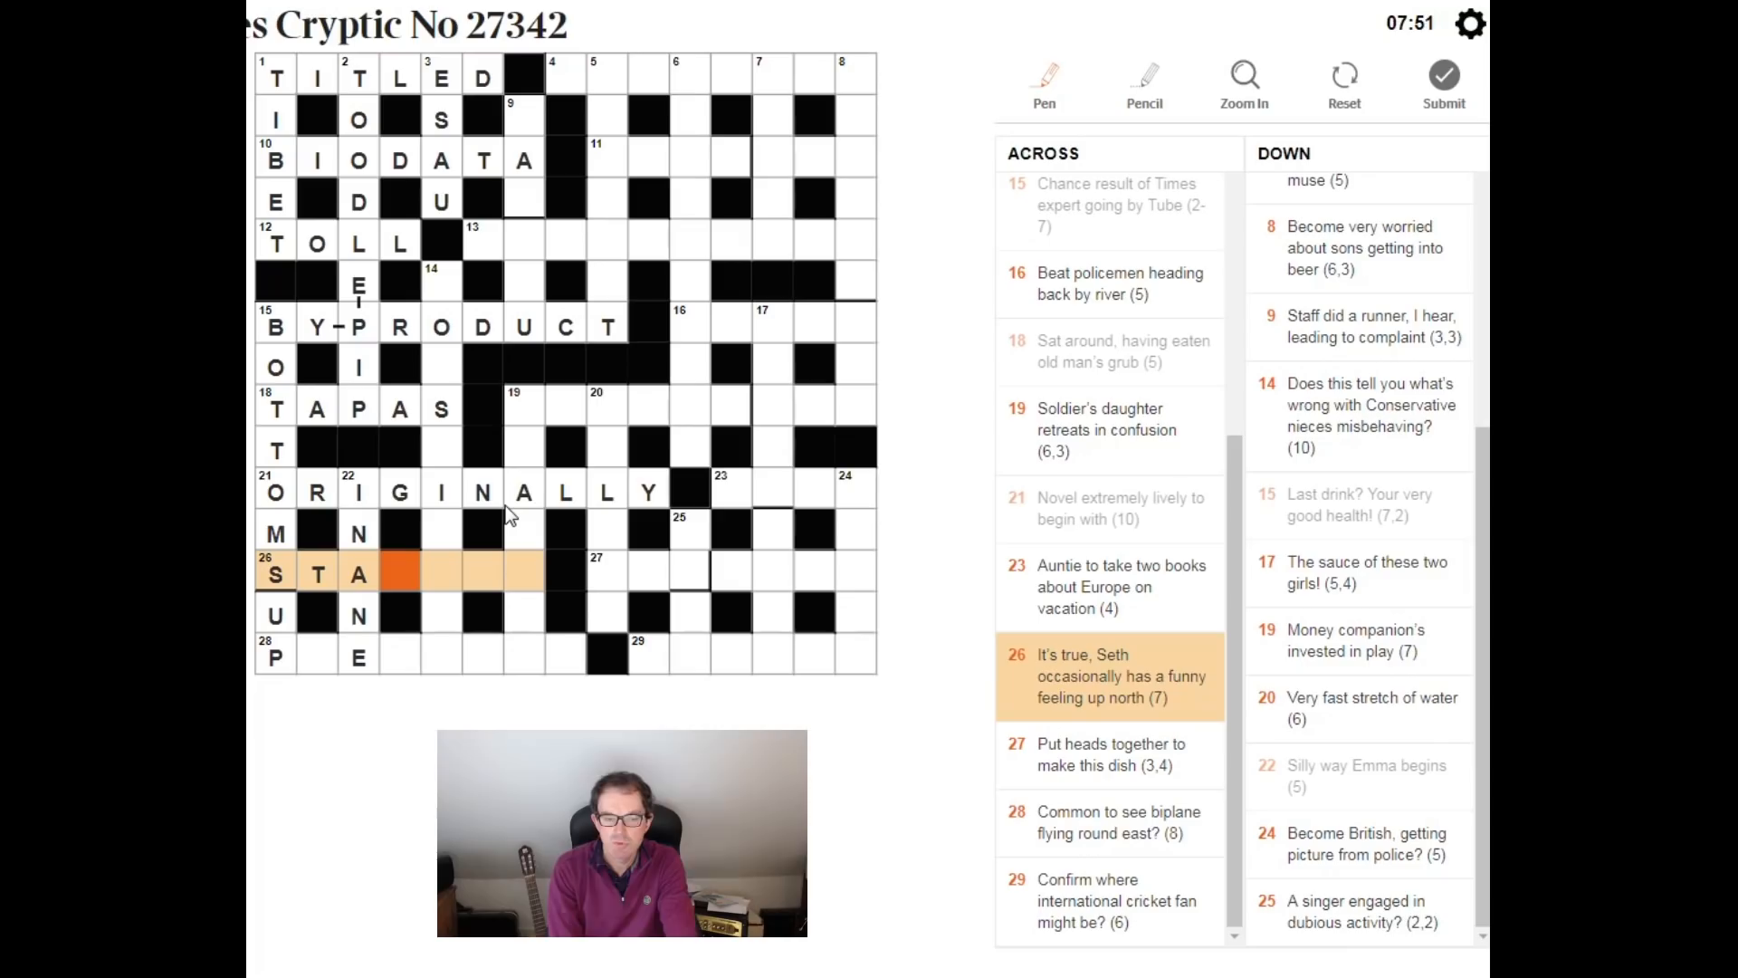
Step: Complete 26 Across as STAUNCH by adding UNCH
text(UNCH)
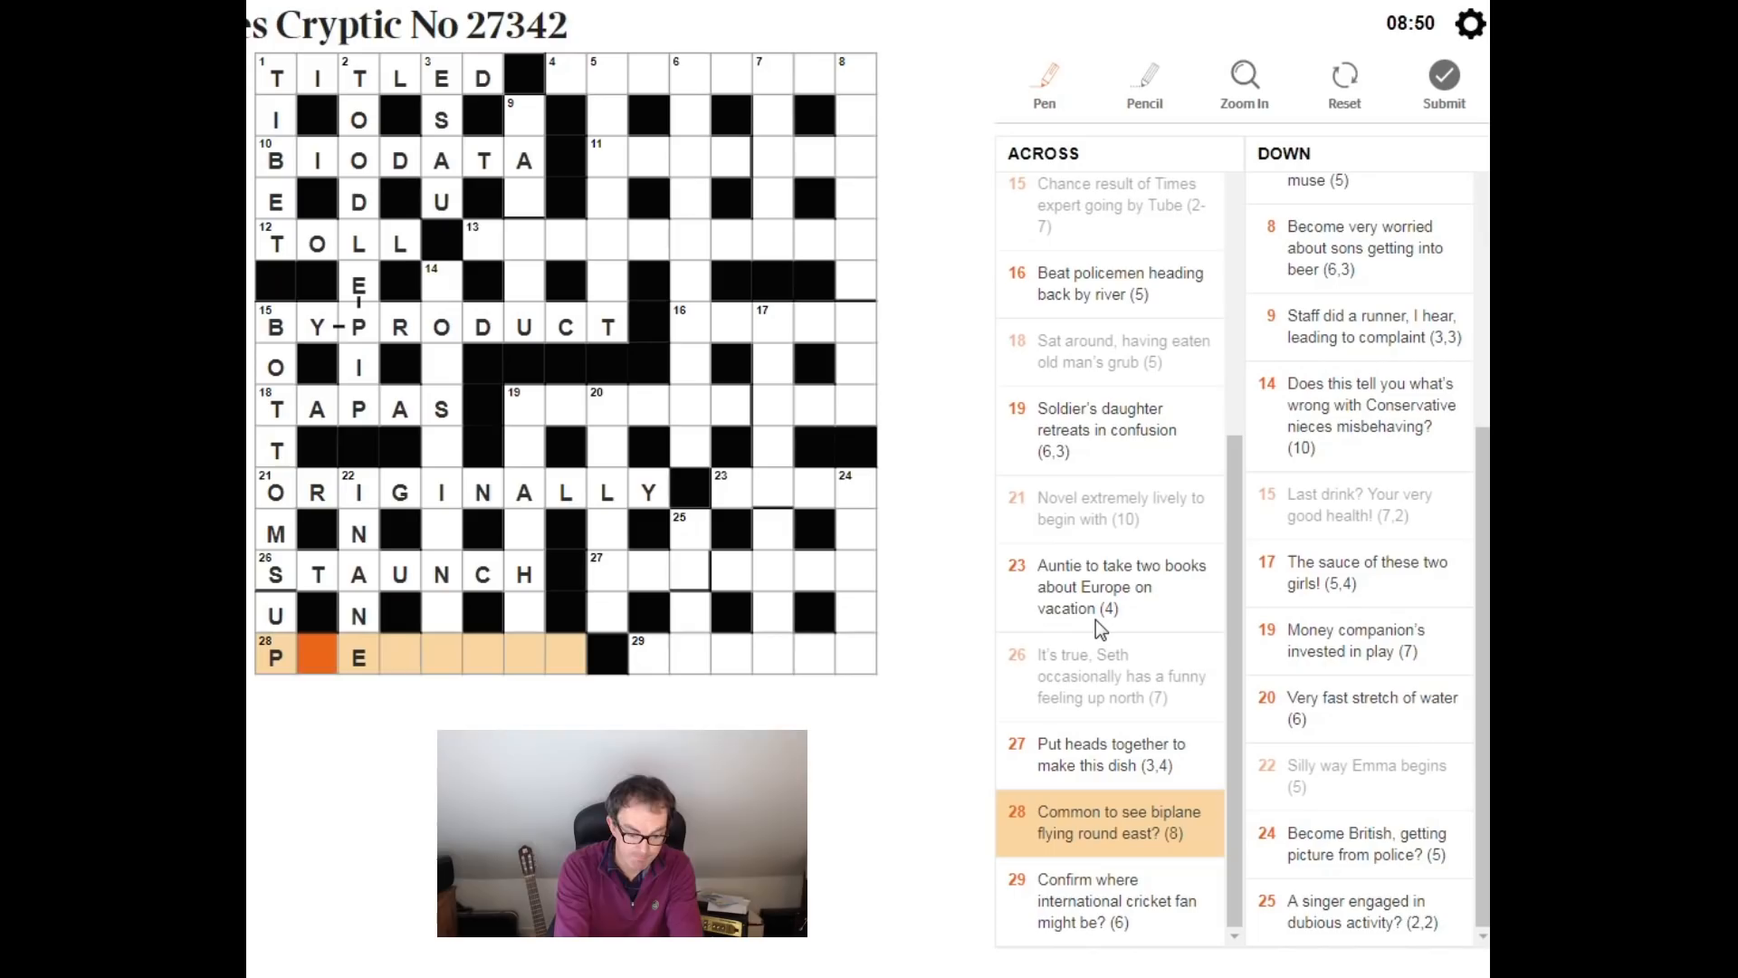
text(LEBI)
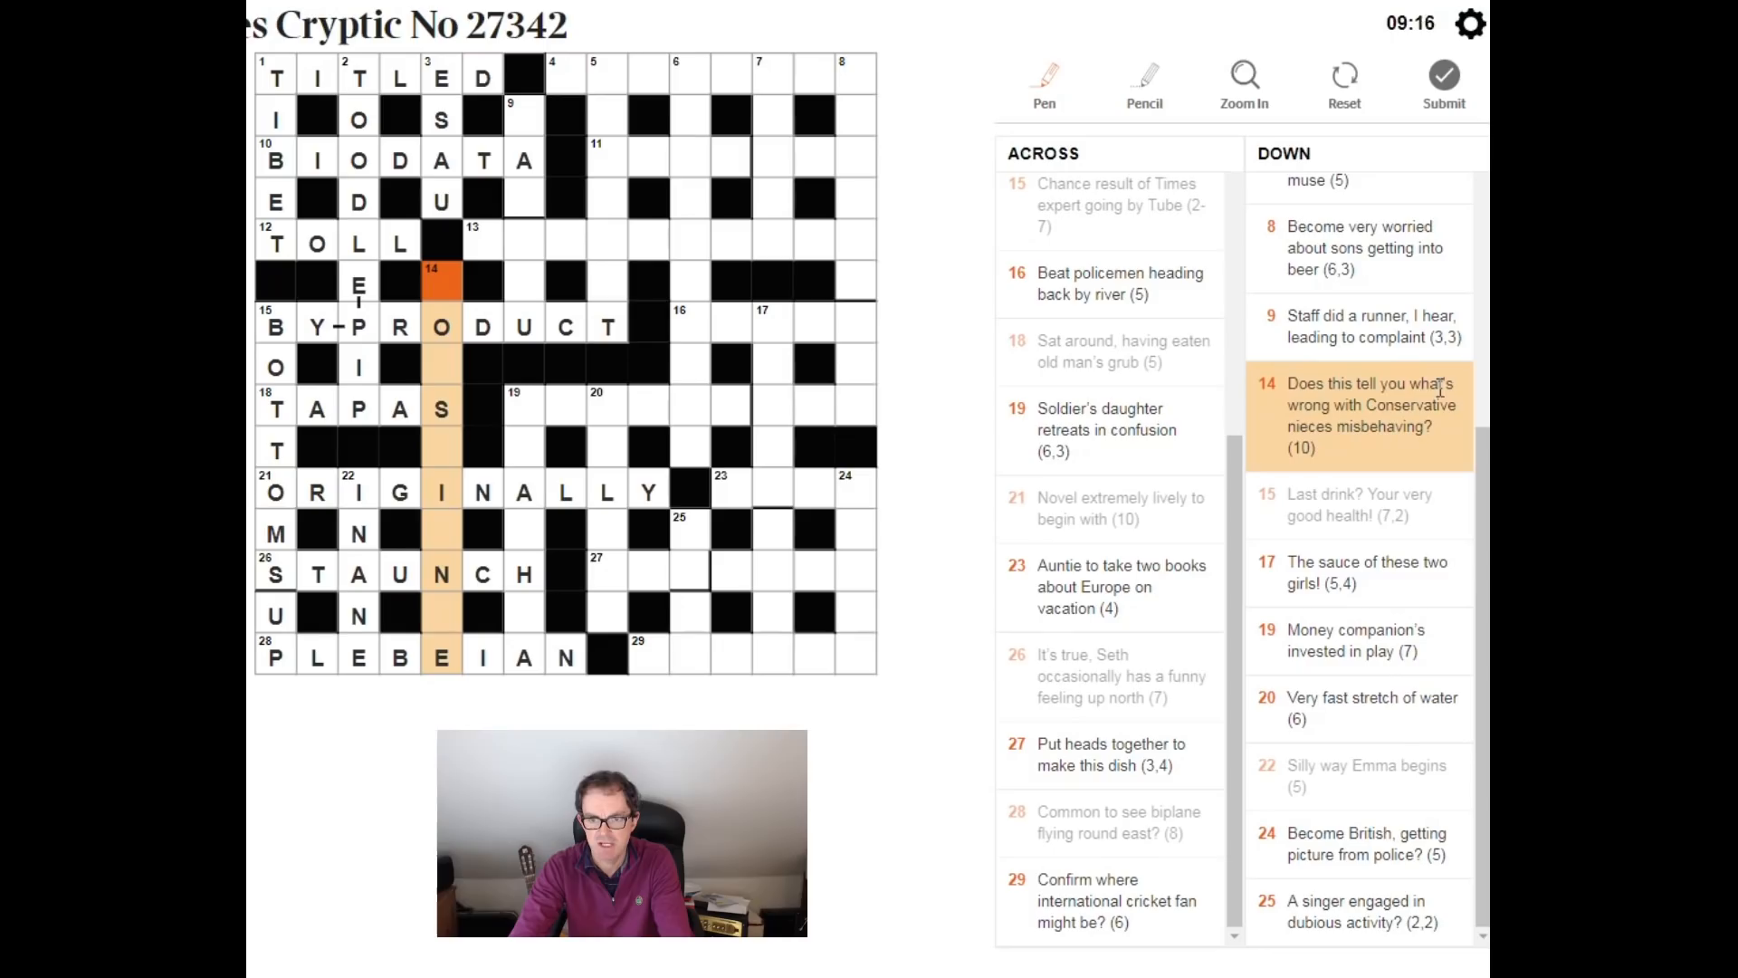
mouse_move(726, 449)
text(CONSCIENCE)
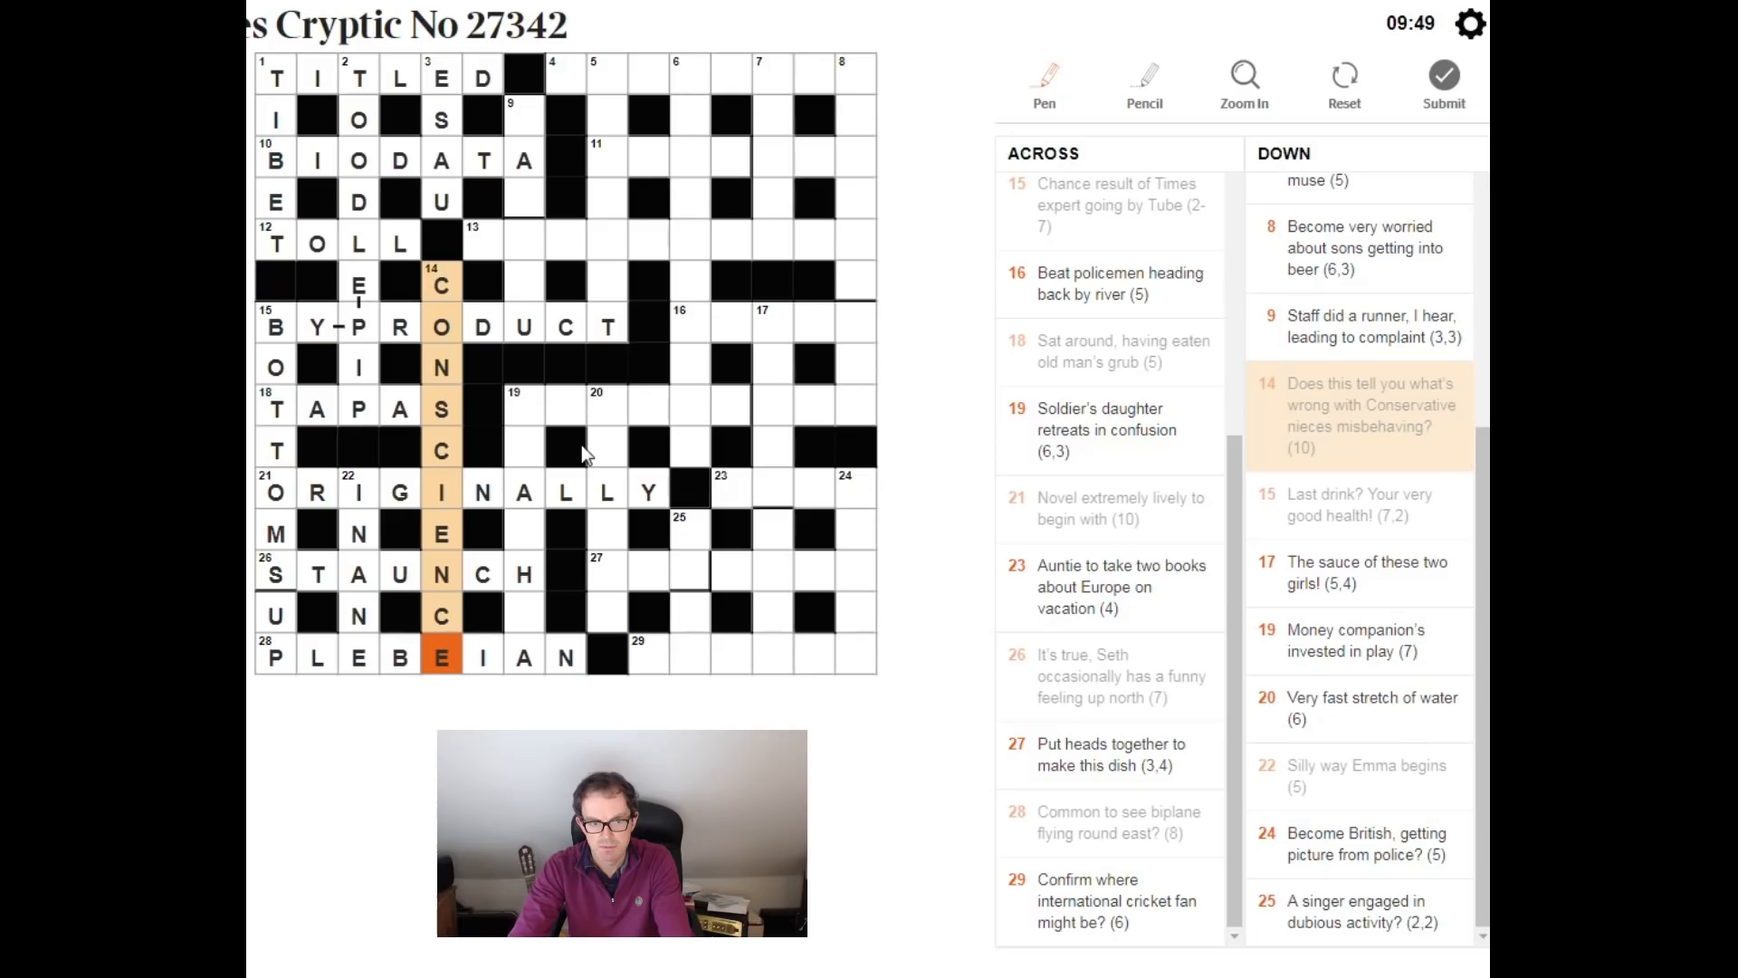
mouse_move(505, 443)
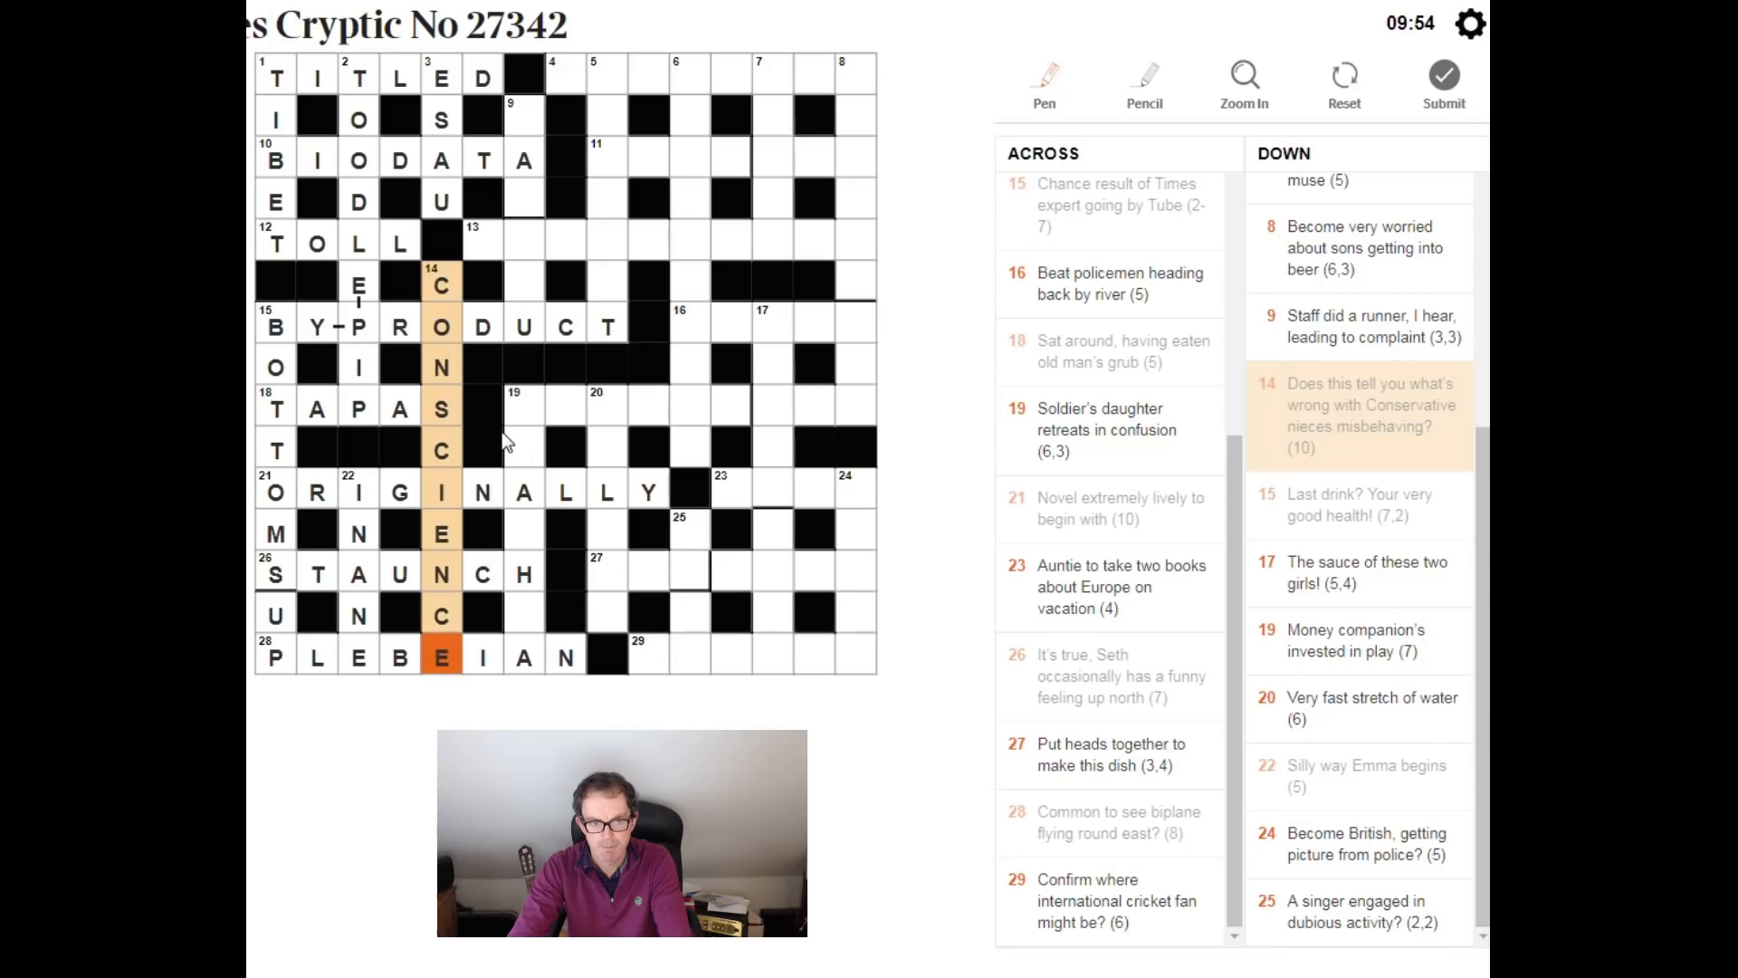
mouse_move(464, 626)
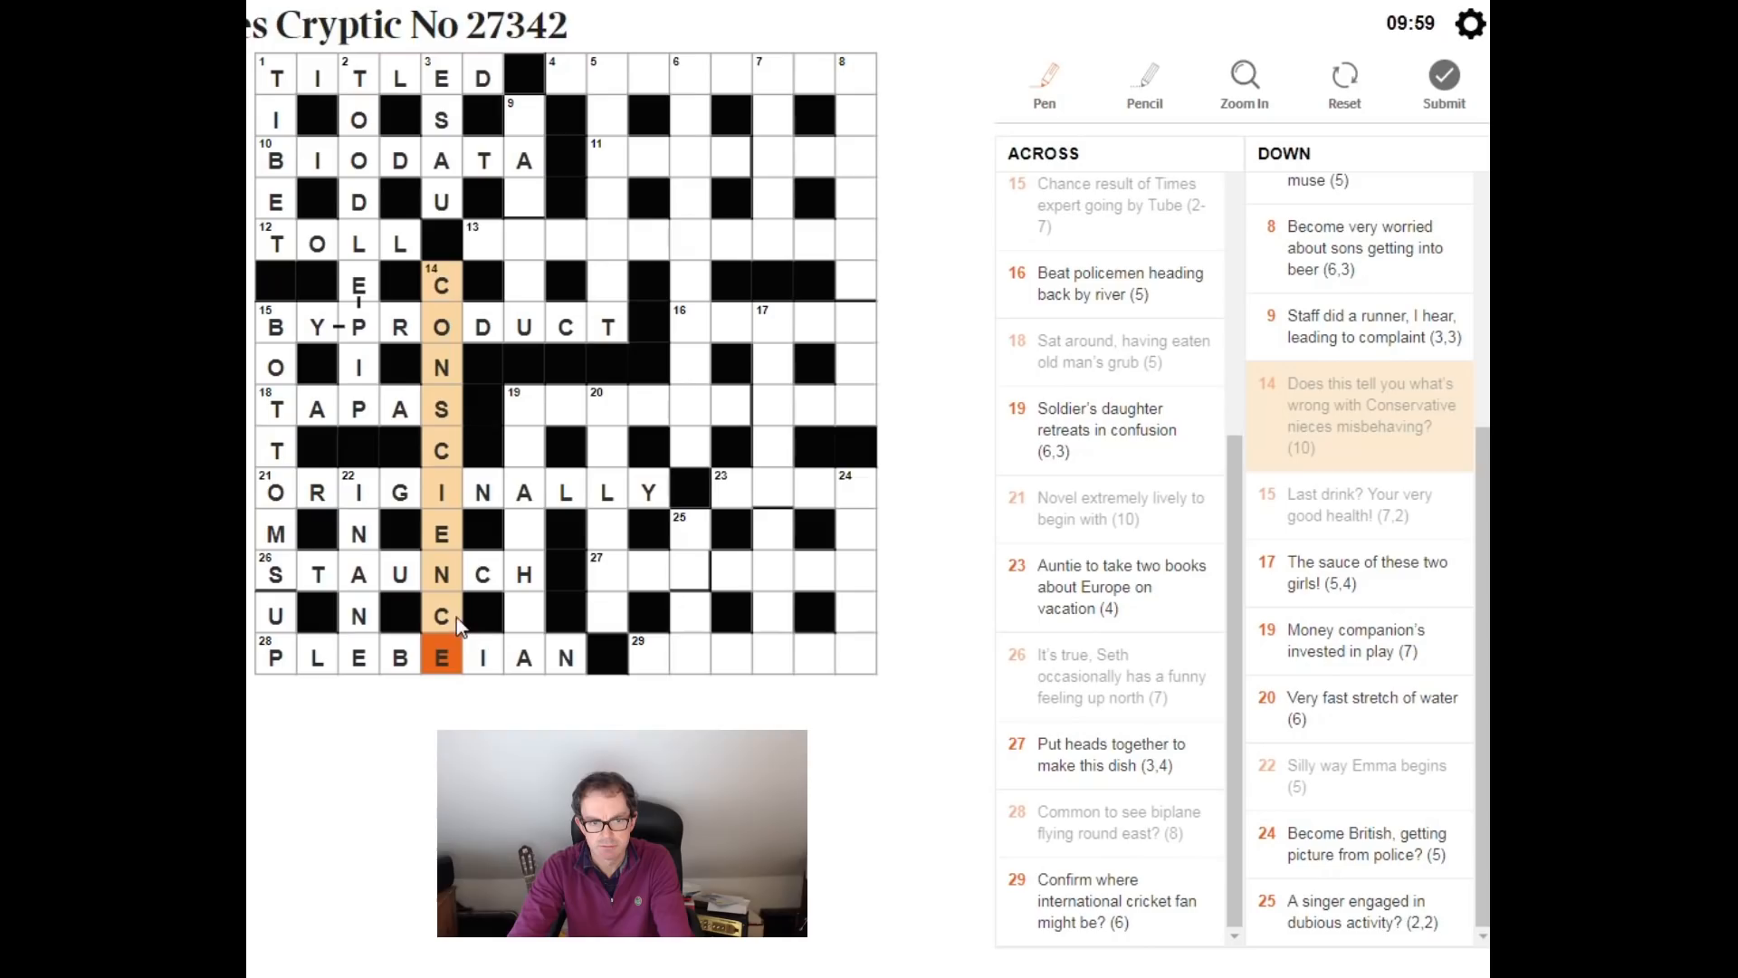
mouse_move(1450, 445)
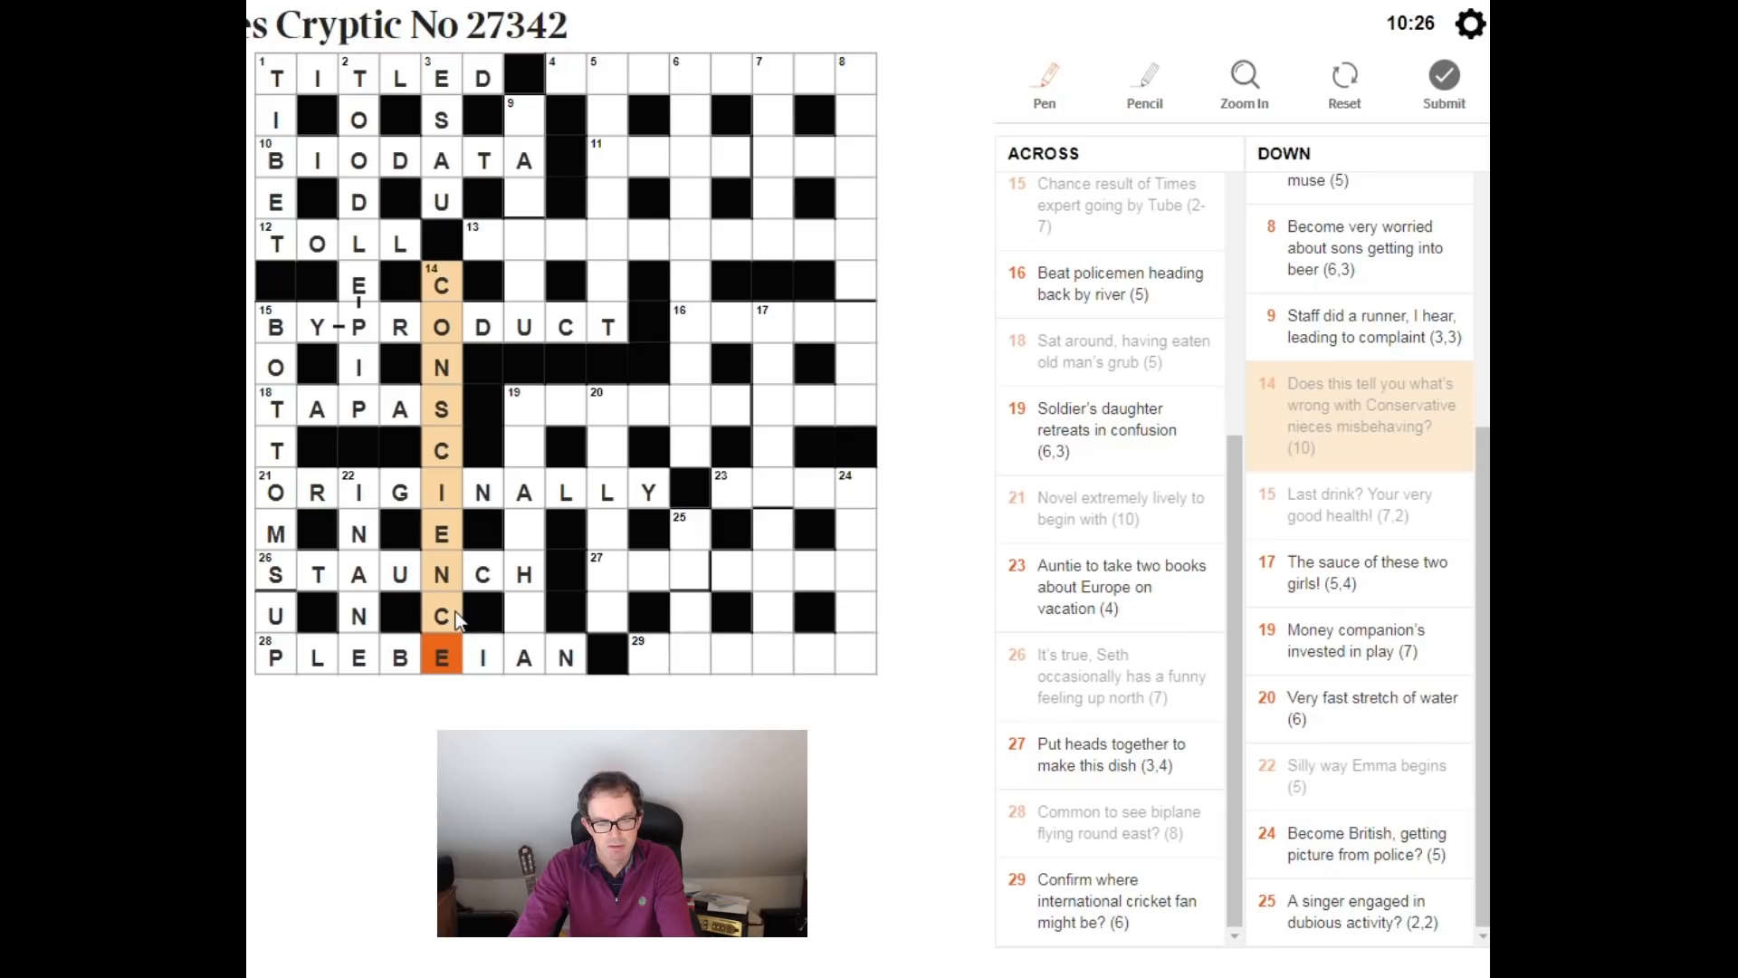
mouse_move(449, 458)
text(DRACHMA)
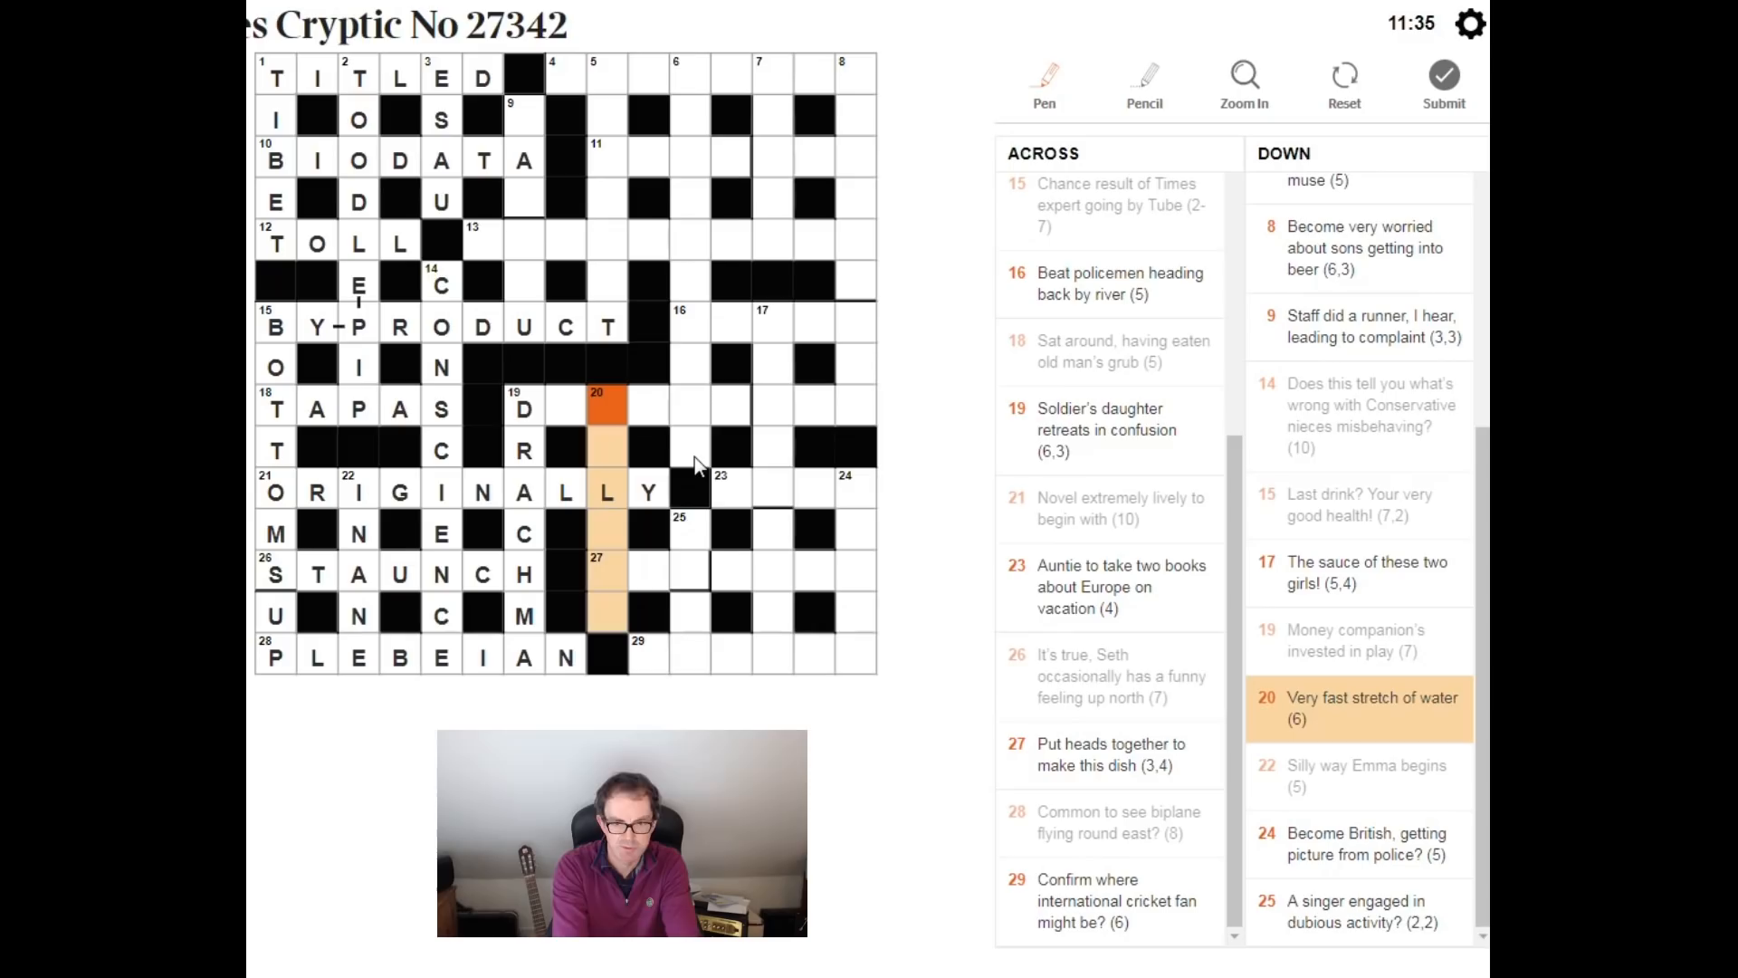
Step: Enter SO at the start of 20 Down, Very fast stretch of water, above the L
text(SOLENT)
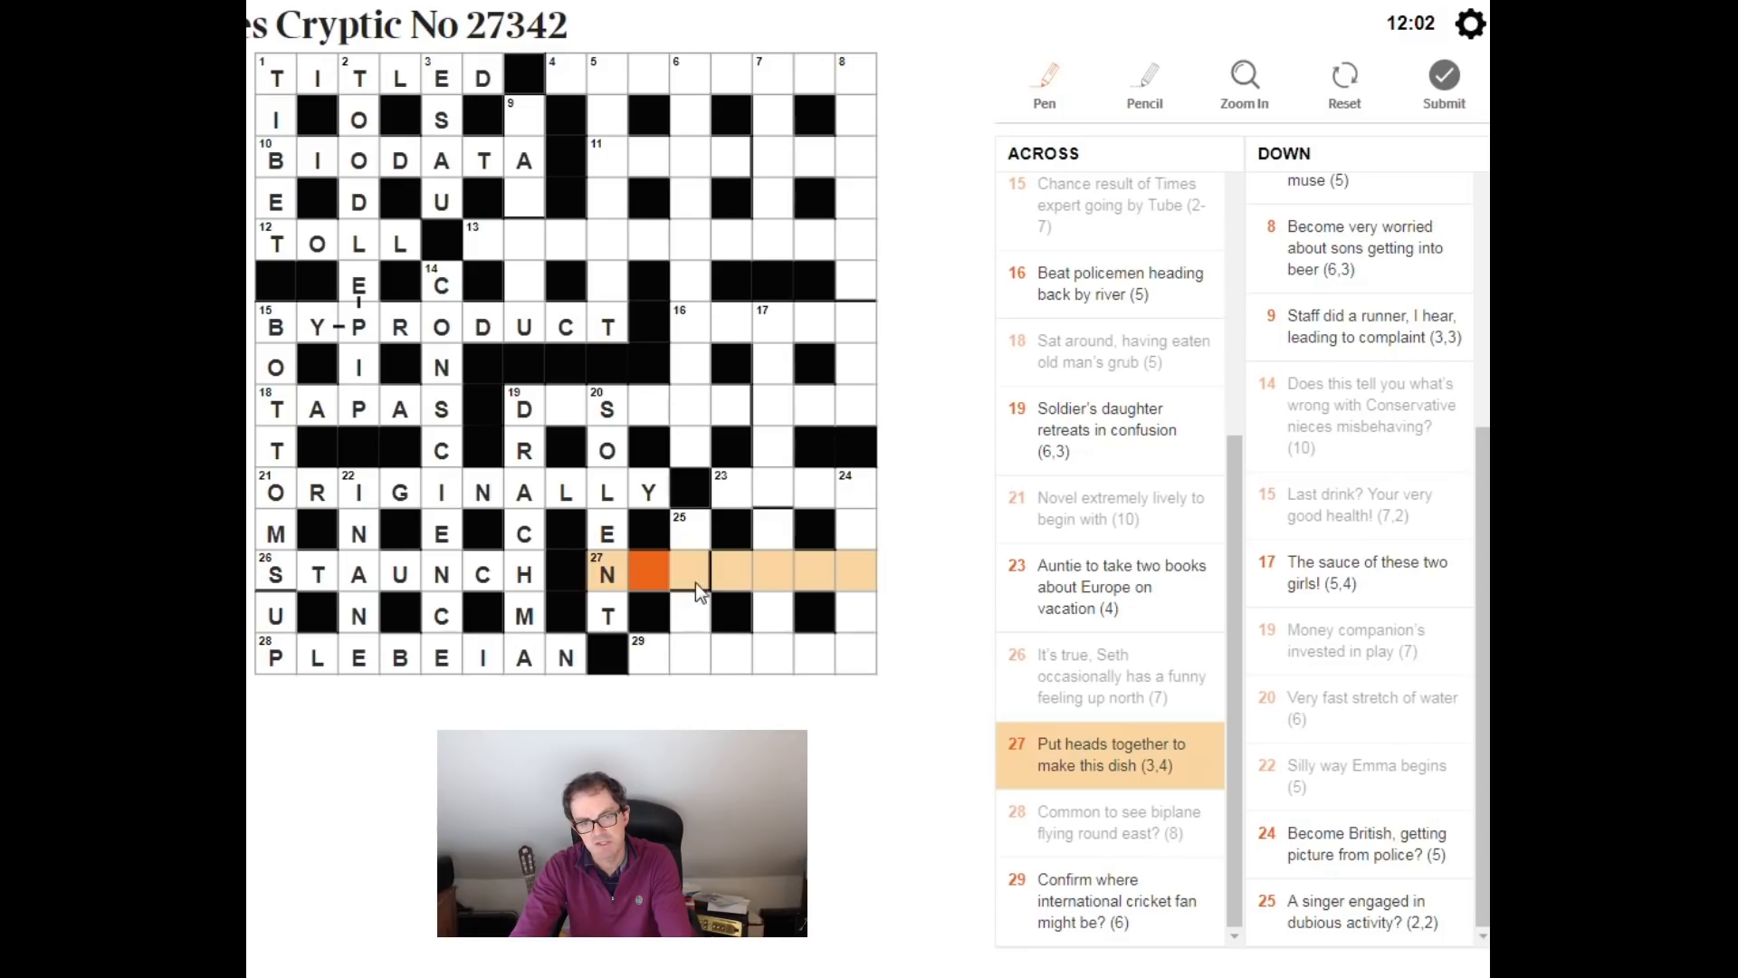
Step: Enter UT after the N so 27 Across begins NUT
text(UTLOAF)
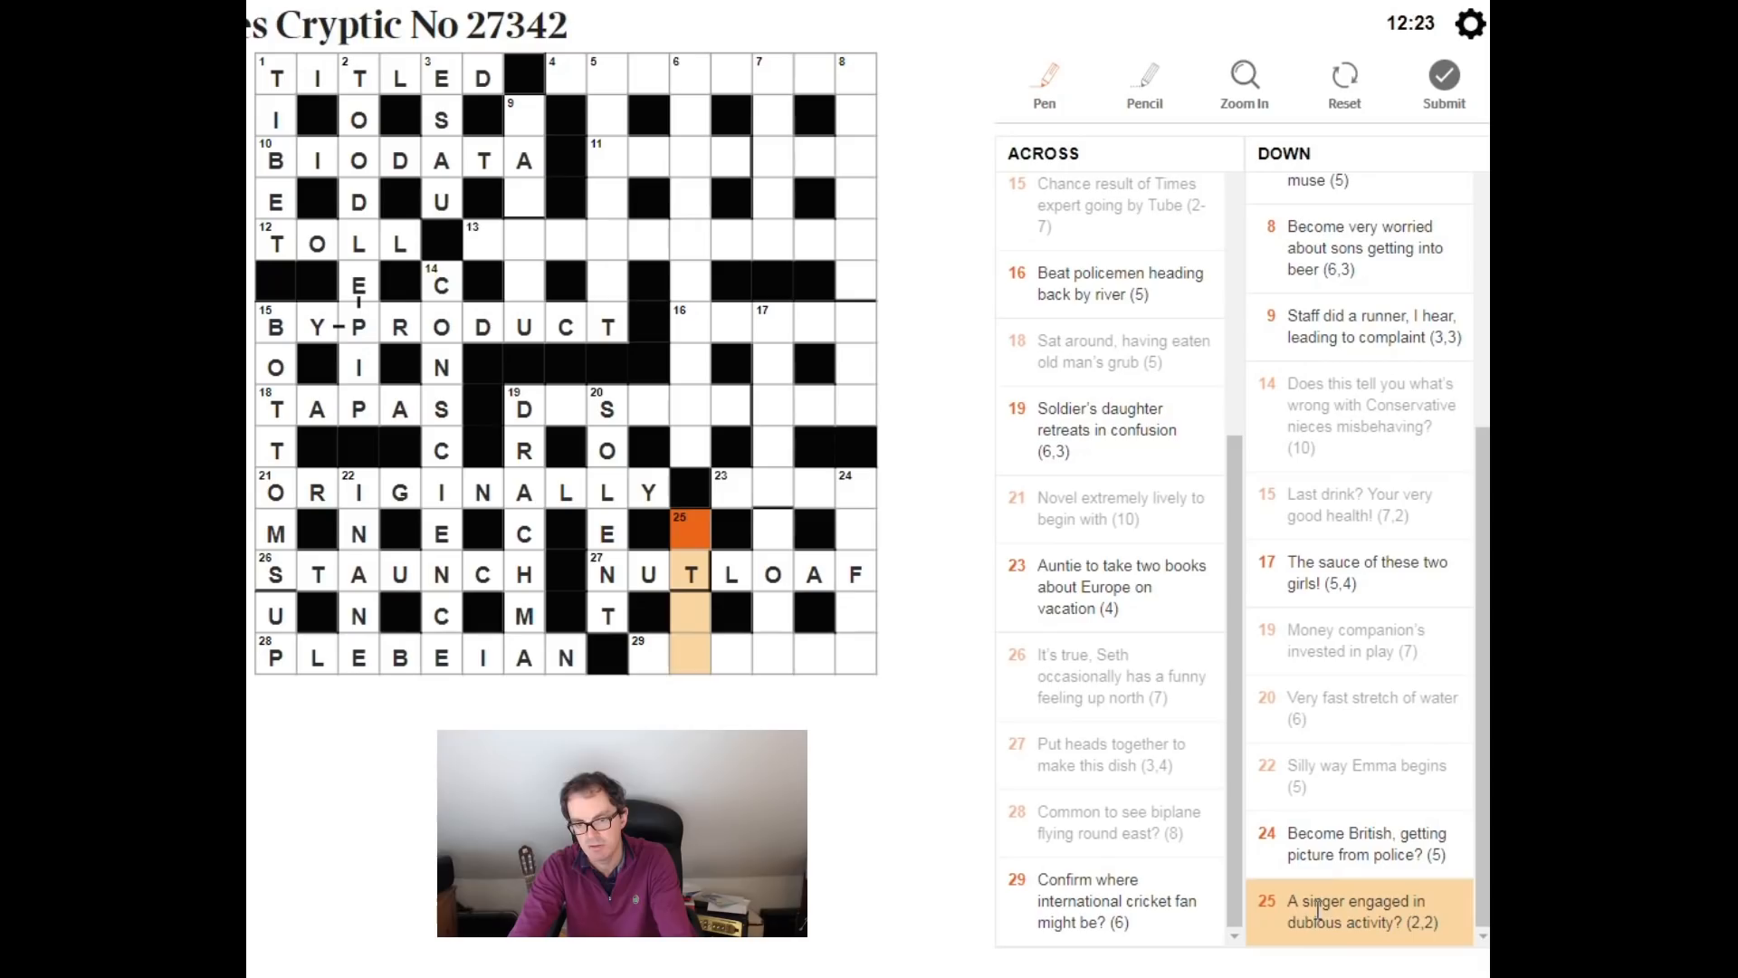
Step: Enter AIT so 25 Down, A singer engaged in dubious activity, reads AT IT
text(AIT)
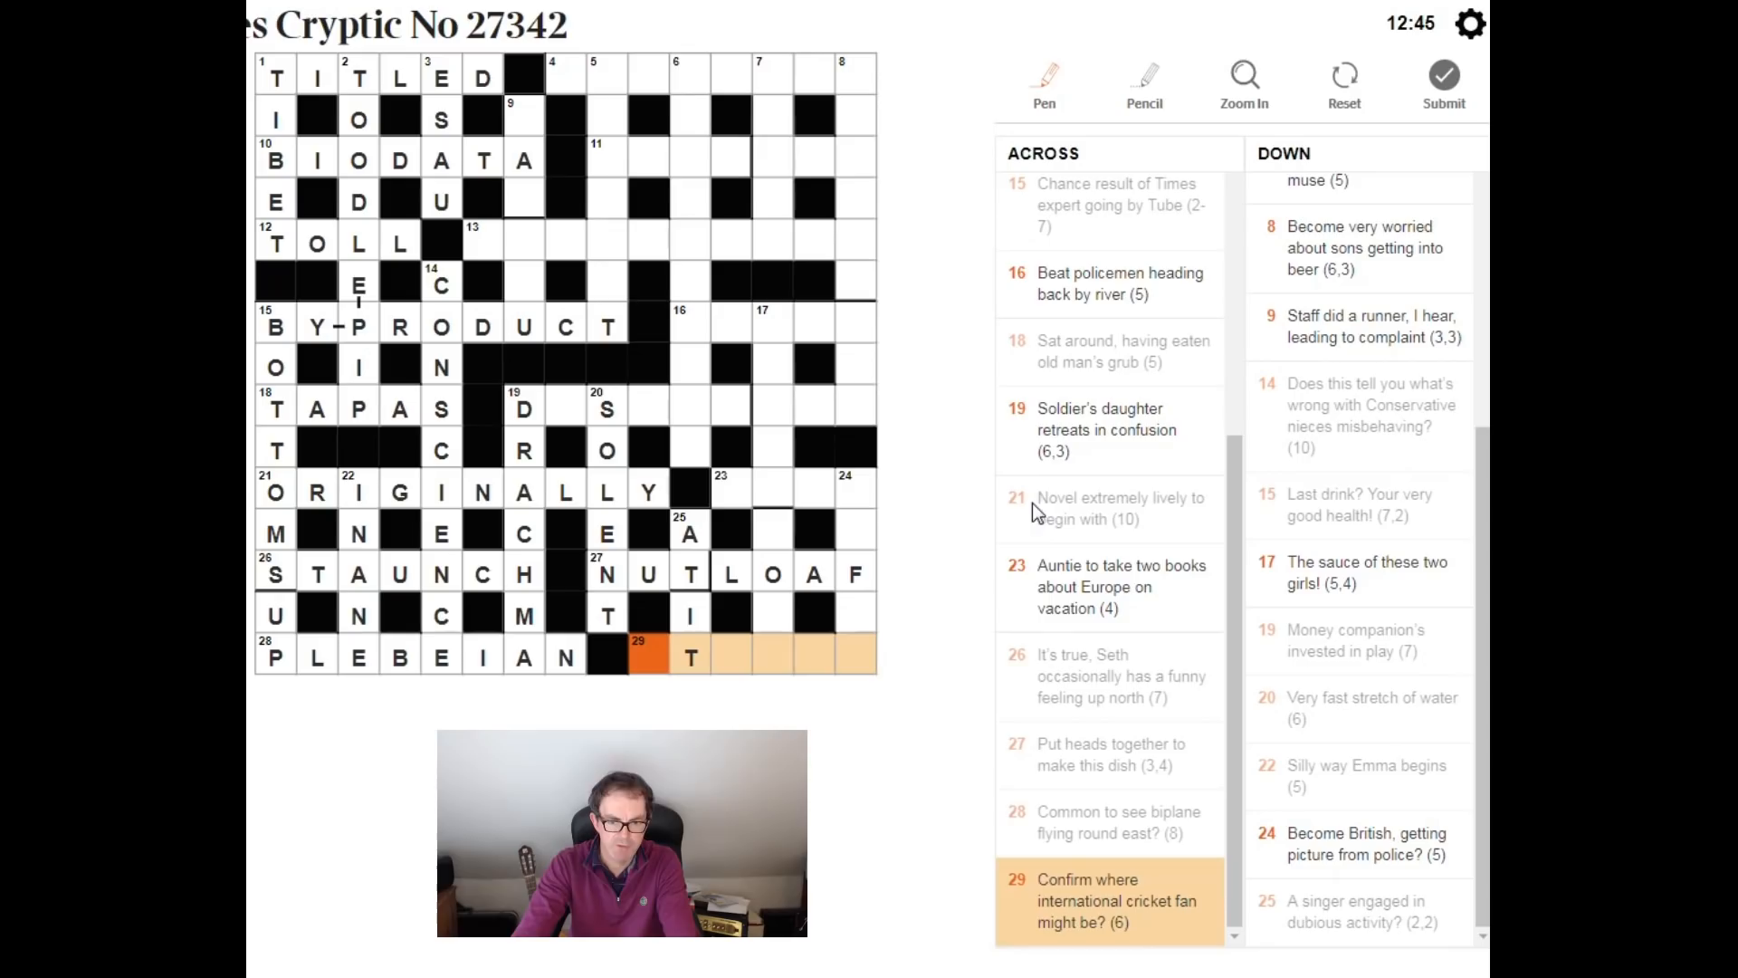
Step: Enter TTEST to complete ATTEST along the bottom row in 29 Across
text(TTEST)
click(855, 572)
text(BEFIT)
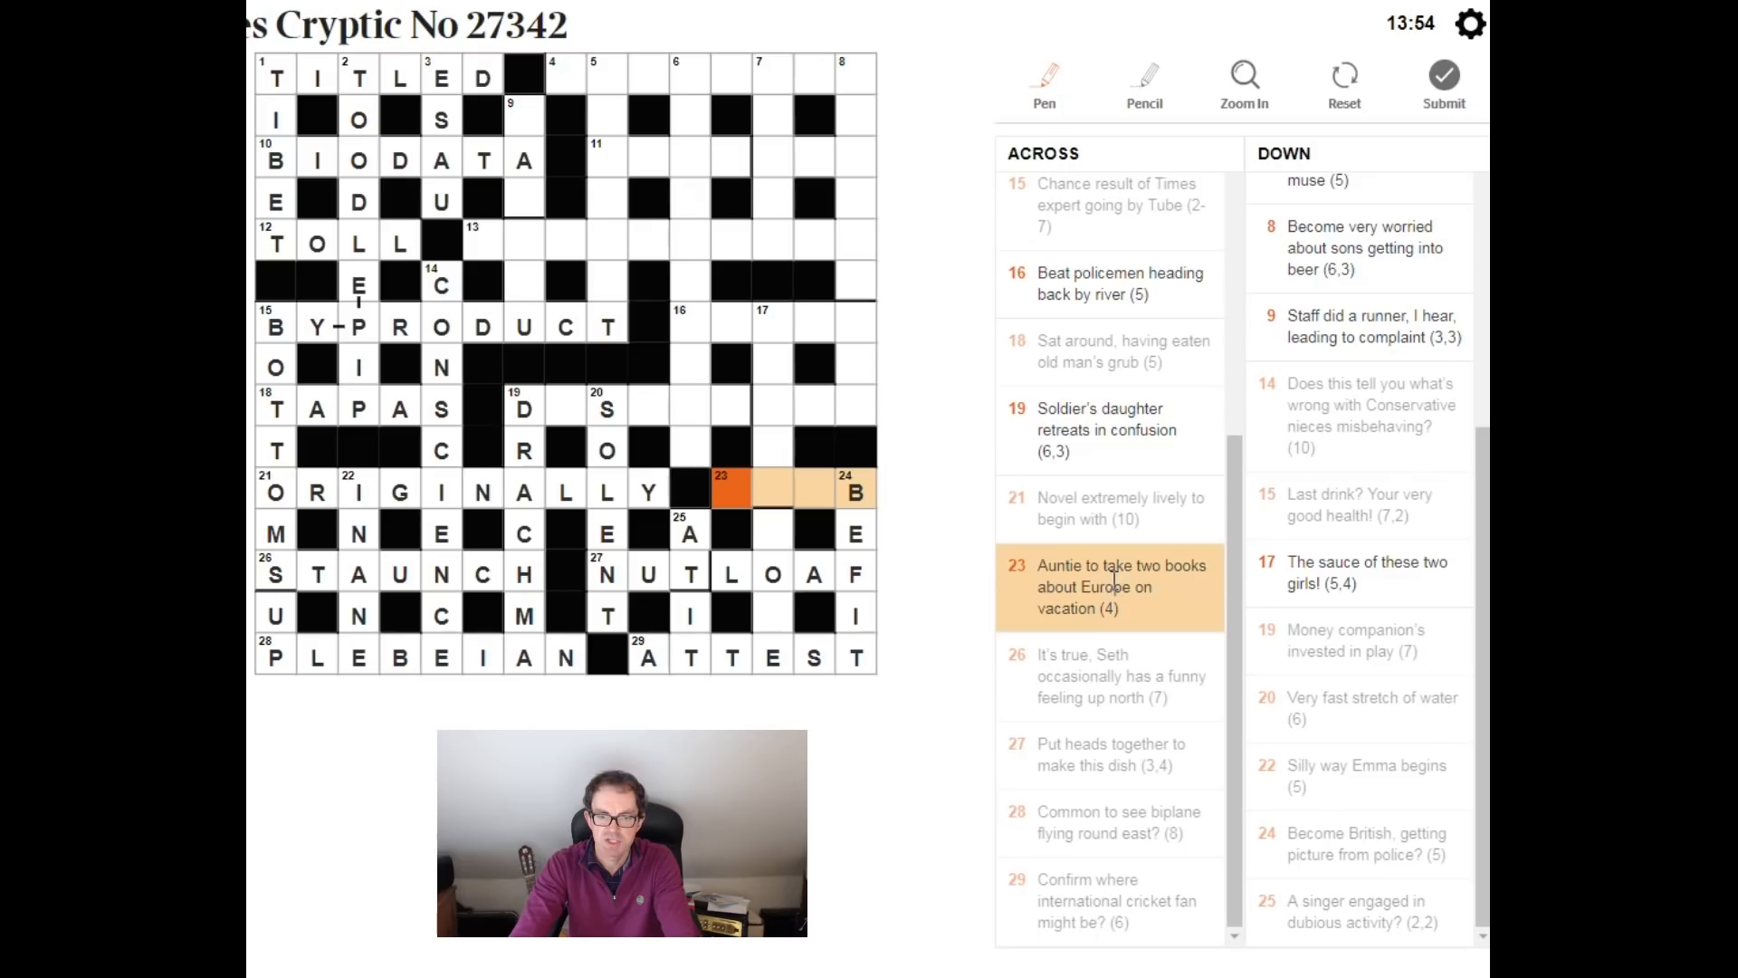
Step: Enter B as the first letter of 23 Across, joining BEFIT
text(B)
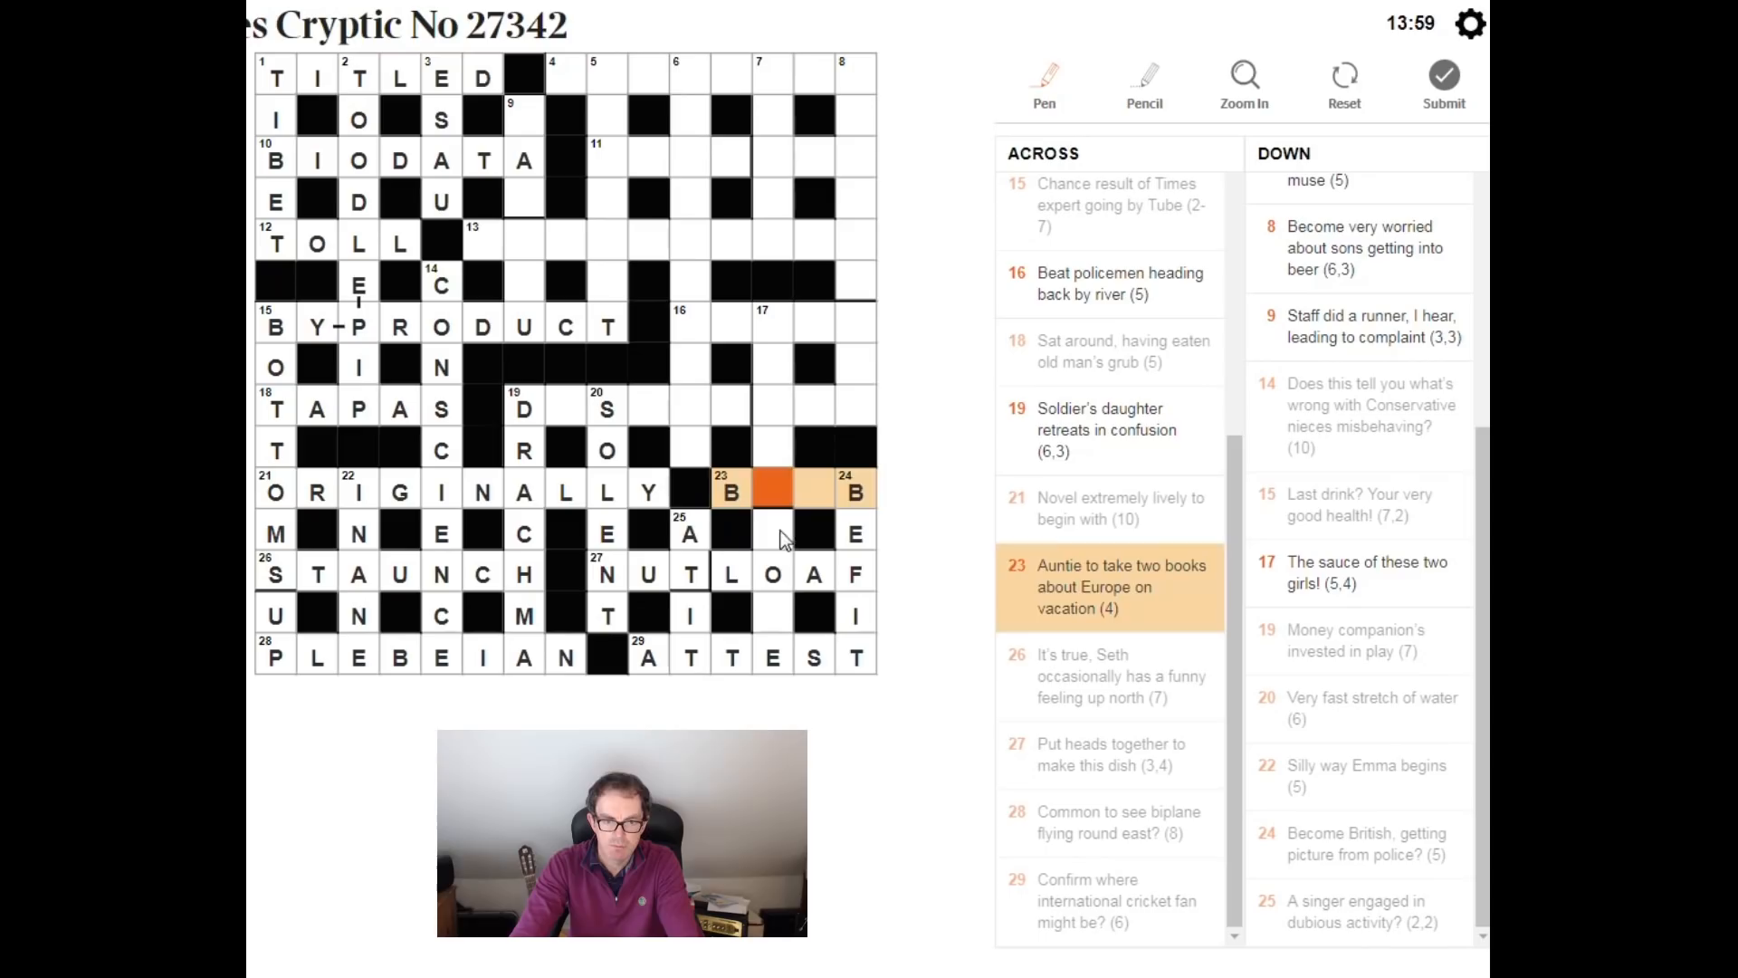
Step: Enter EE to complete BEEB in 23 Across
text(EE)
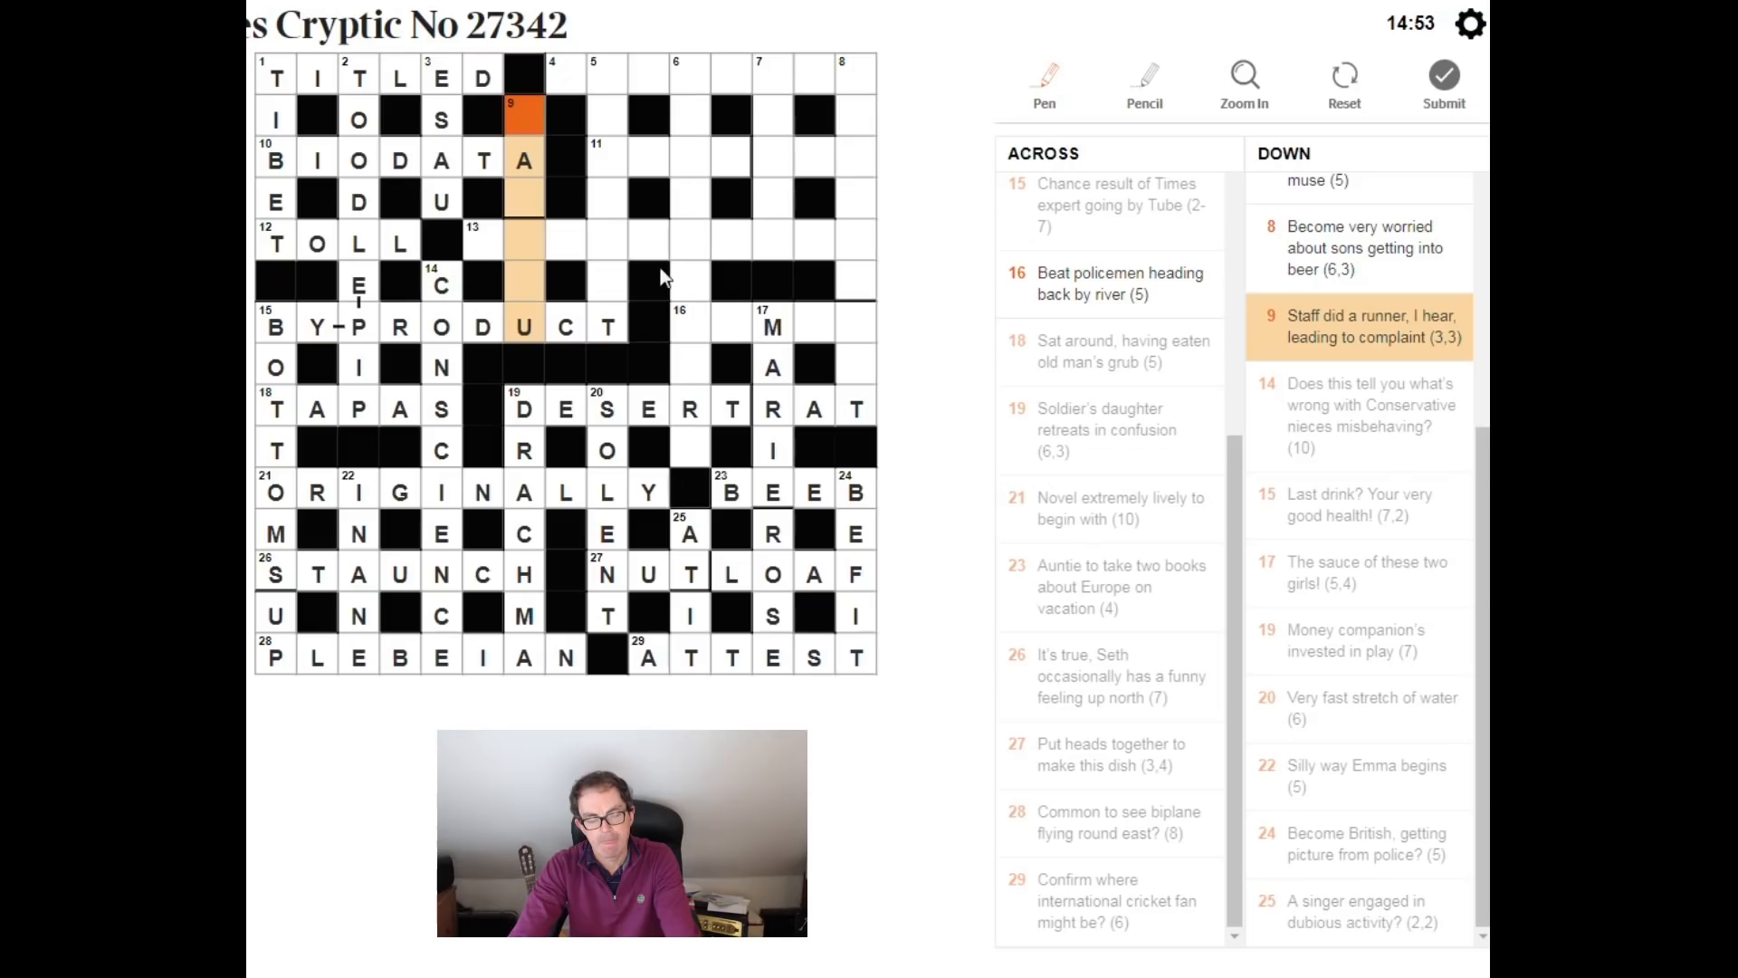
mouse_move(585, 286)
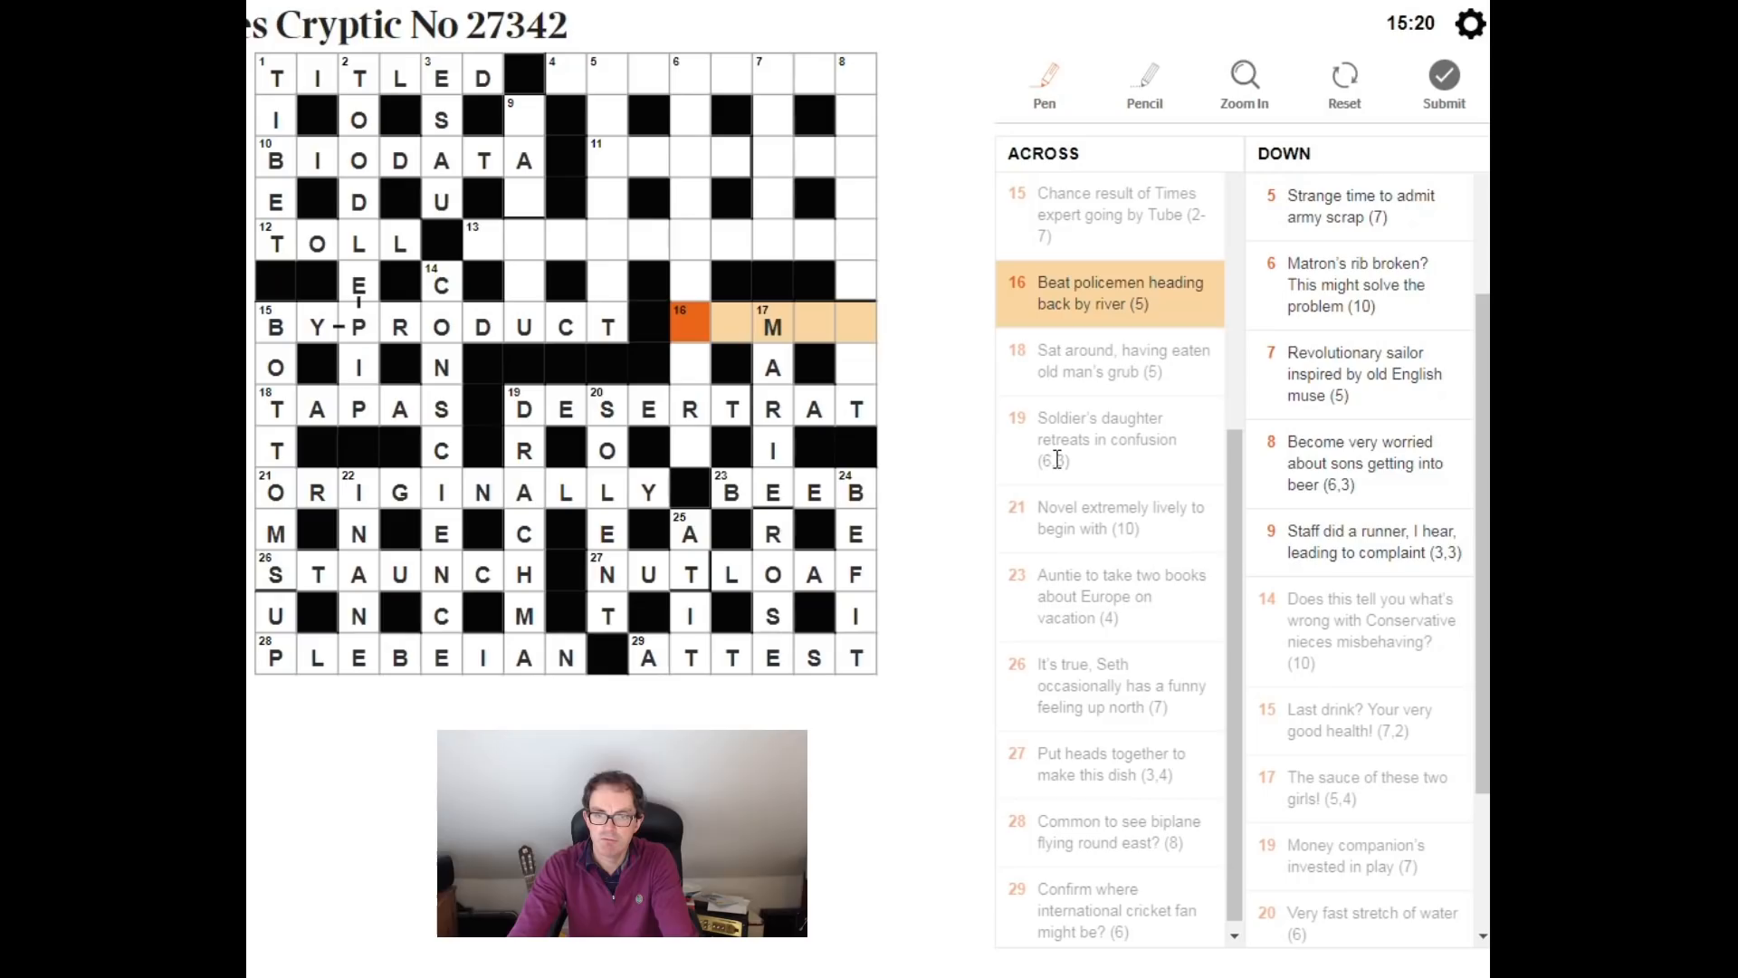
mouse_move(1021, 449)
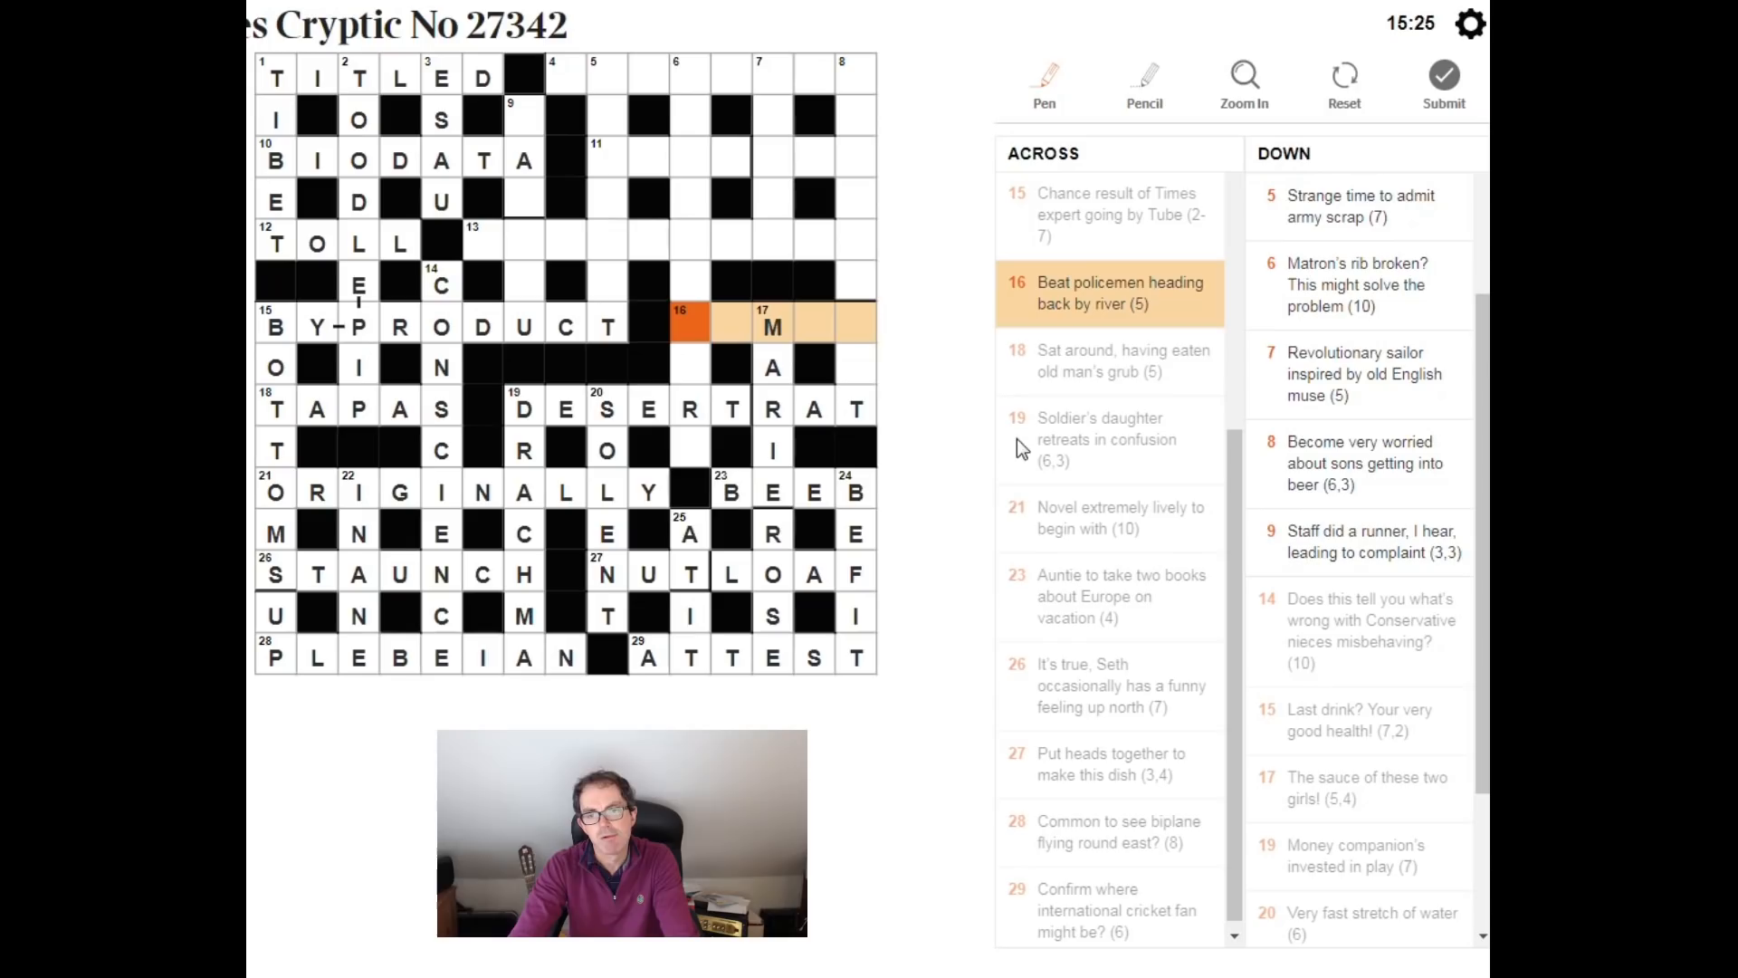
mouse_move(976, 382)
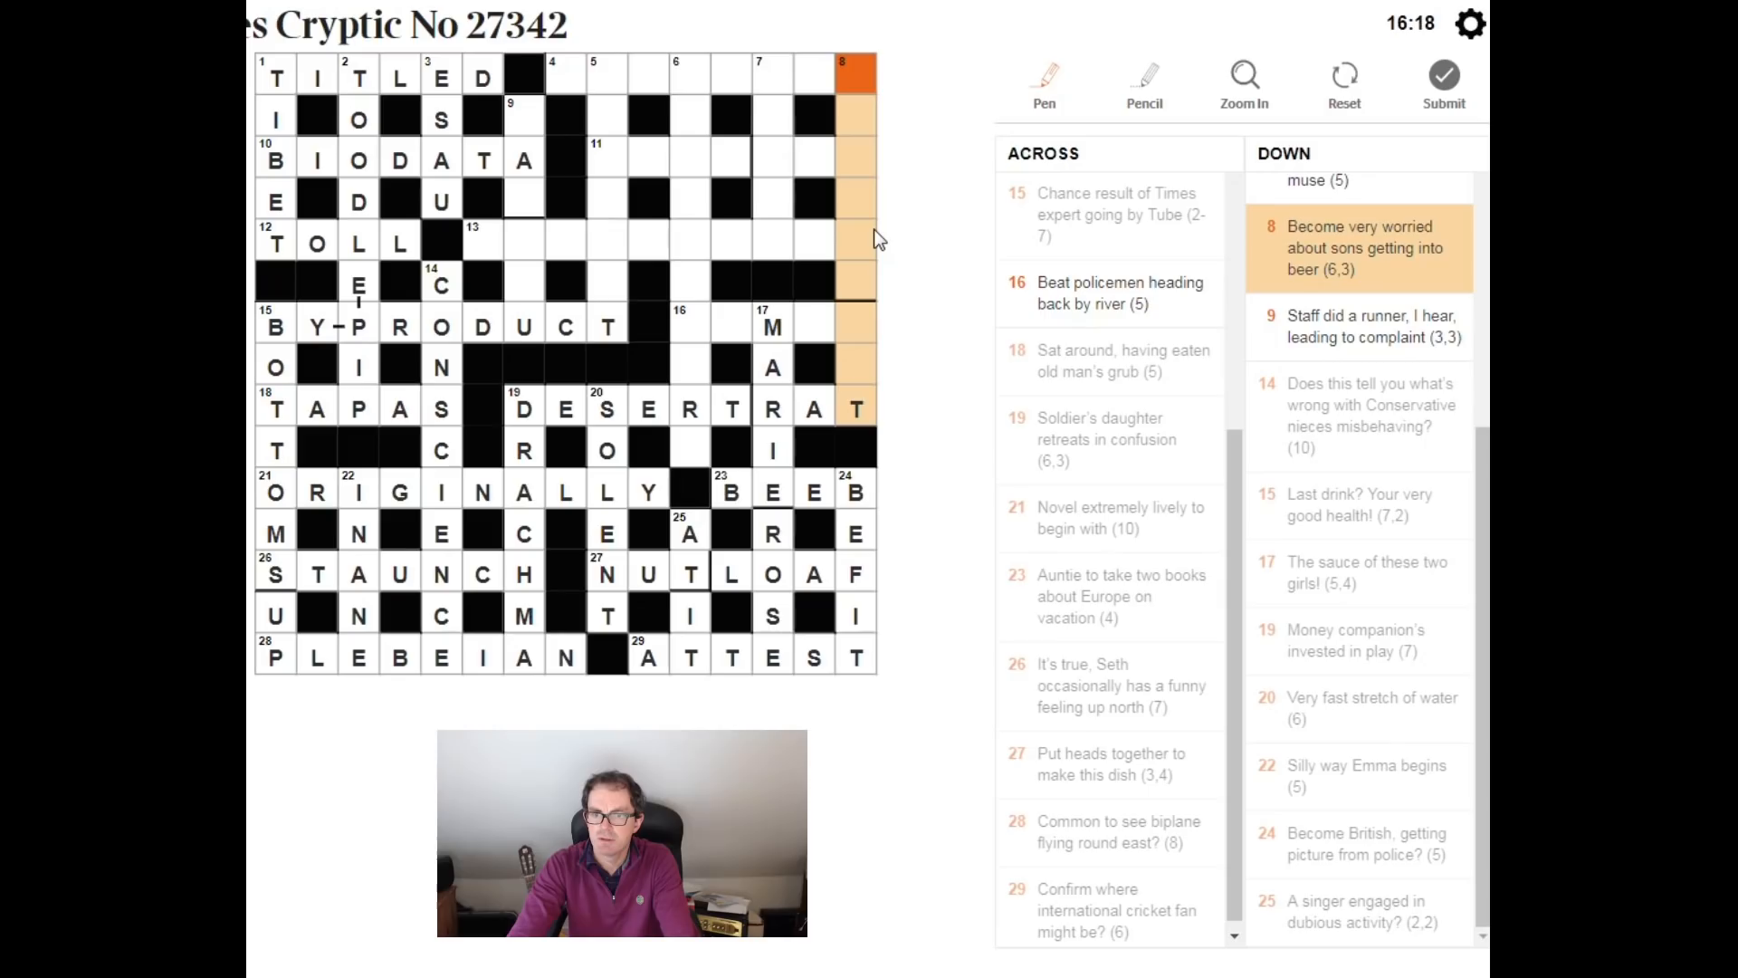
mouse_move(852, 402)
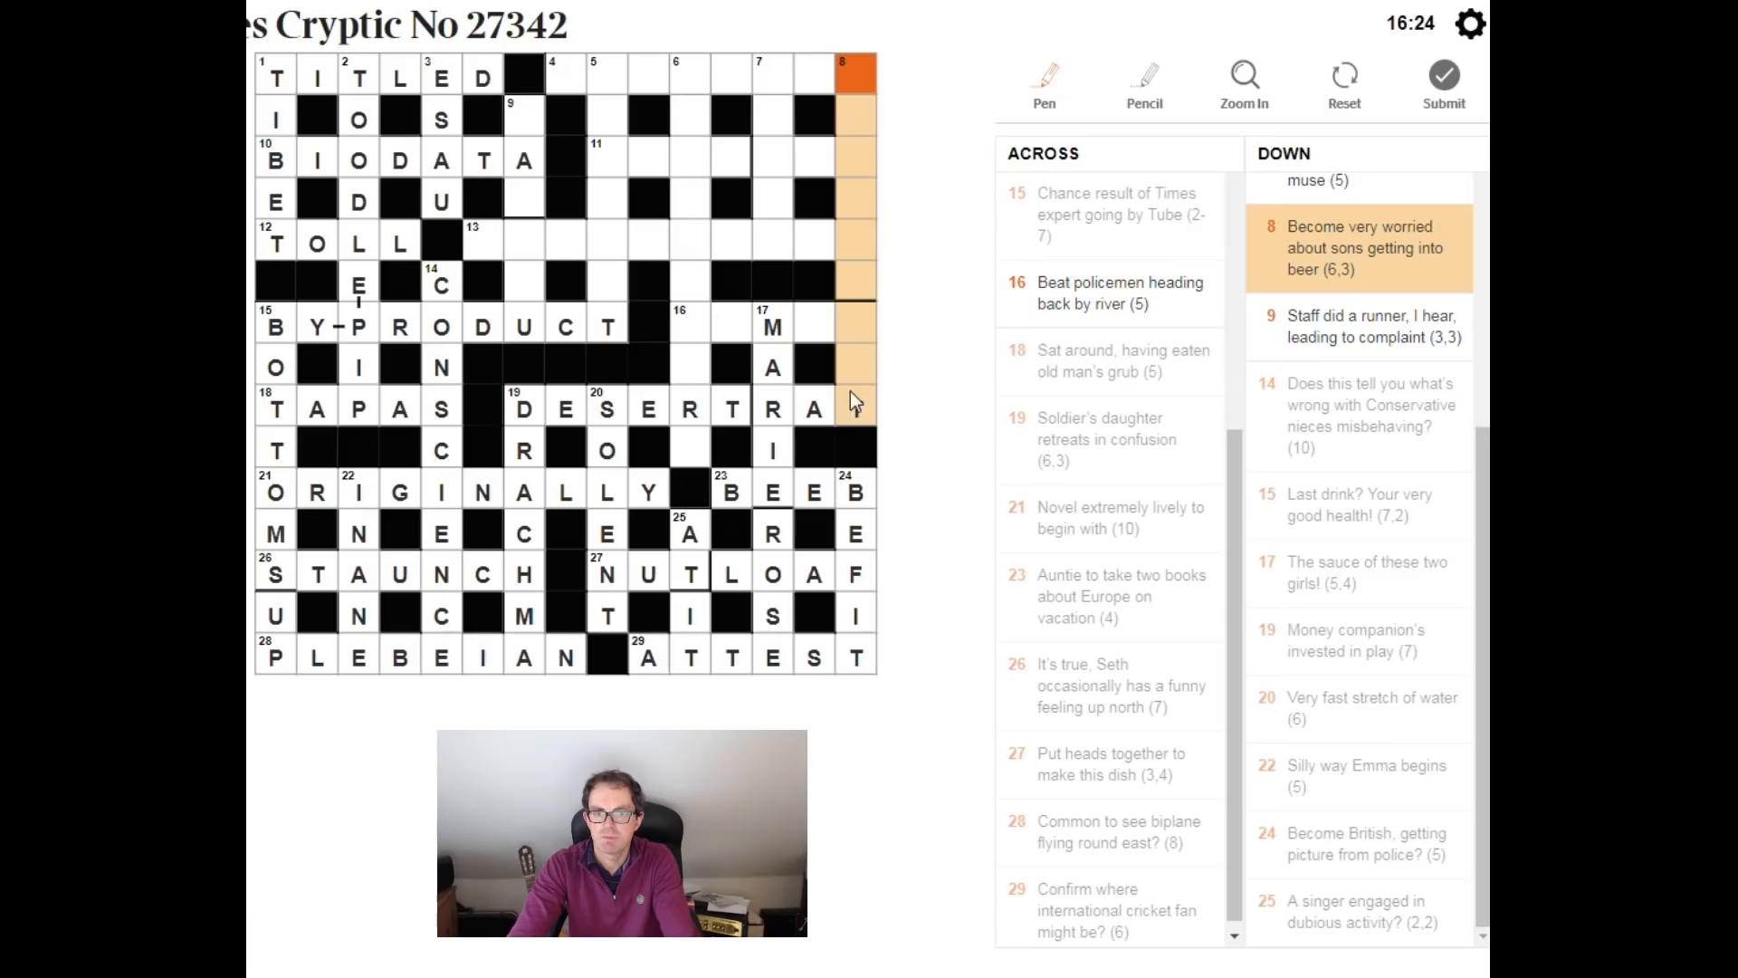
Step: Fill 8 Down on the right edge with STRESSOUT
text(STRESSOUT)
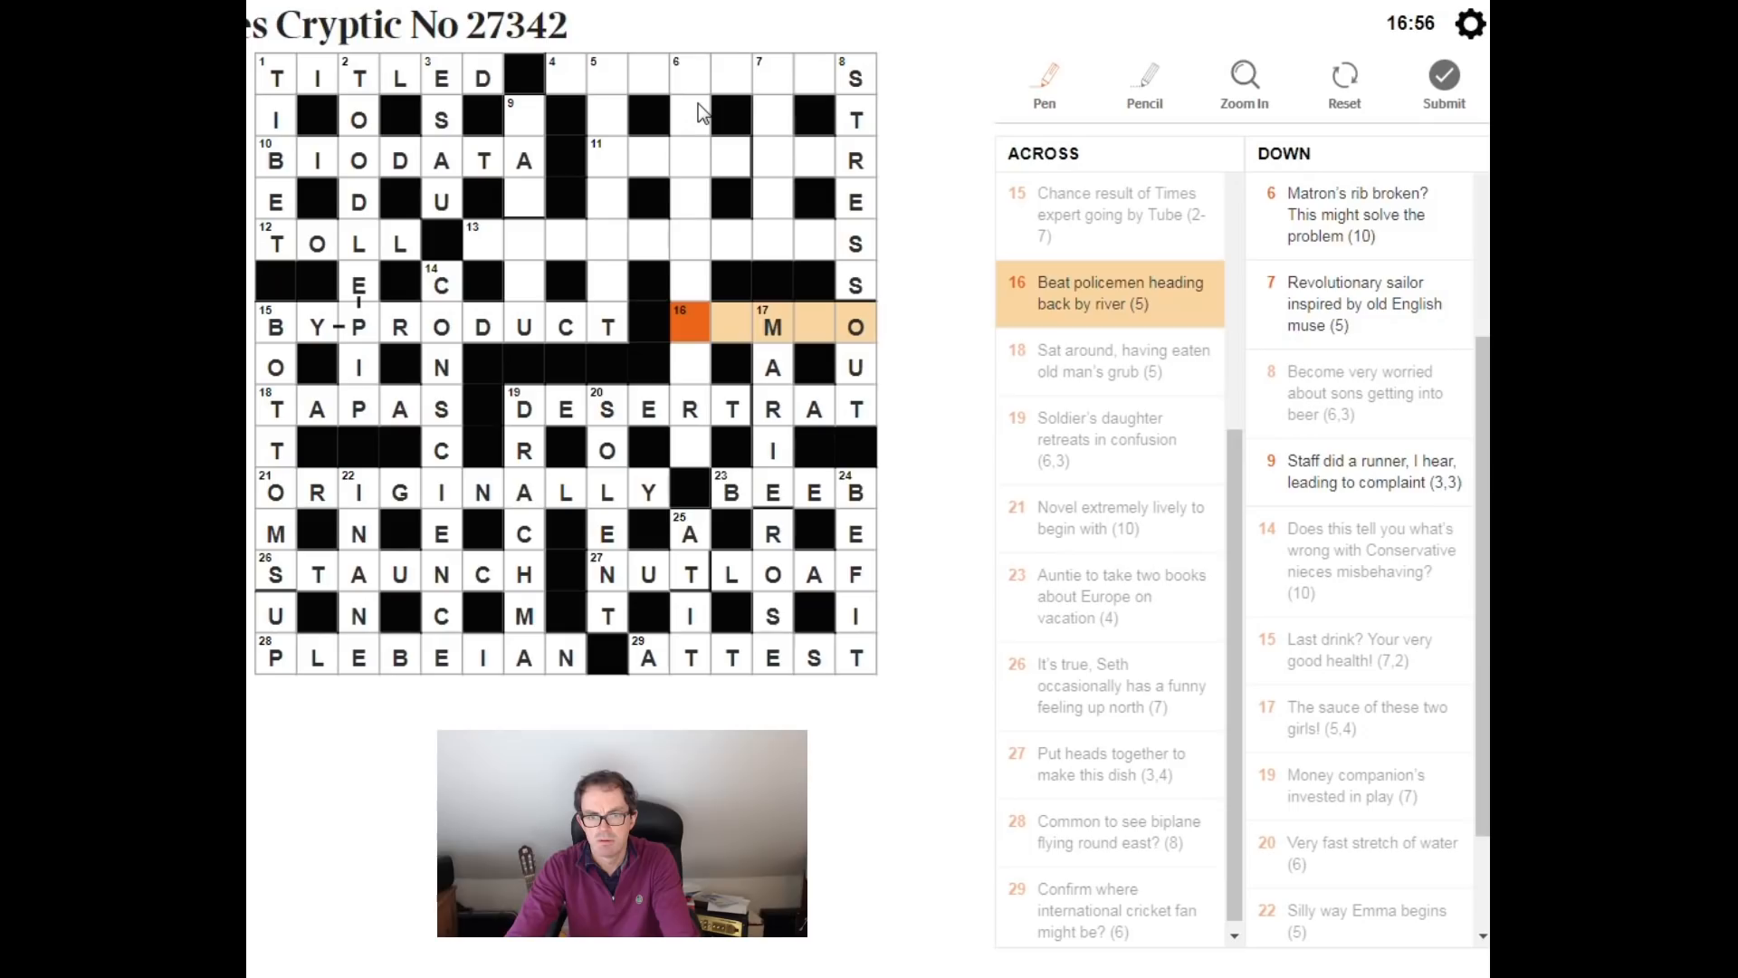
Step: Select 16 Across and enter TEMP to complete TEMPO
click(855, 324)
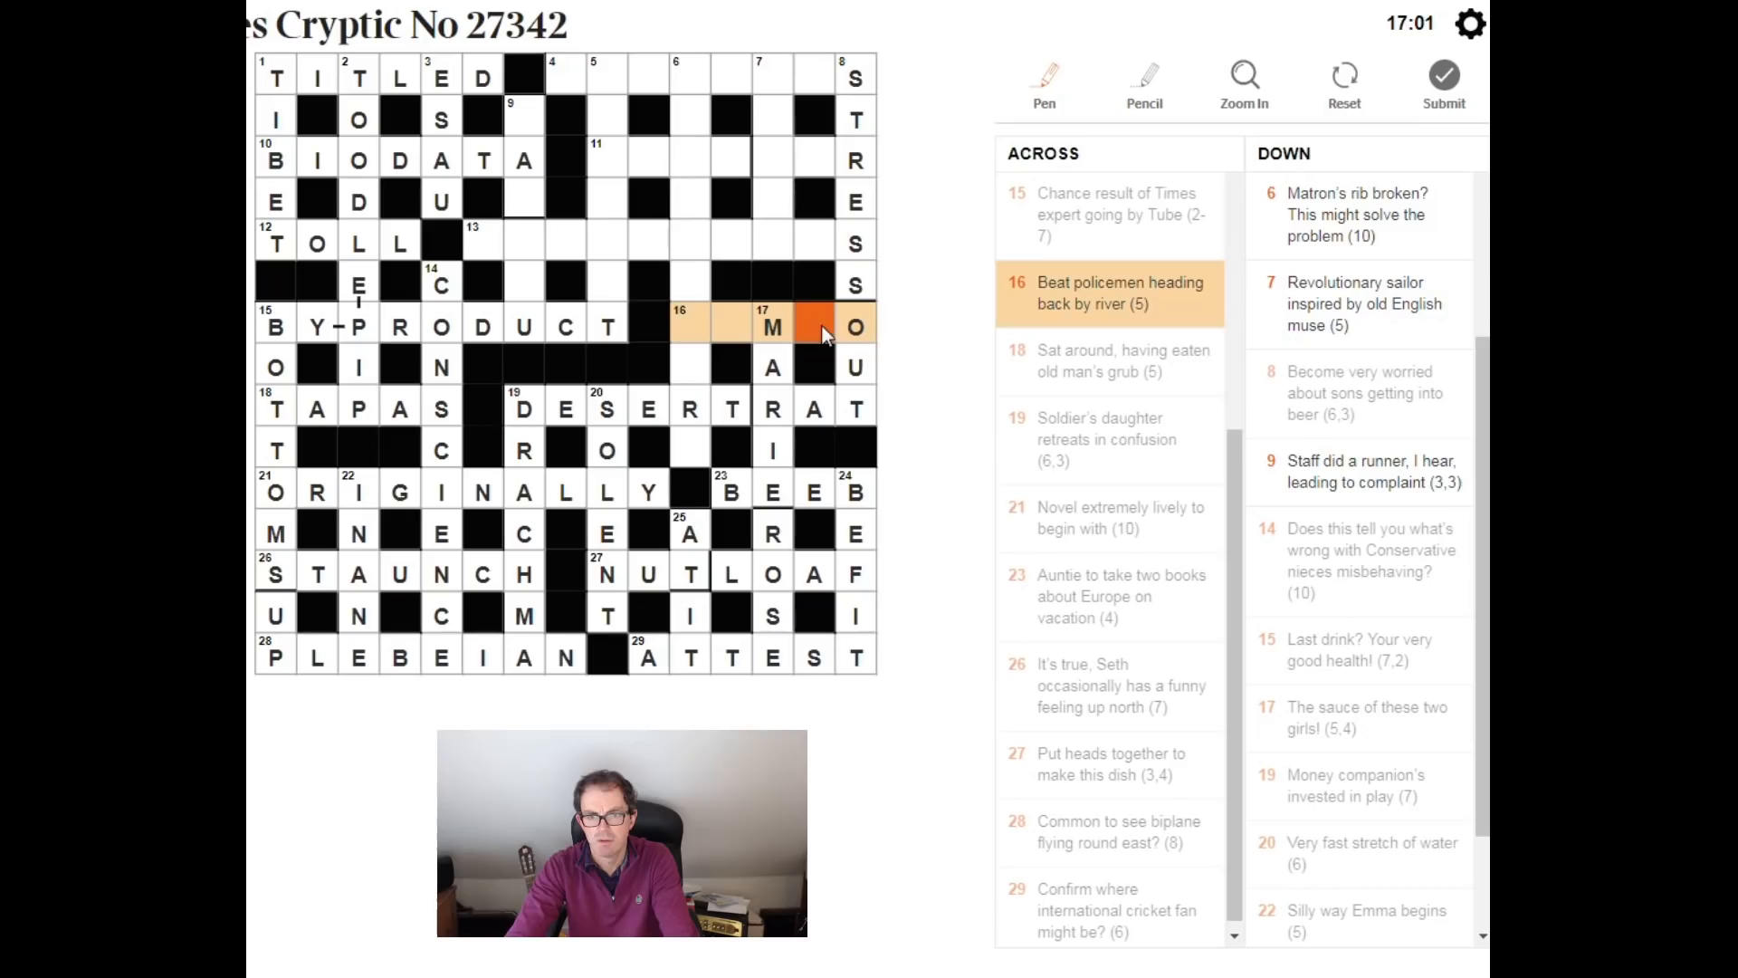
text(TEMP)
click(525, 219)
text(MAN)
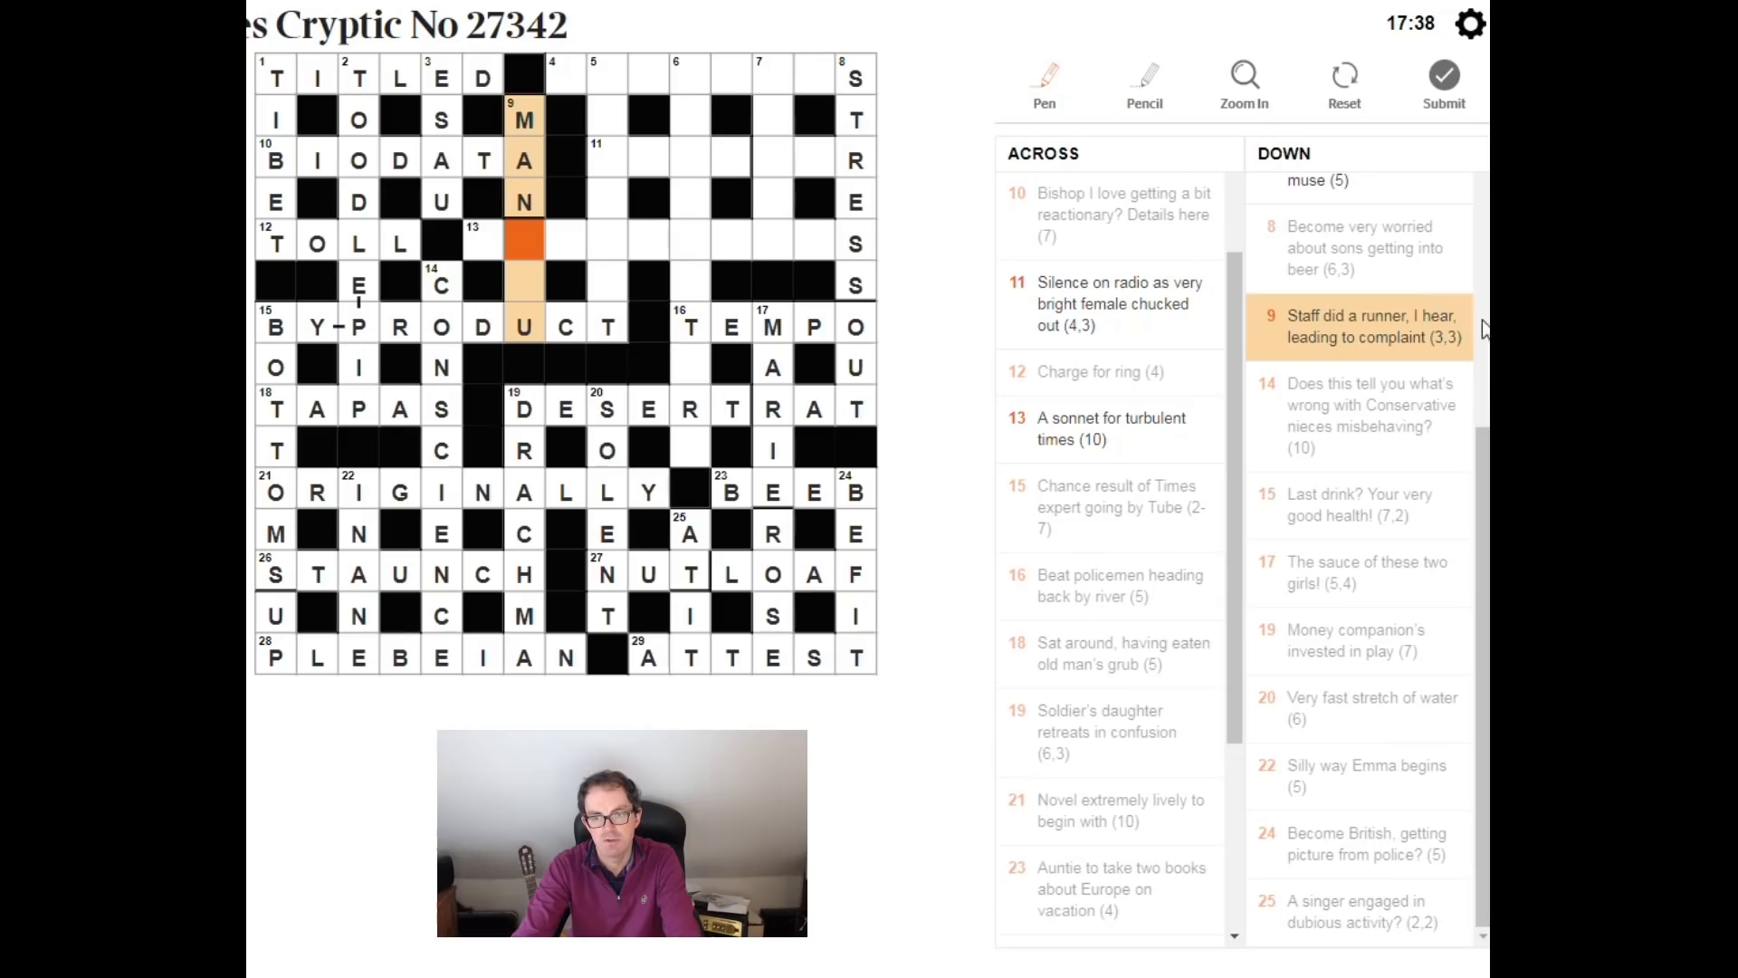
mouse_move(1319, 313)
text(FL)
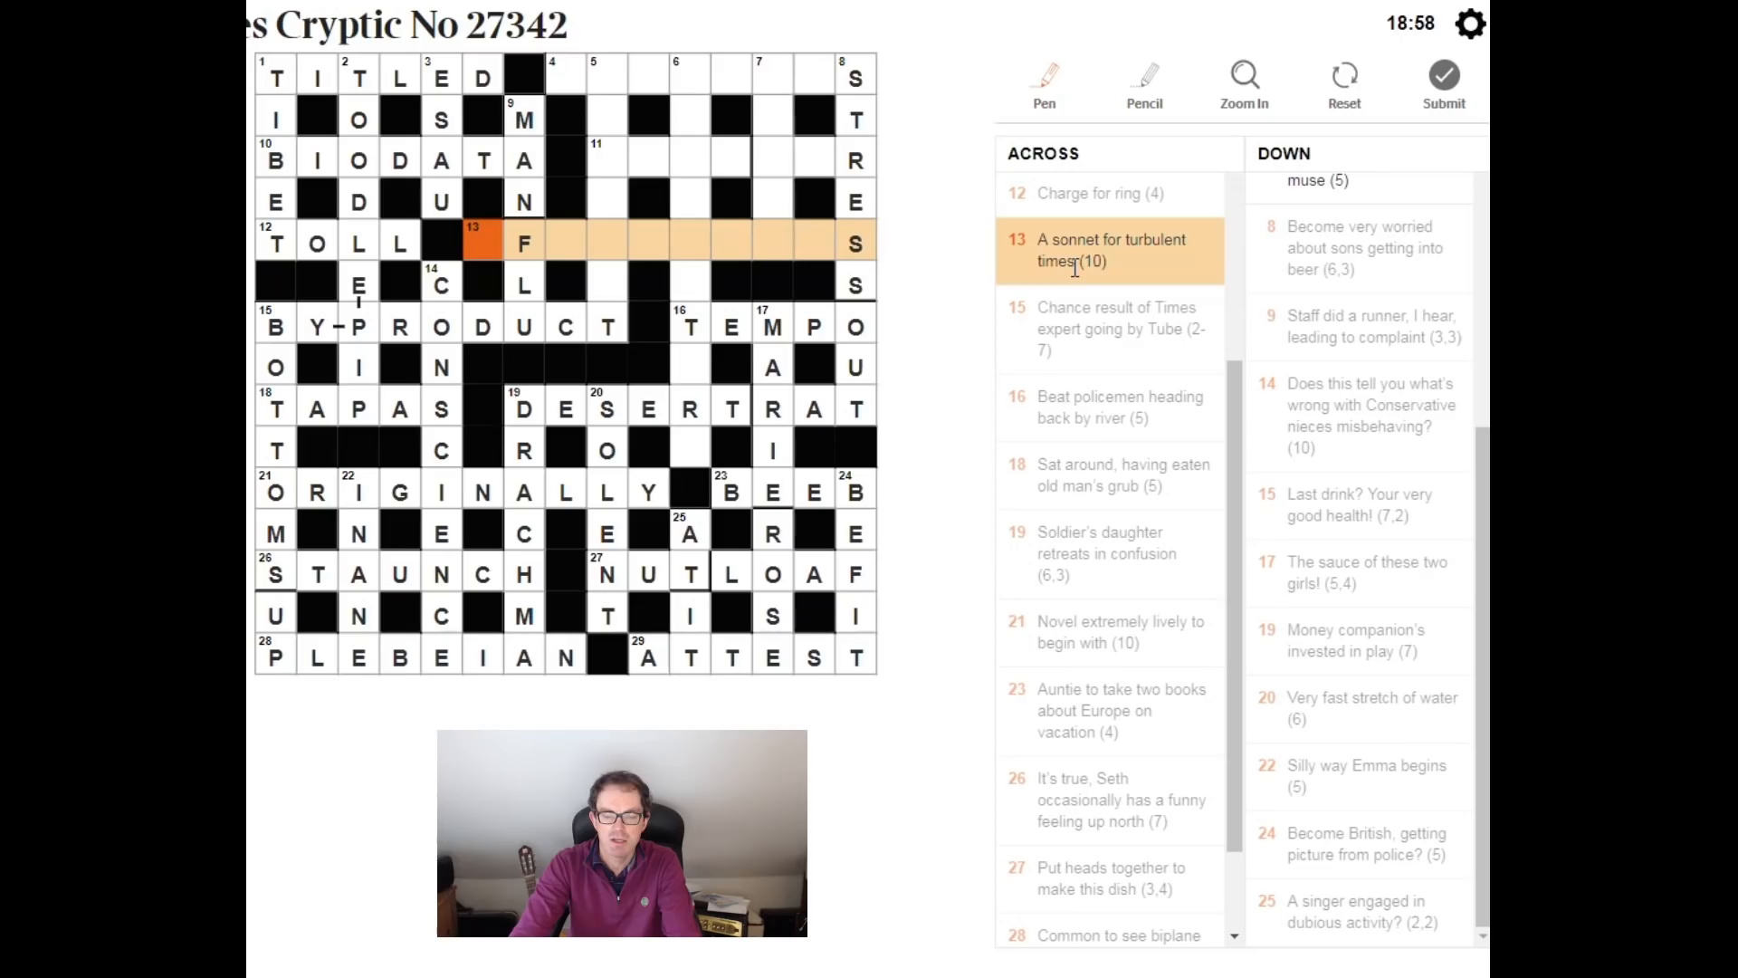
Step: Fill 13 Across, A sonnet for turbulent times, with AFTERNOONS
text(AFTERNOONS)
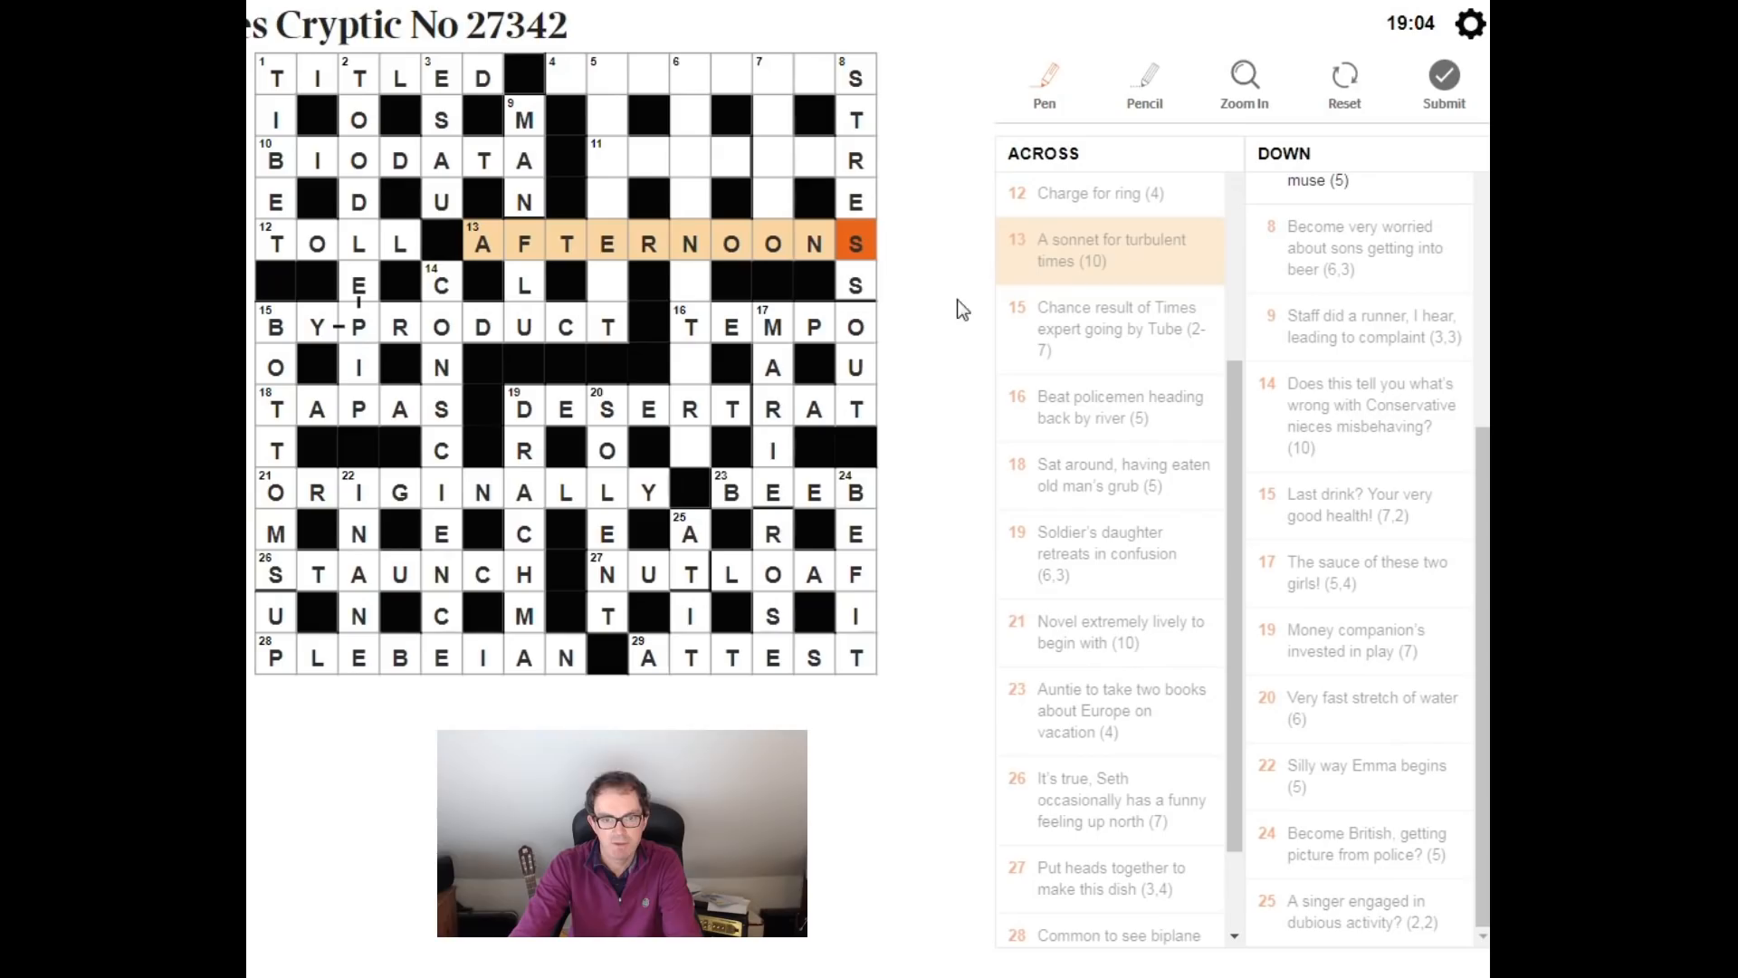
Step: Select the first square of 7 Down and start ERATO with E
click(773, 75)
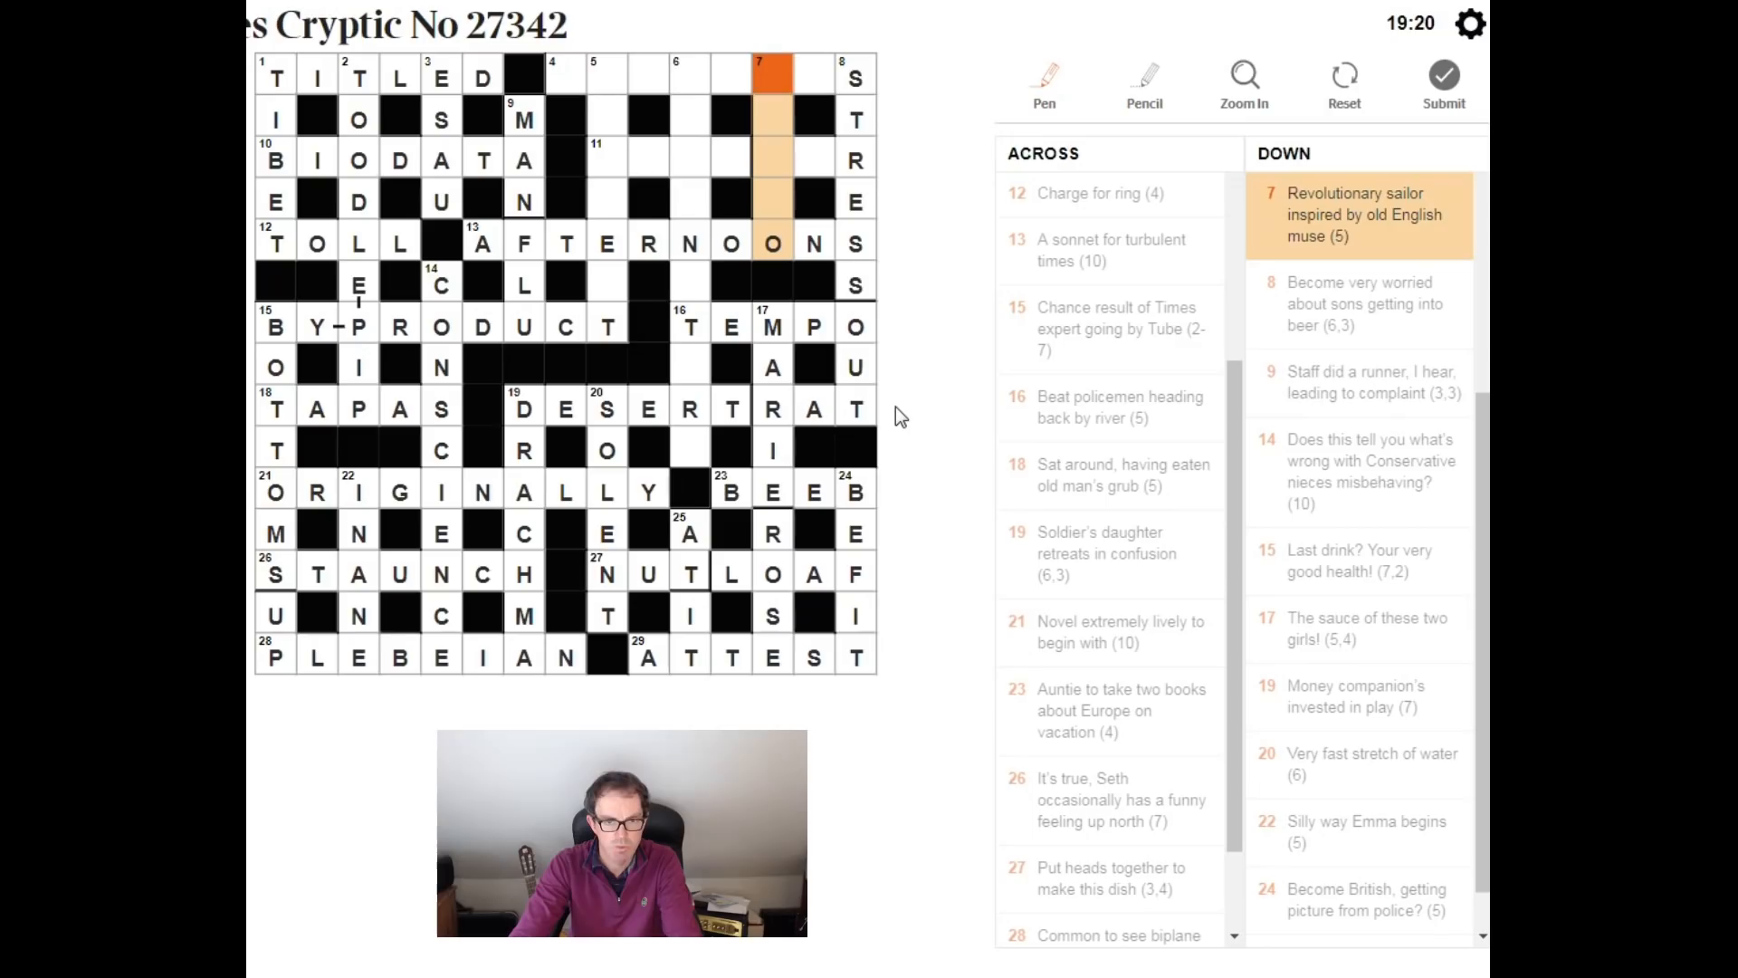
text(ERAT)
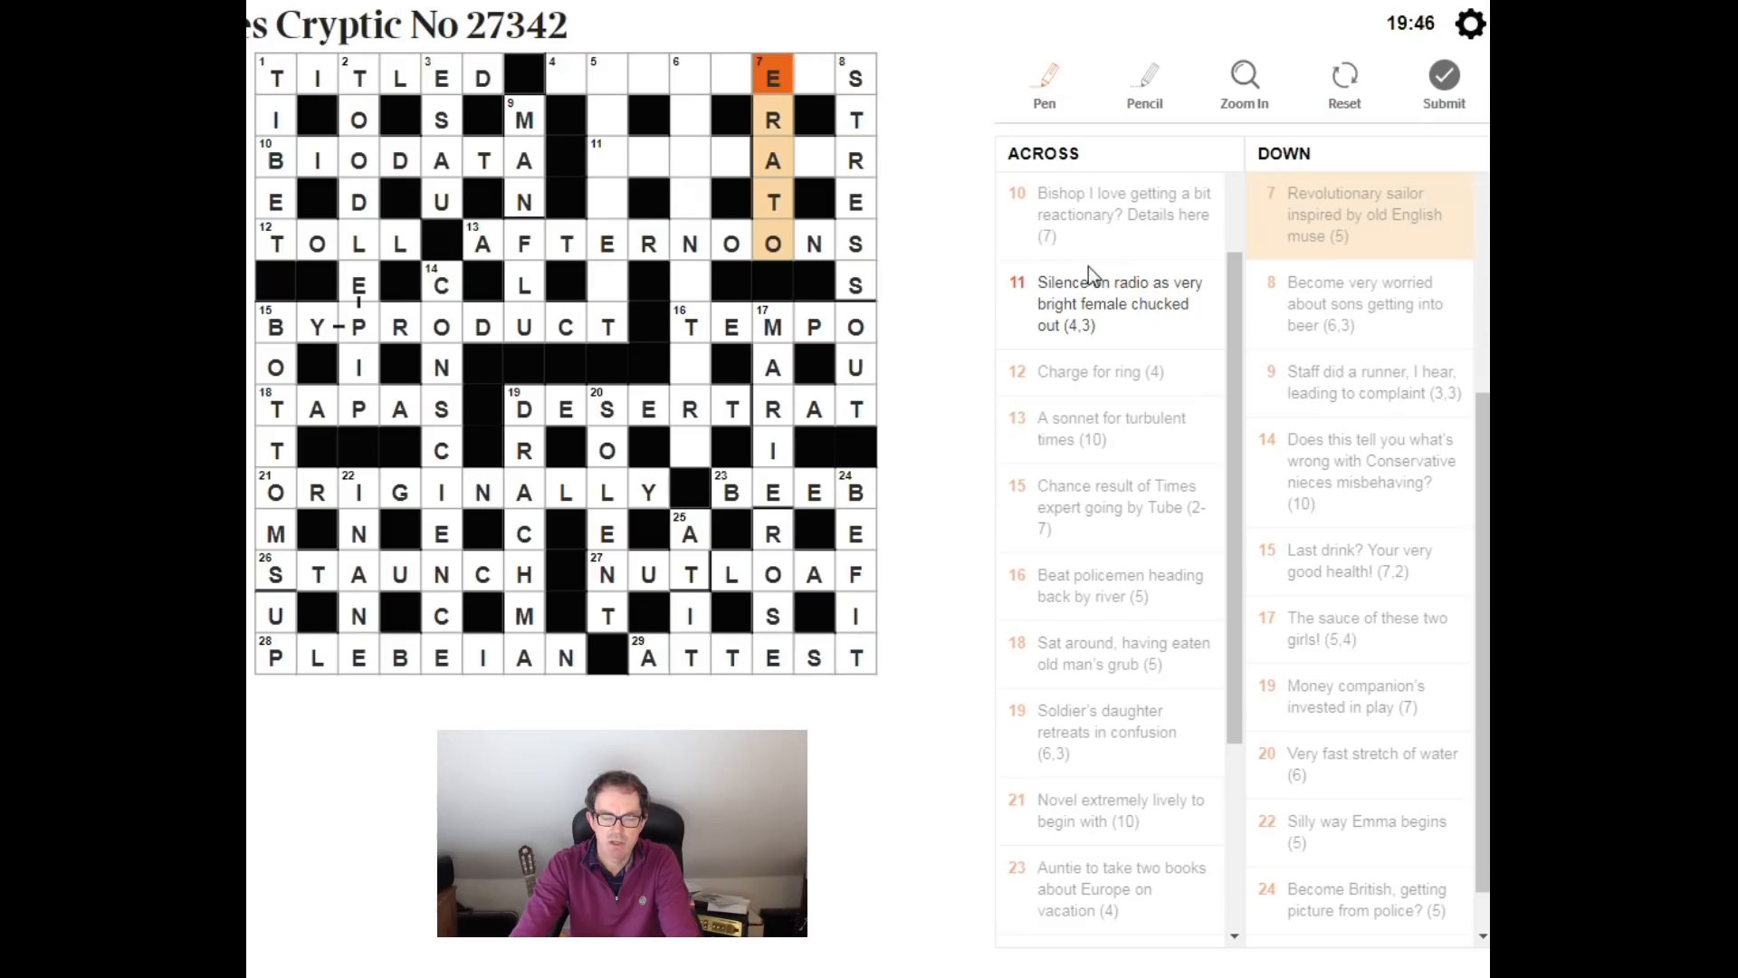
mouse_move(782, 235)
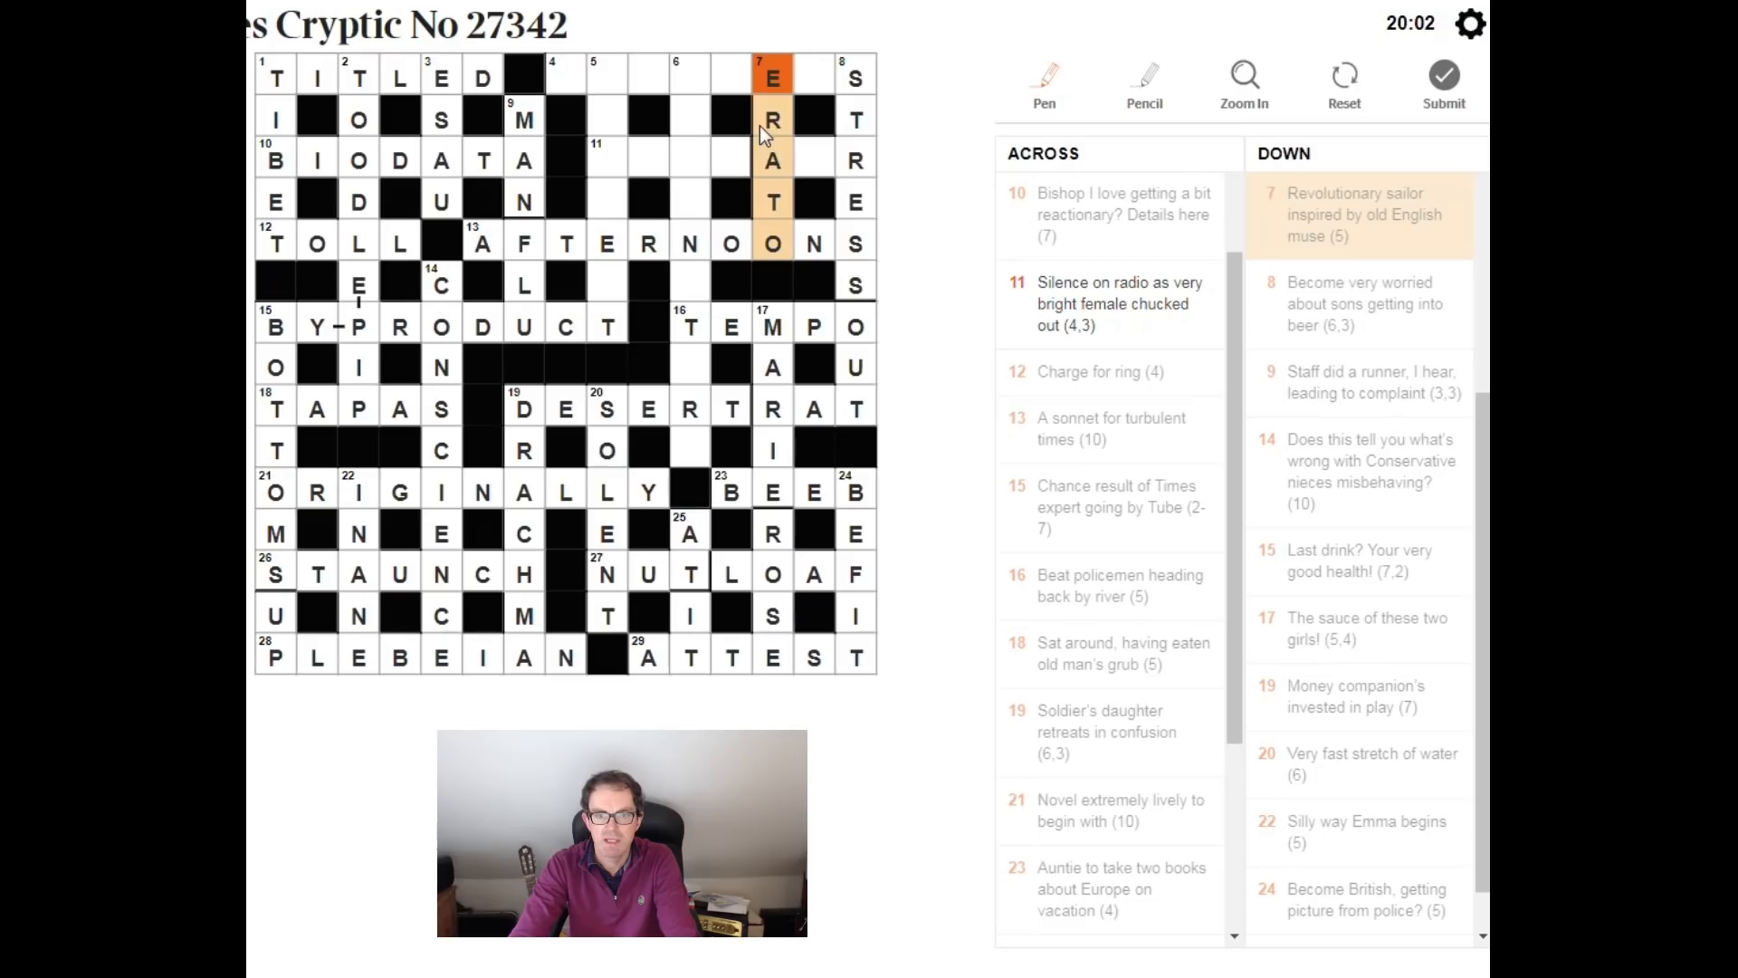
mouse_move(721, 282)
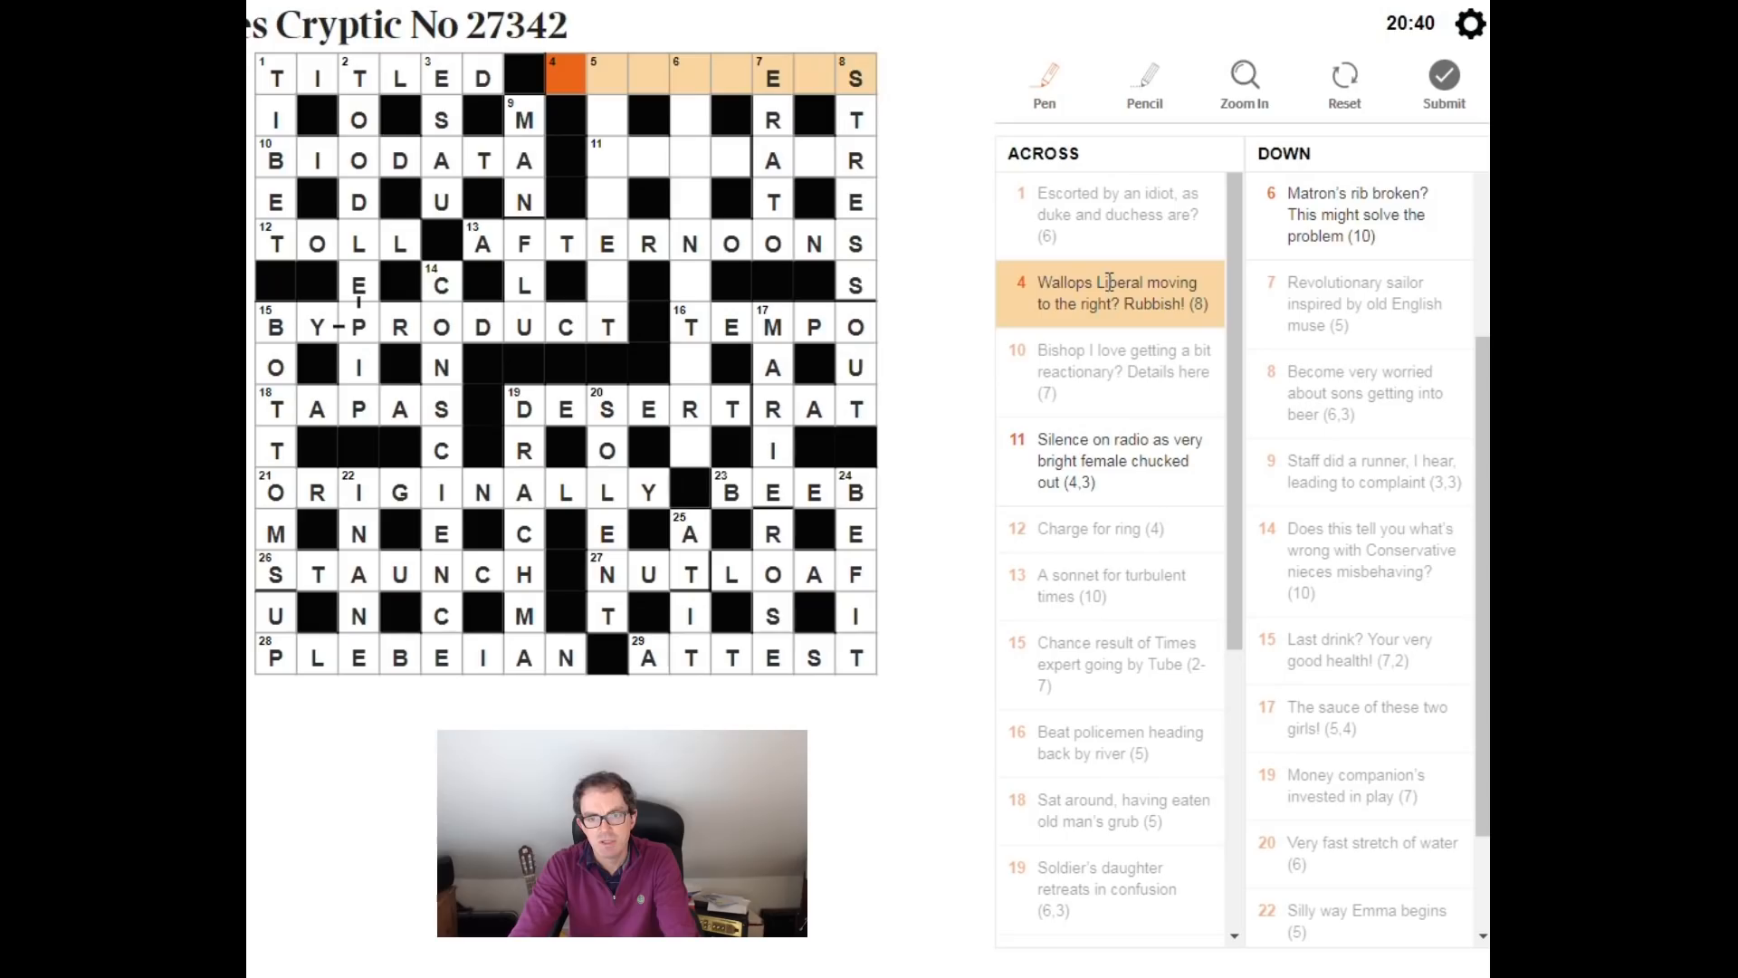
mouse_move(1101, 350)
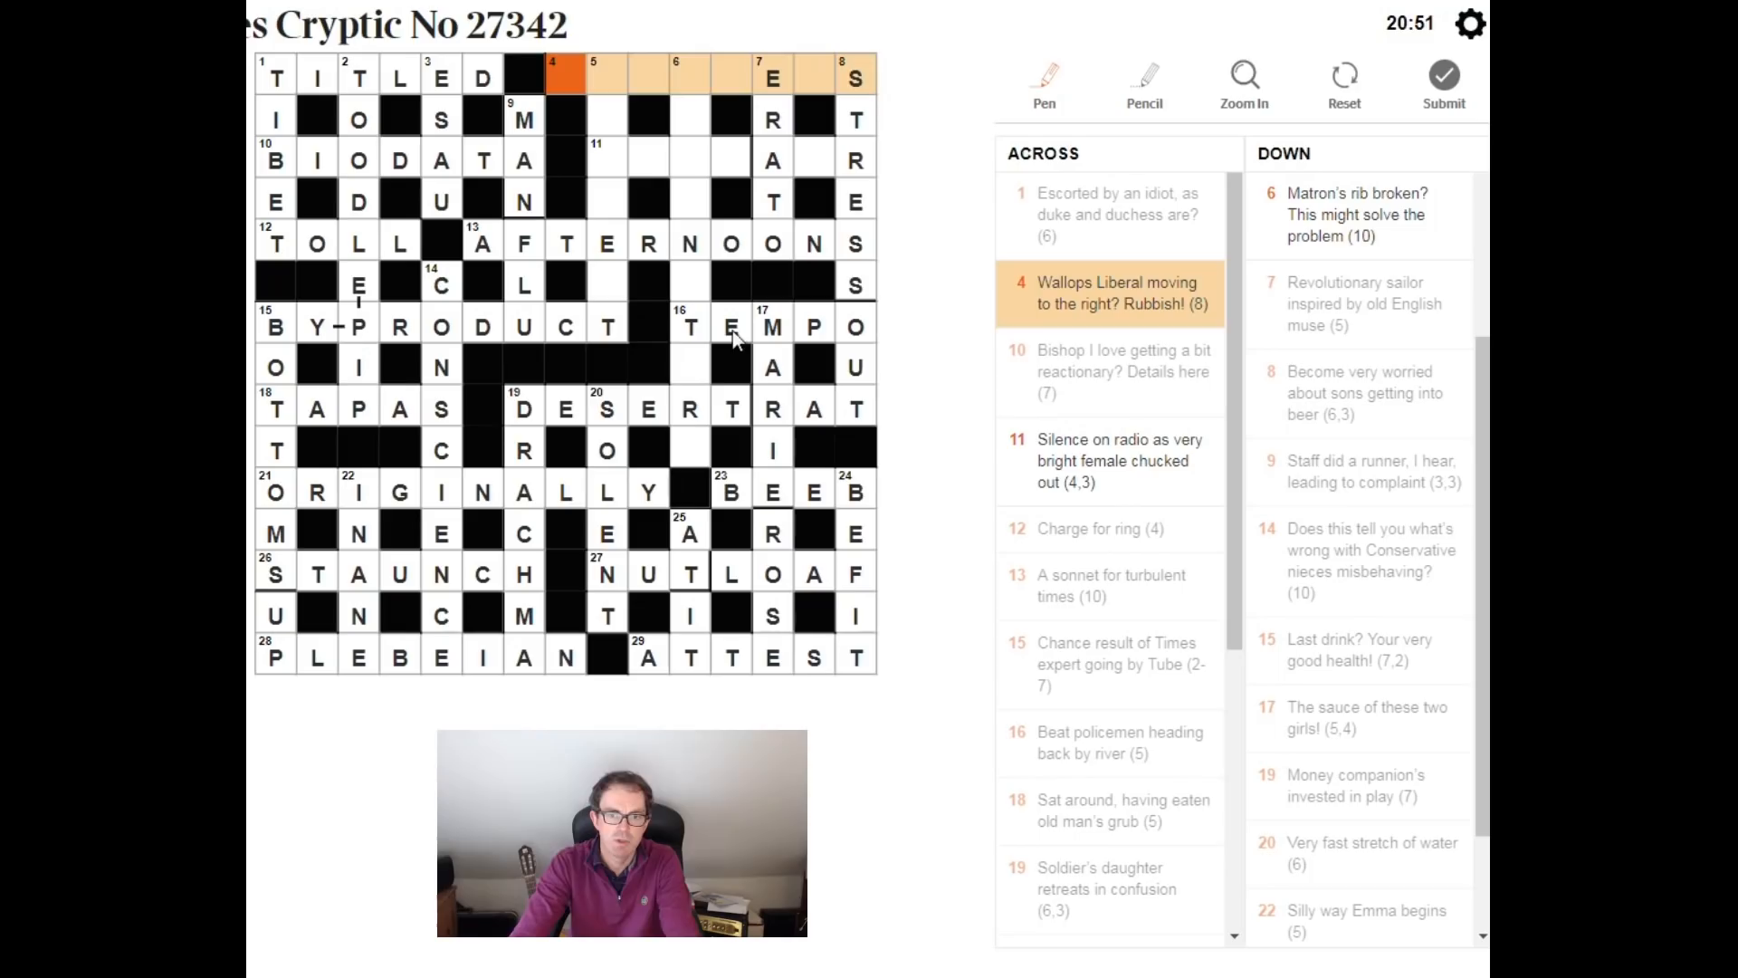
Step: Enter COBBLERS at 4 Across to complete the grid
text(C)
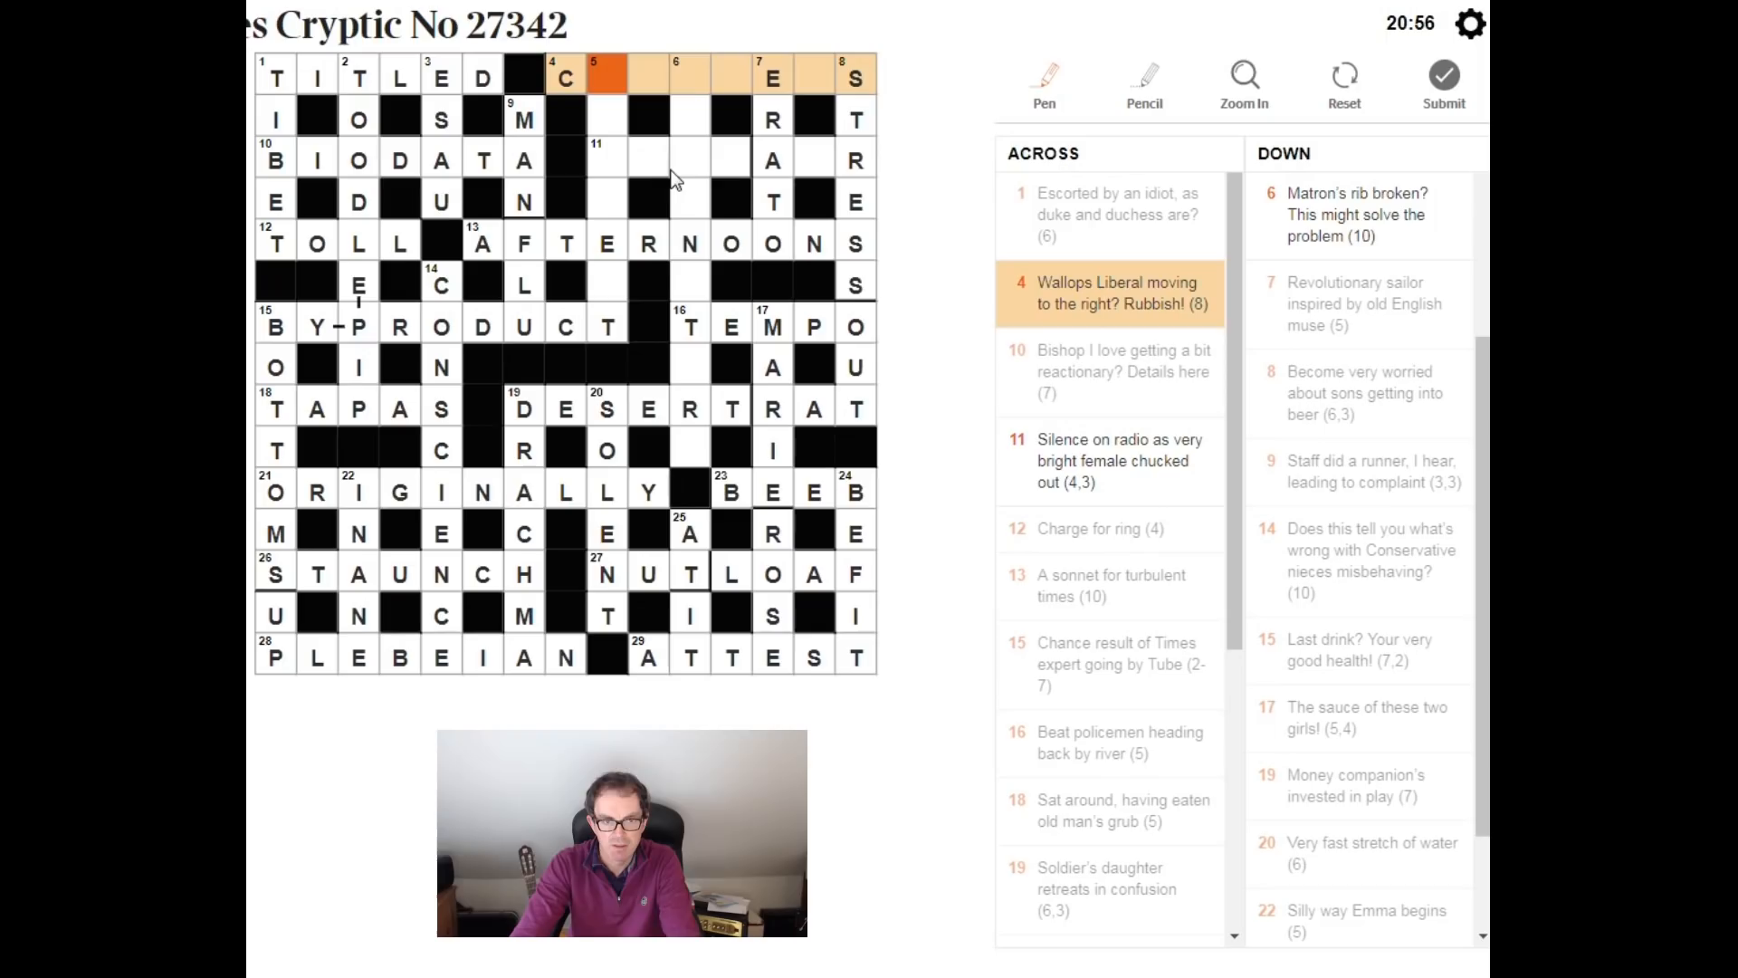
text(OBBLERS)
click(732, 158)
text(DEADAIR)
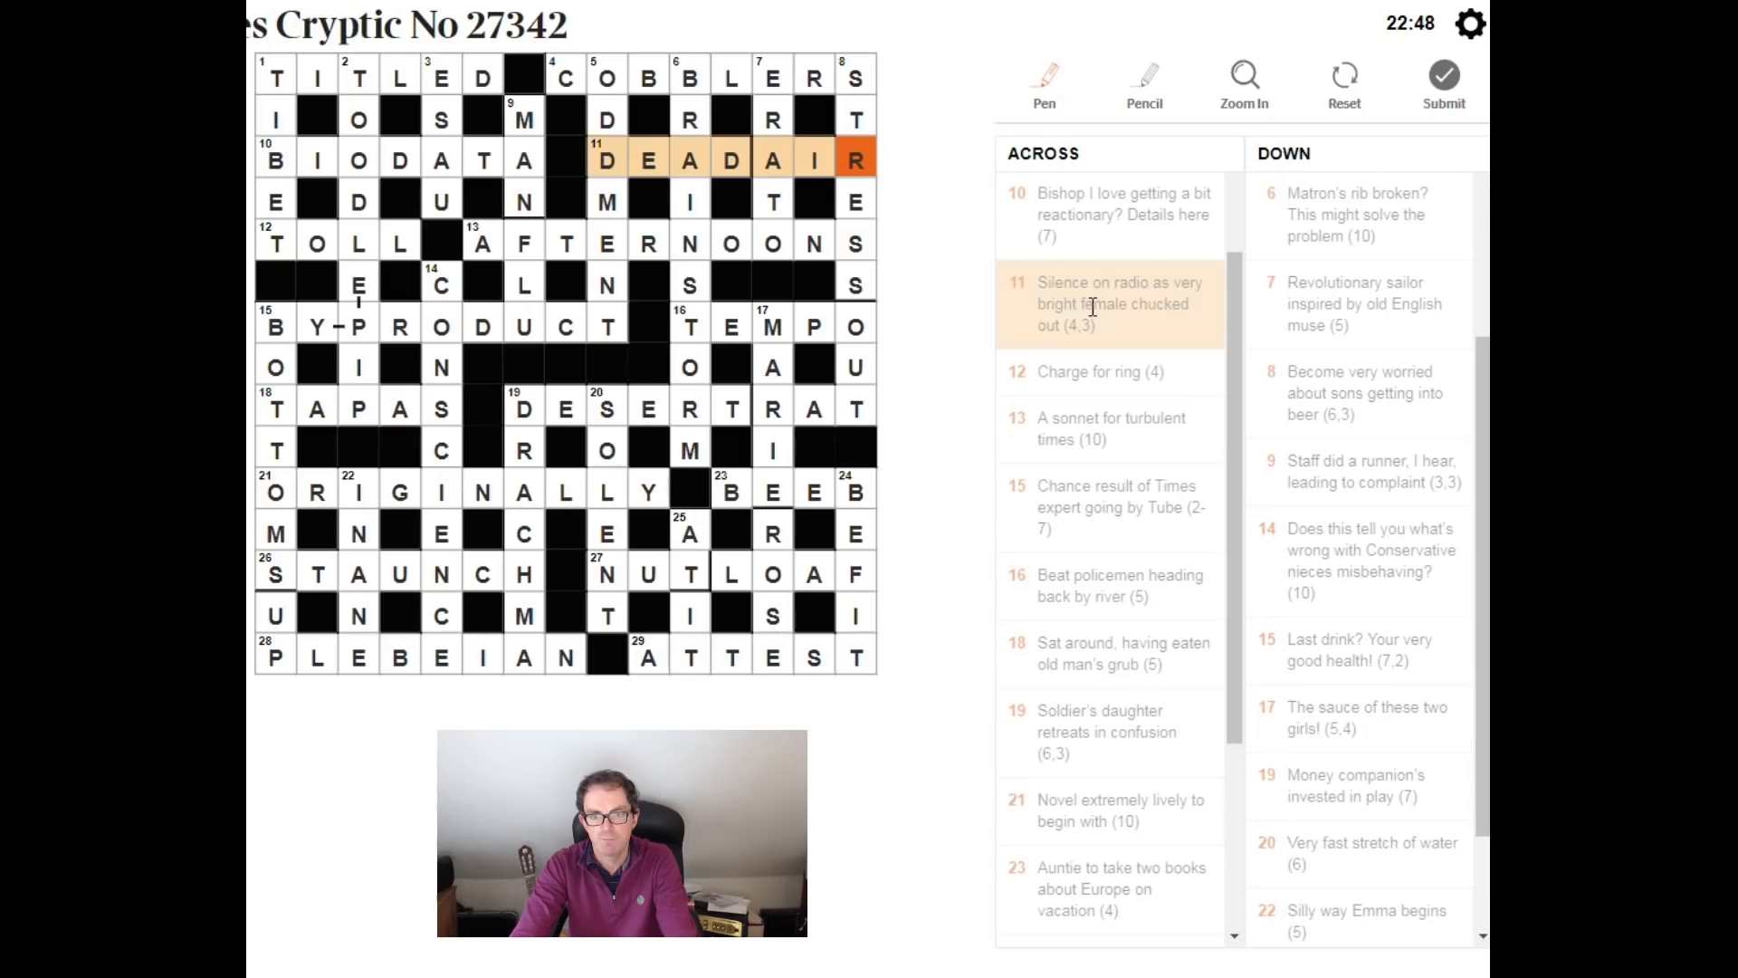
Step: Submit the solved puzzle, scoring 22:58 with 785 points and 0 errors
click(1442, 83)
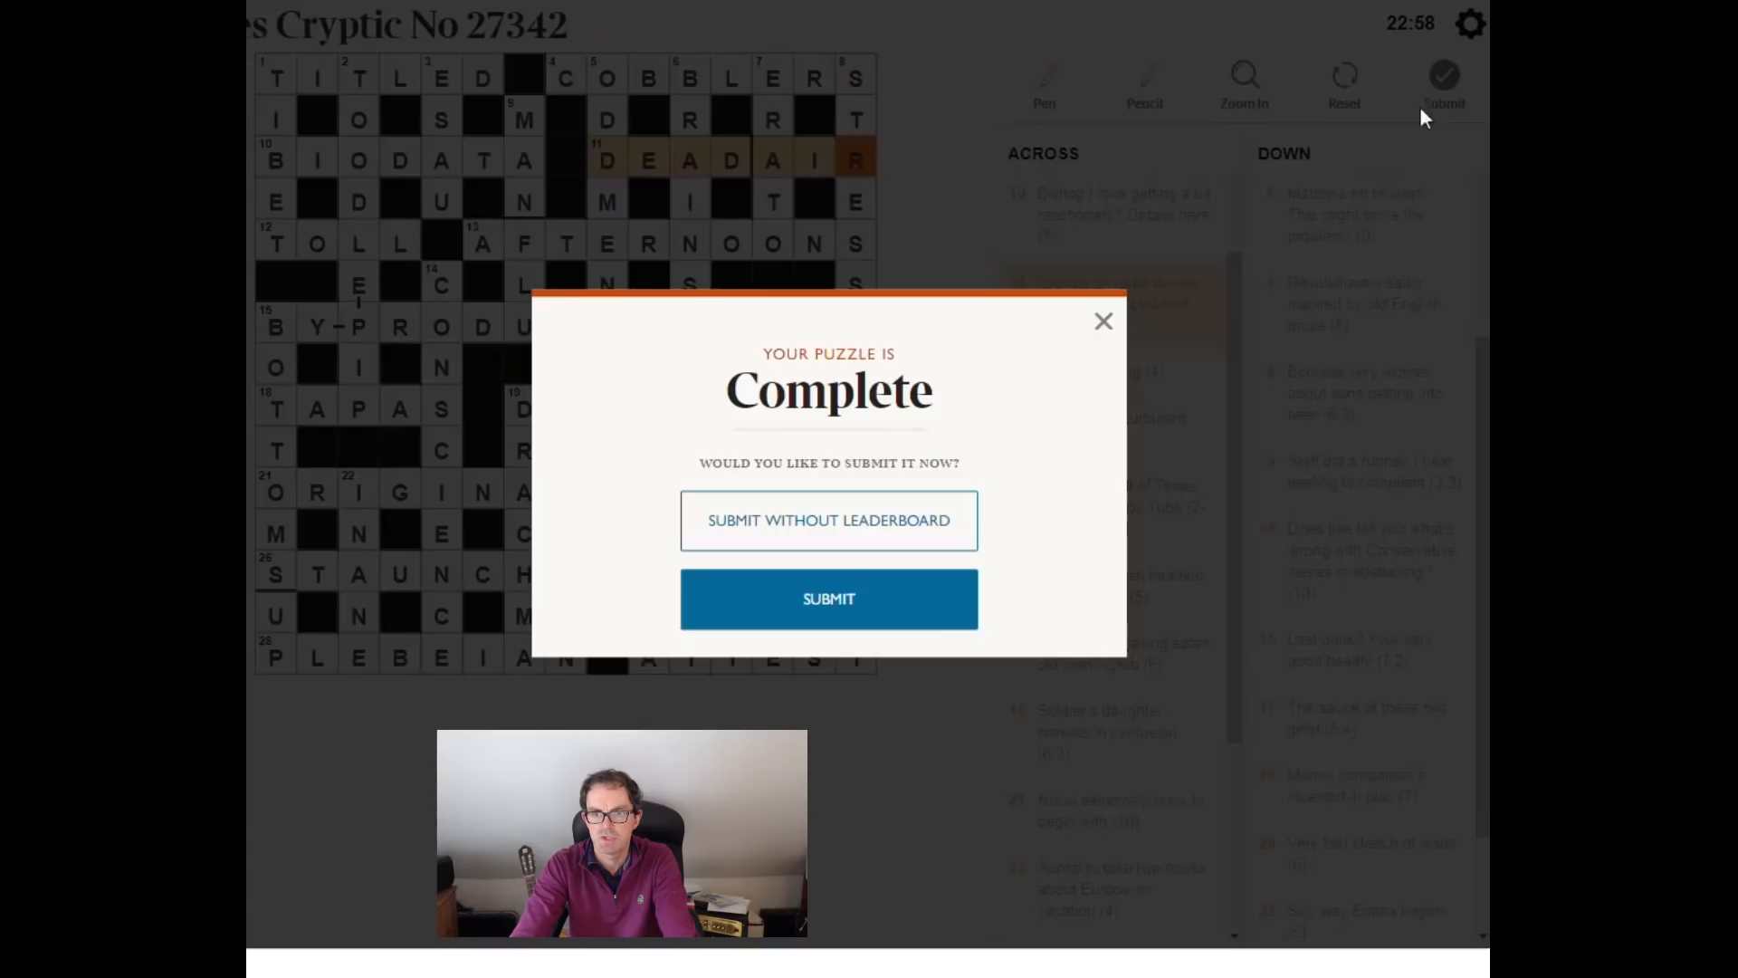
click(1102, 320)
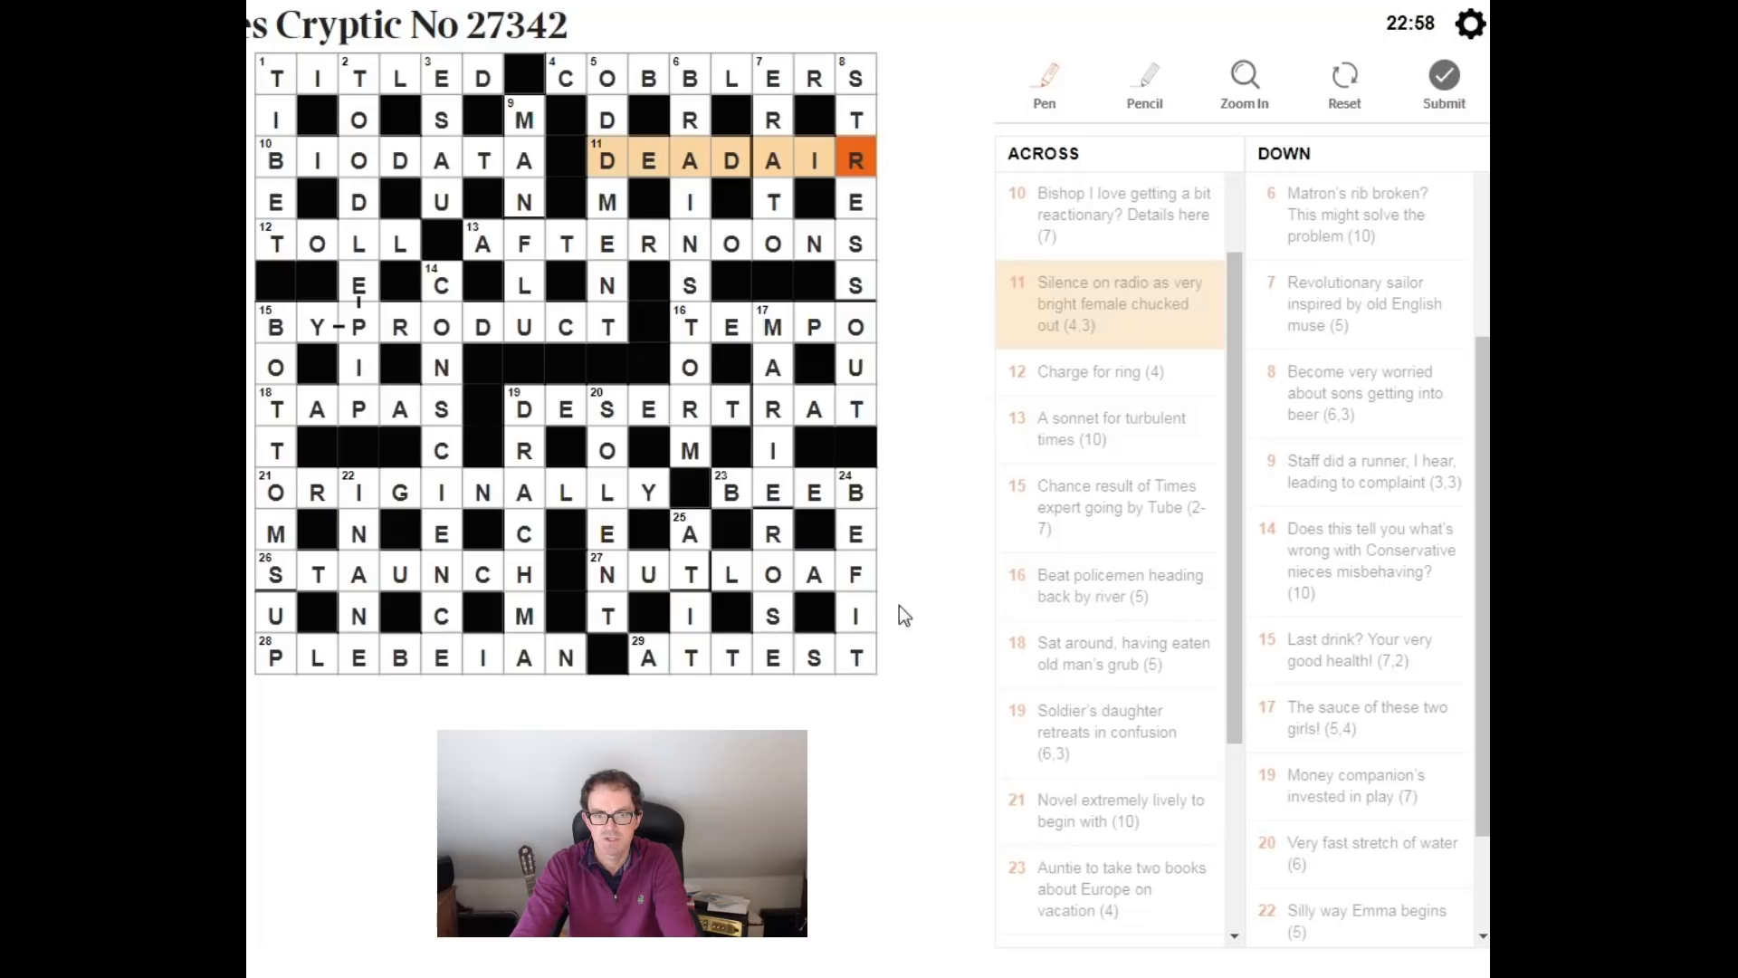
click(1443, 83)
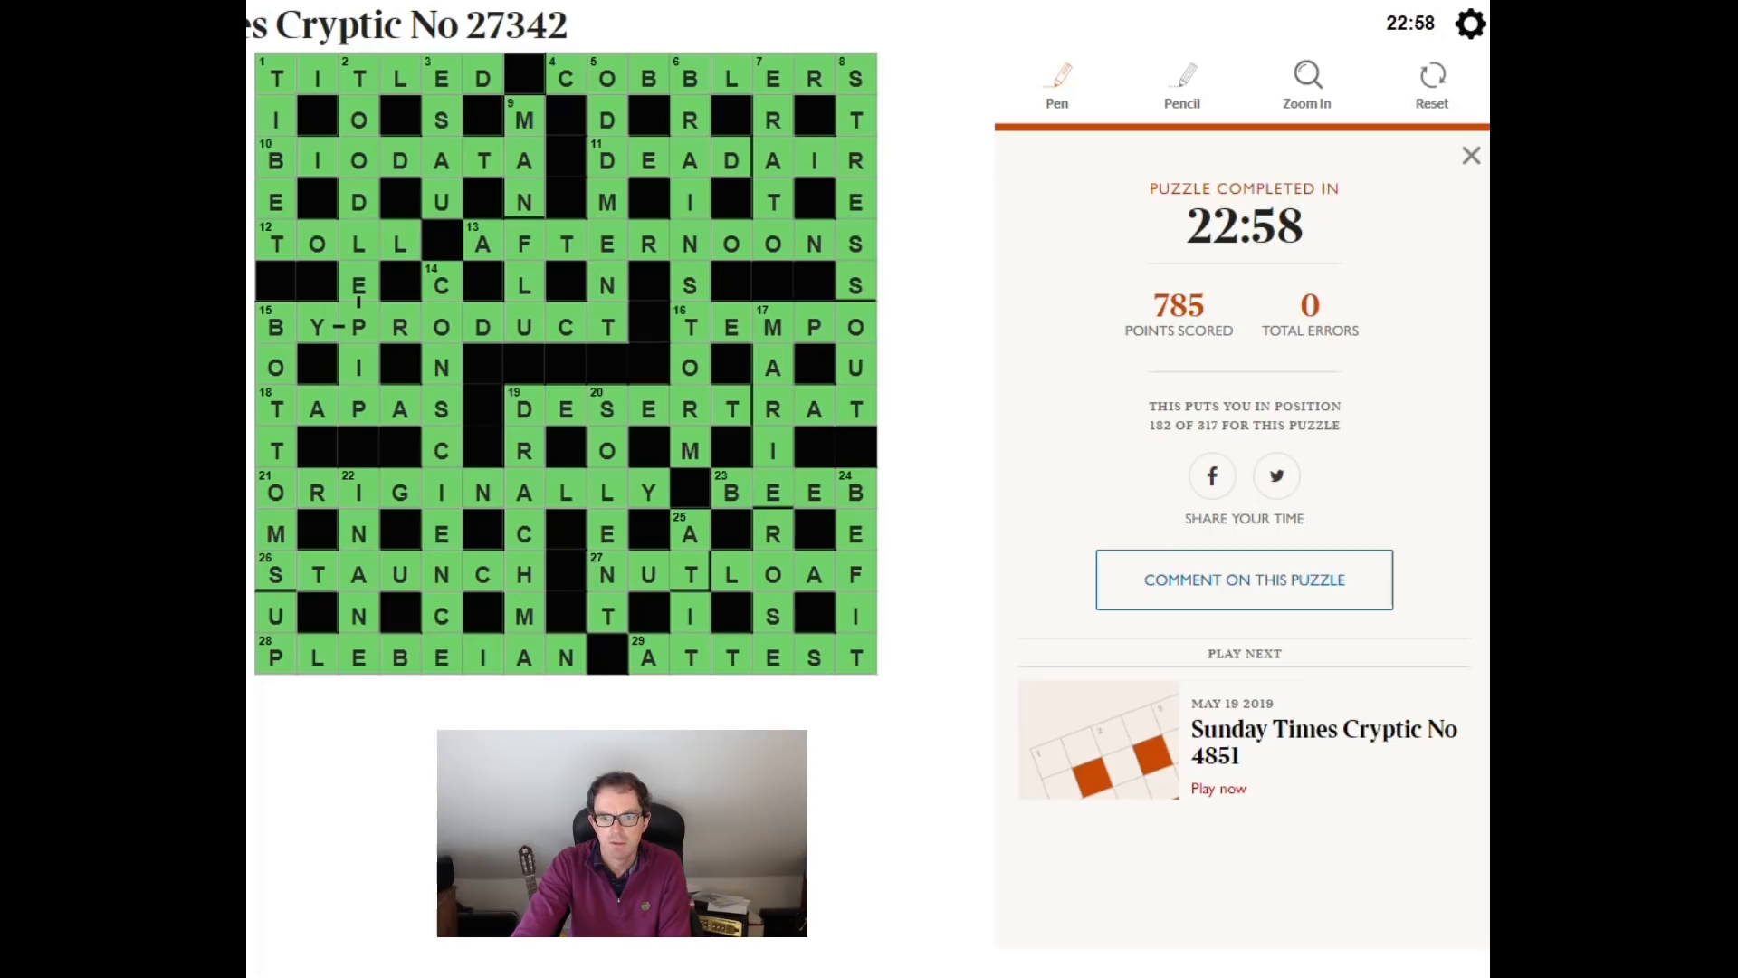
Step: Close the results summary to reveal the green clue lists
click(1470, 156)
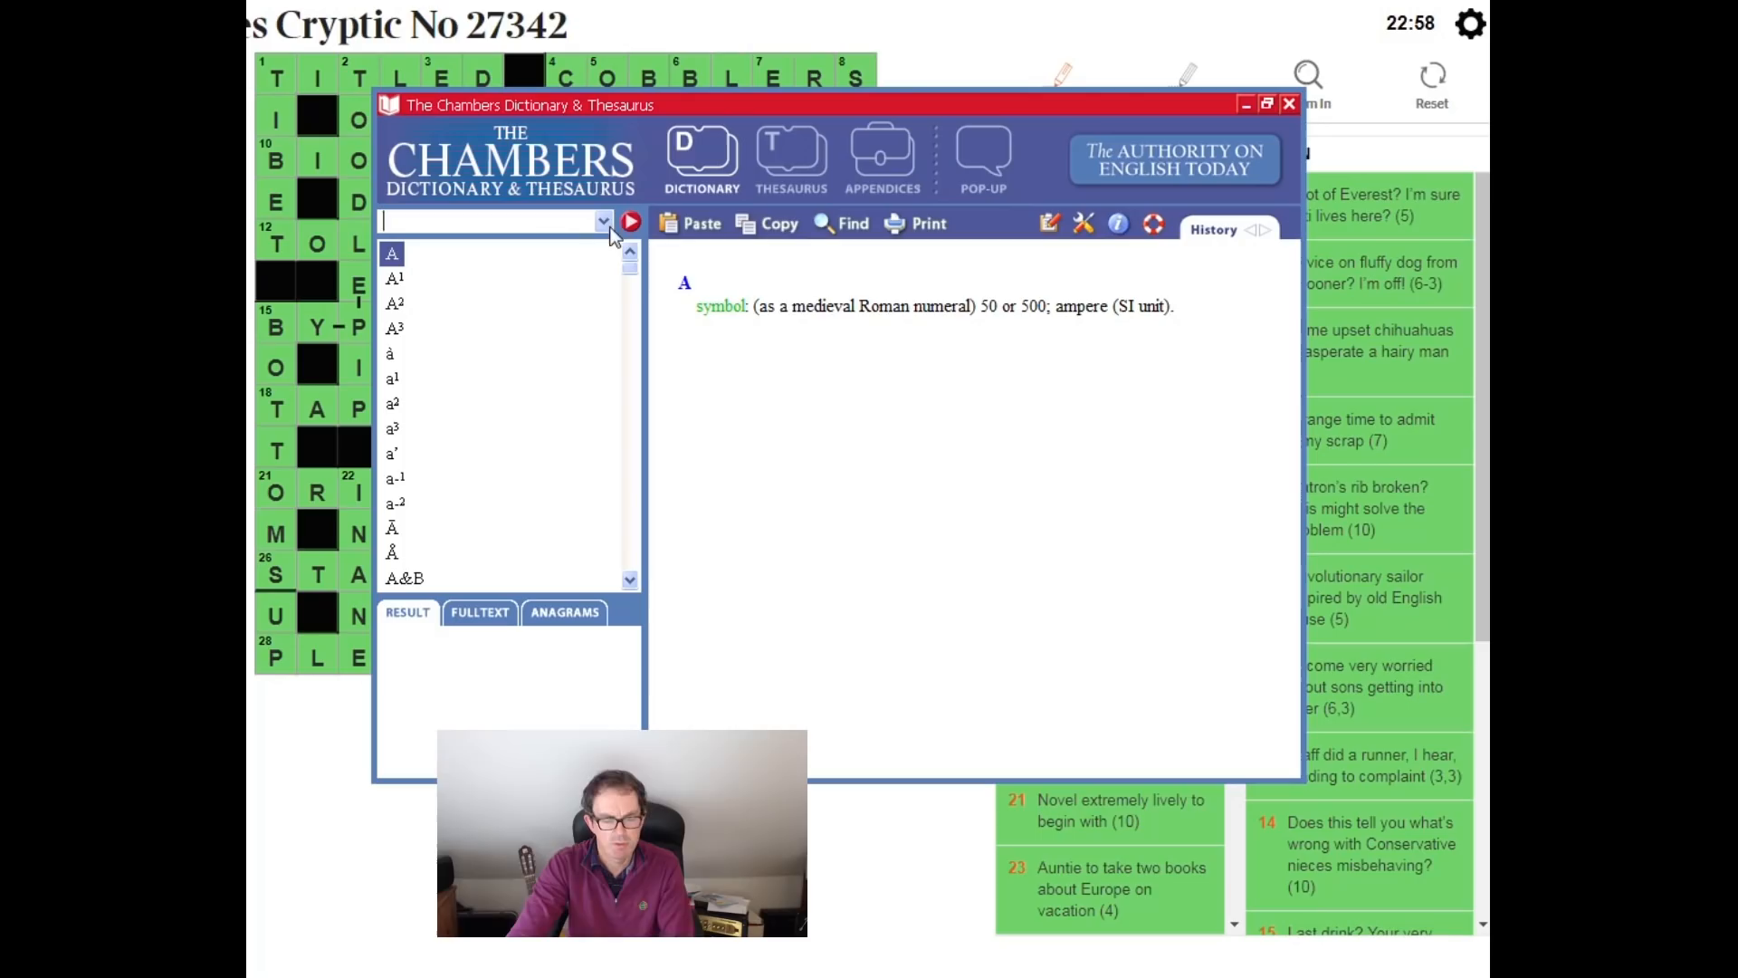
Step: Look up 'con' in Chambers, reading con1, con3 and con amore
text(con)
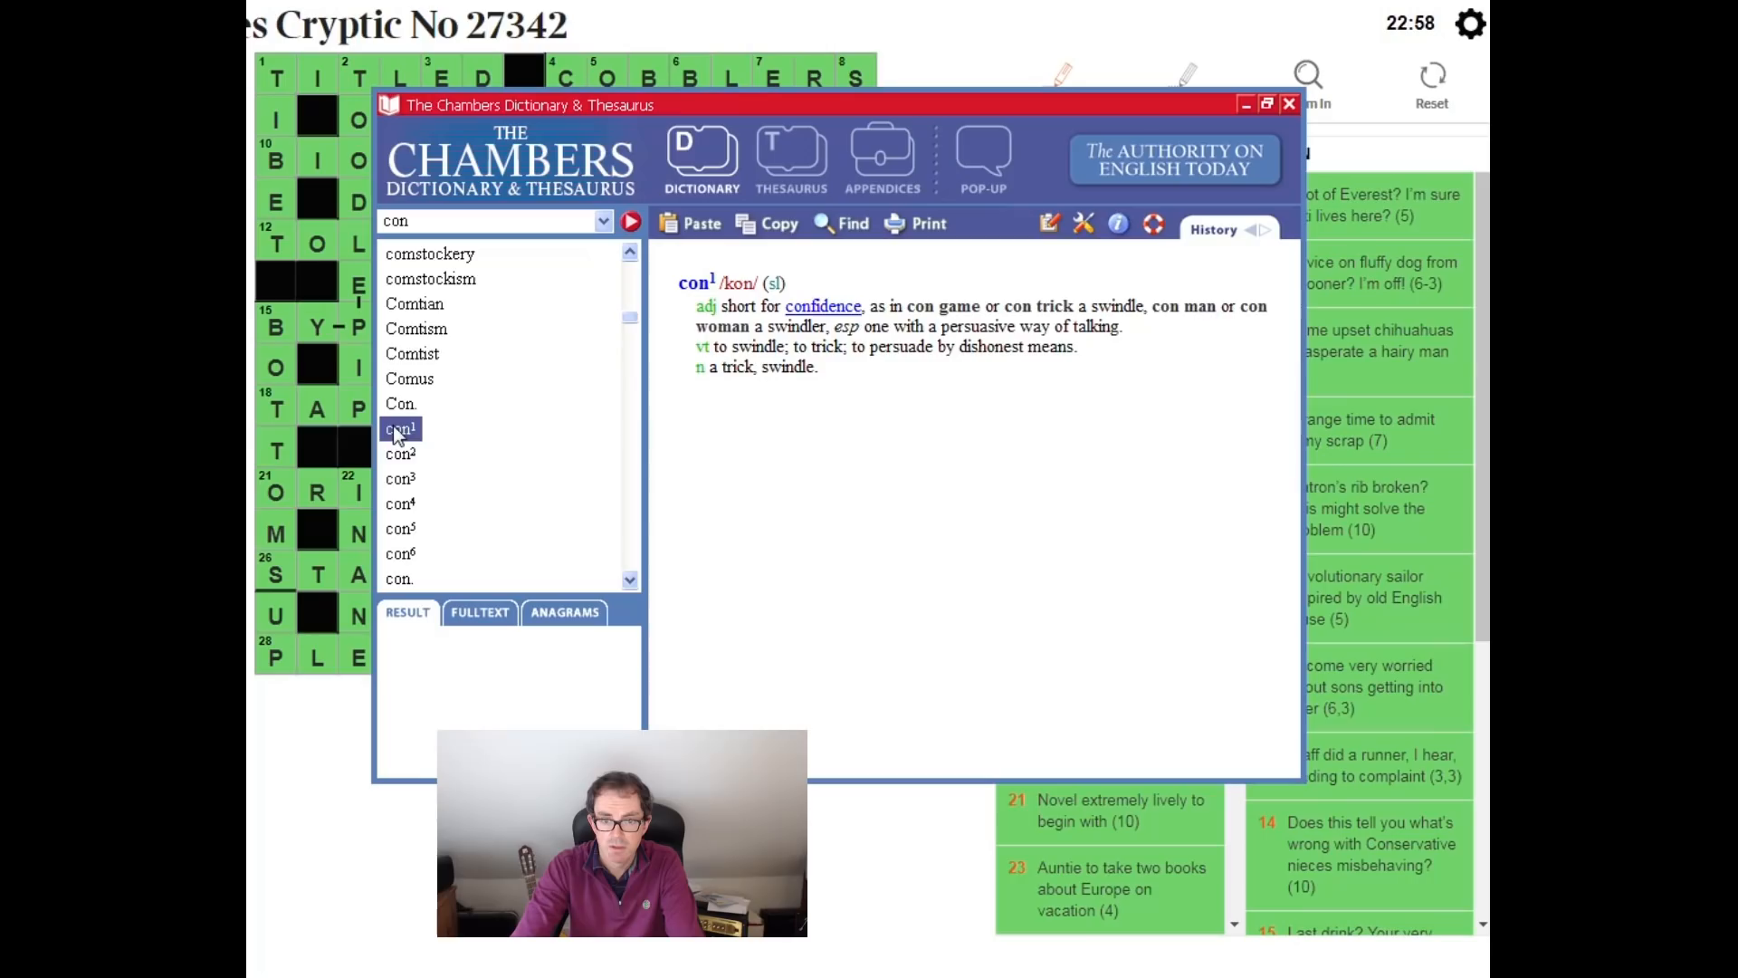
click(400, 478)
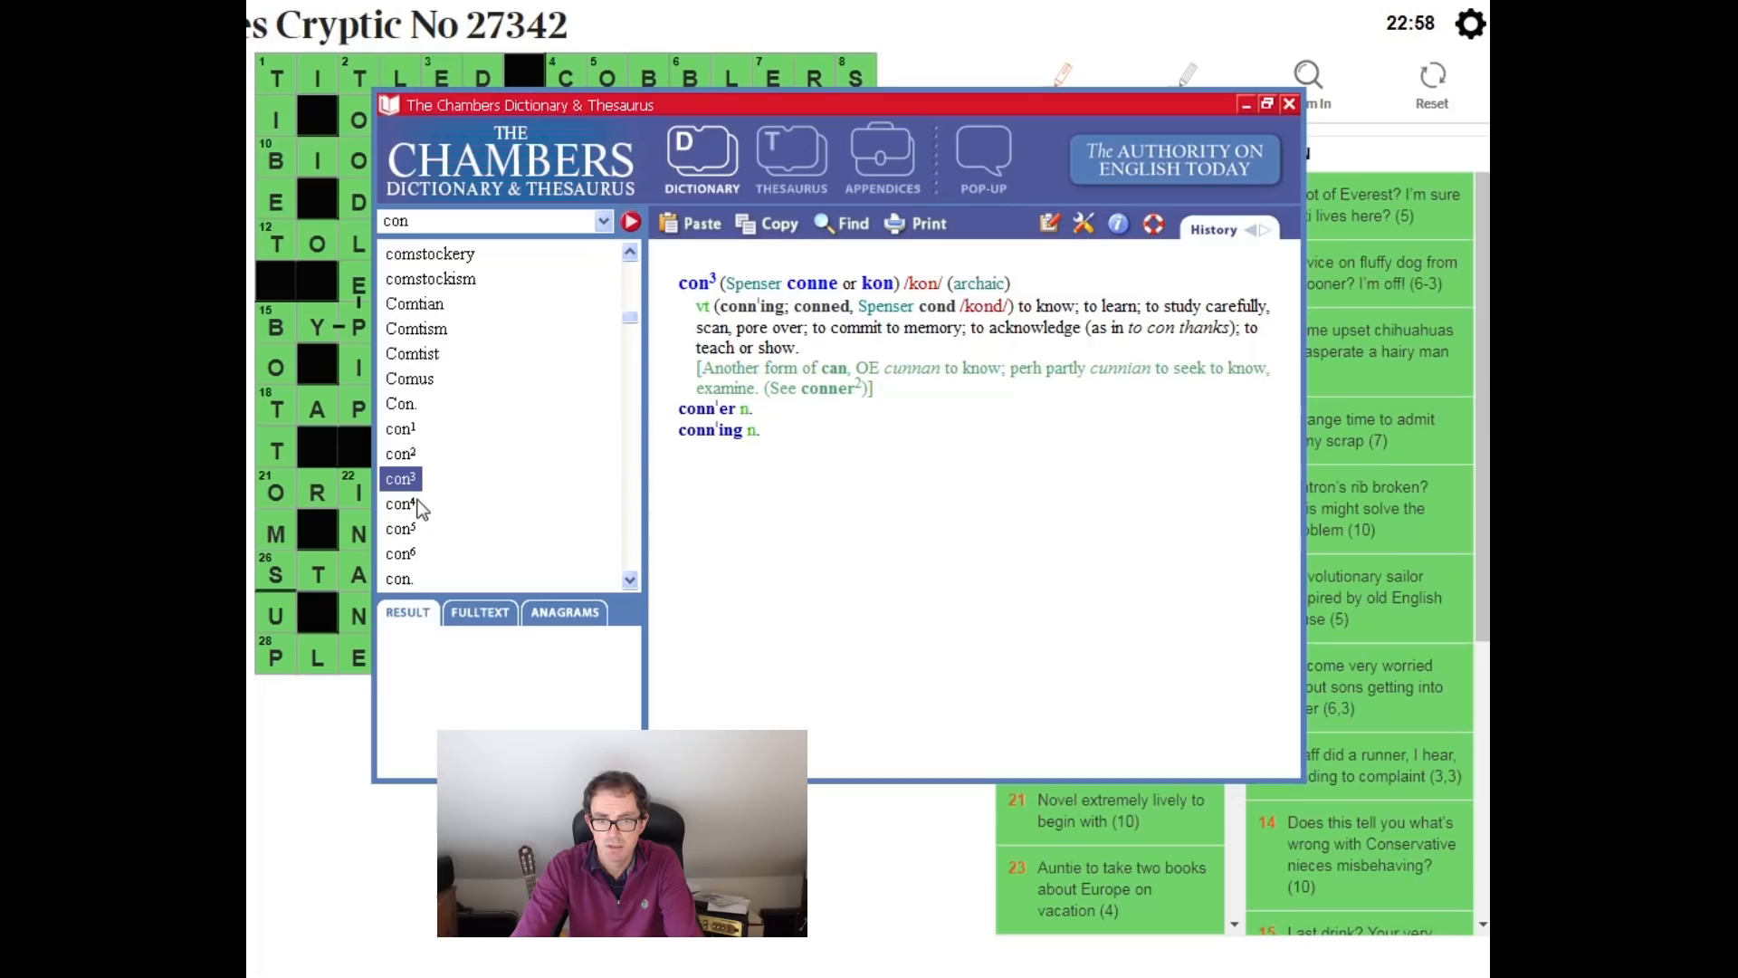
click(399, 578)
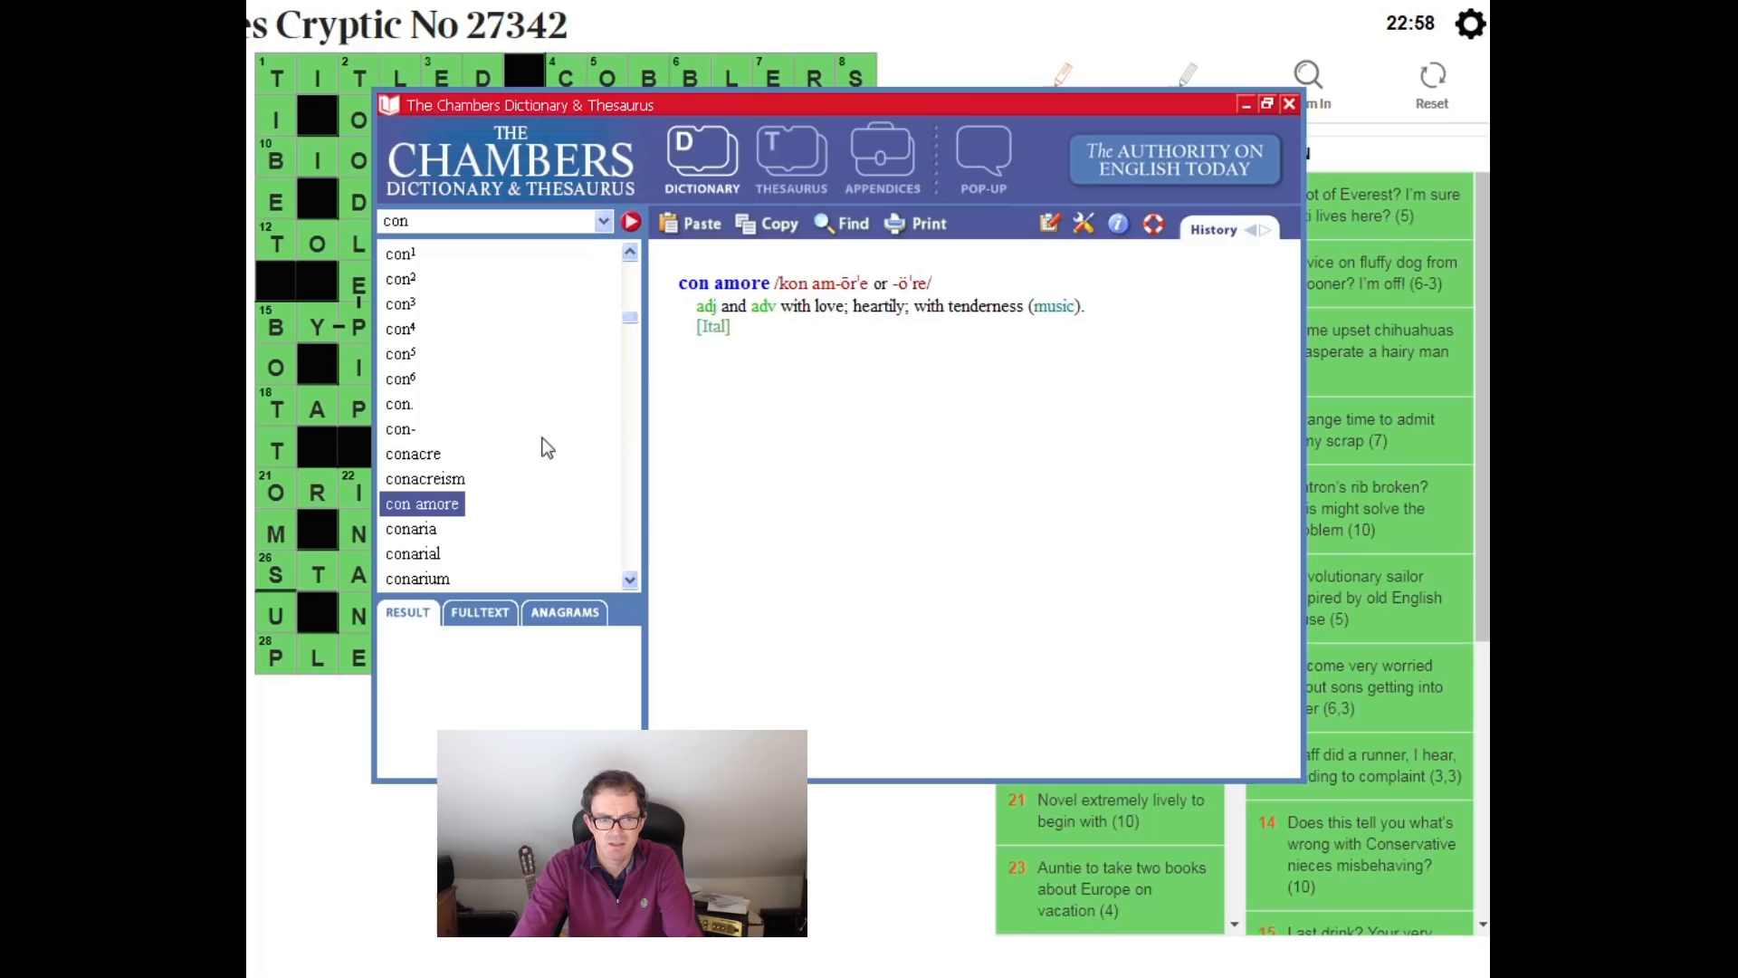
click(1287, 103)
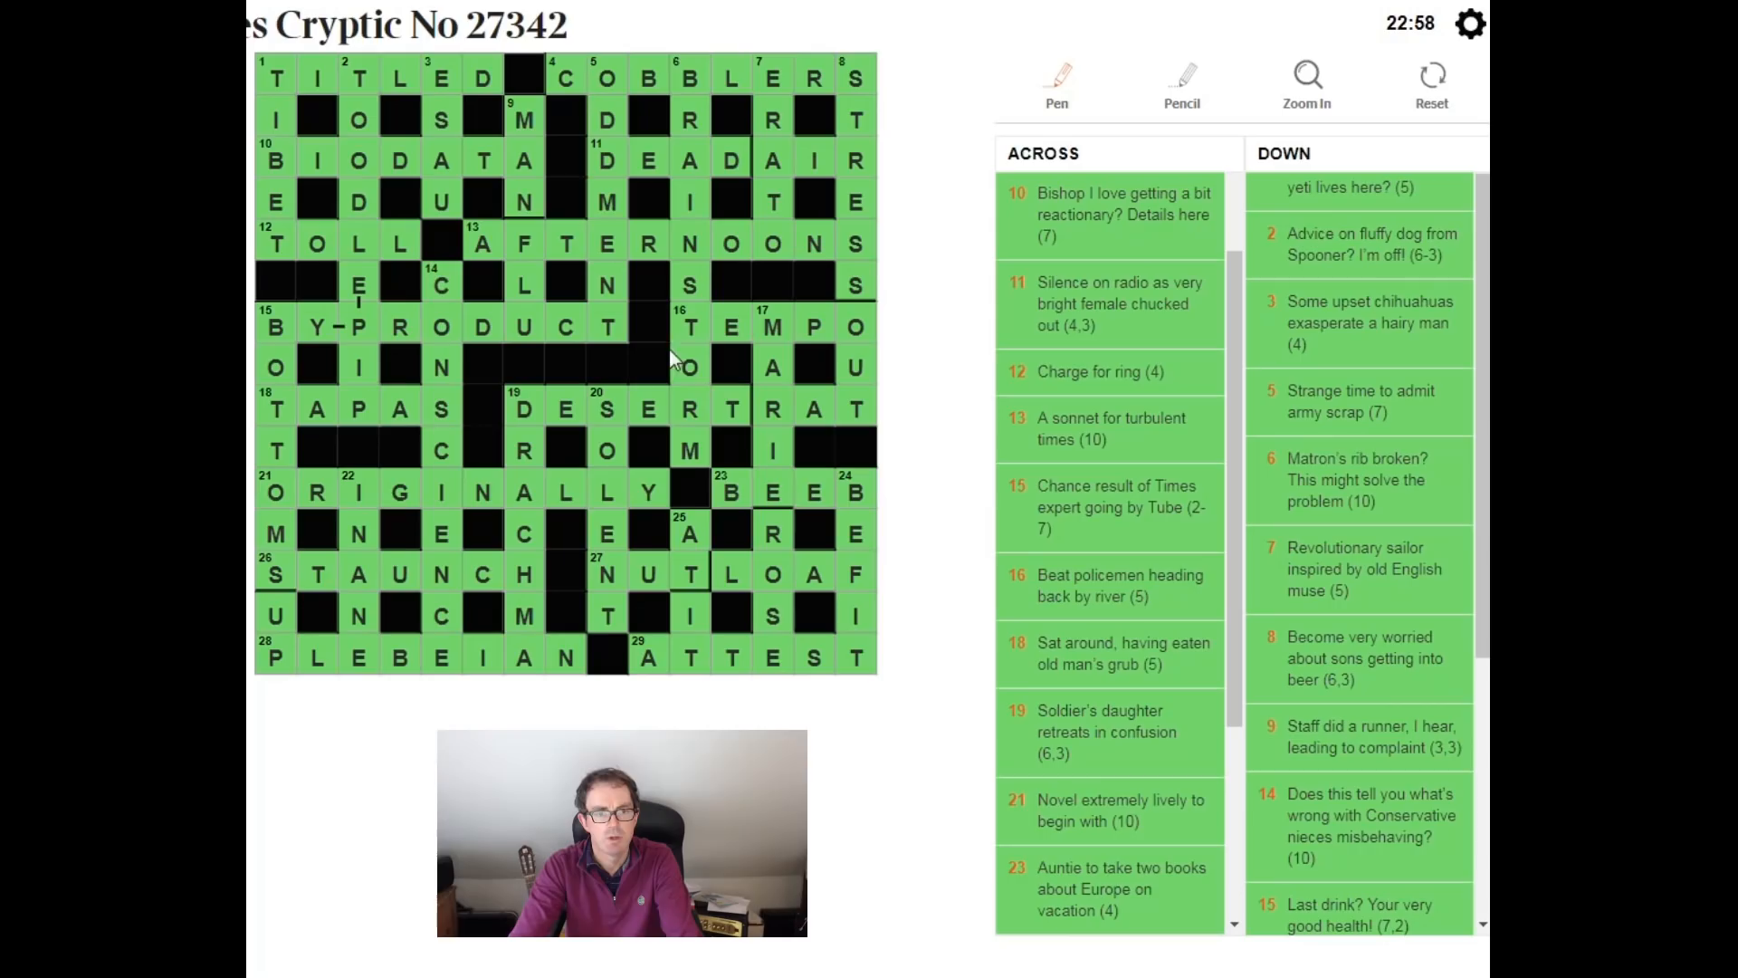
mouse_move(510, 253)
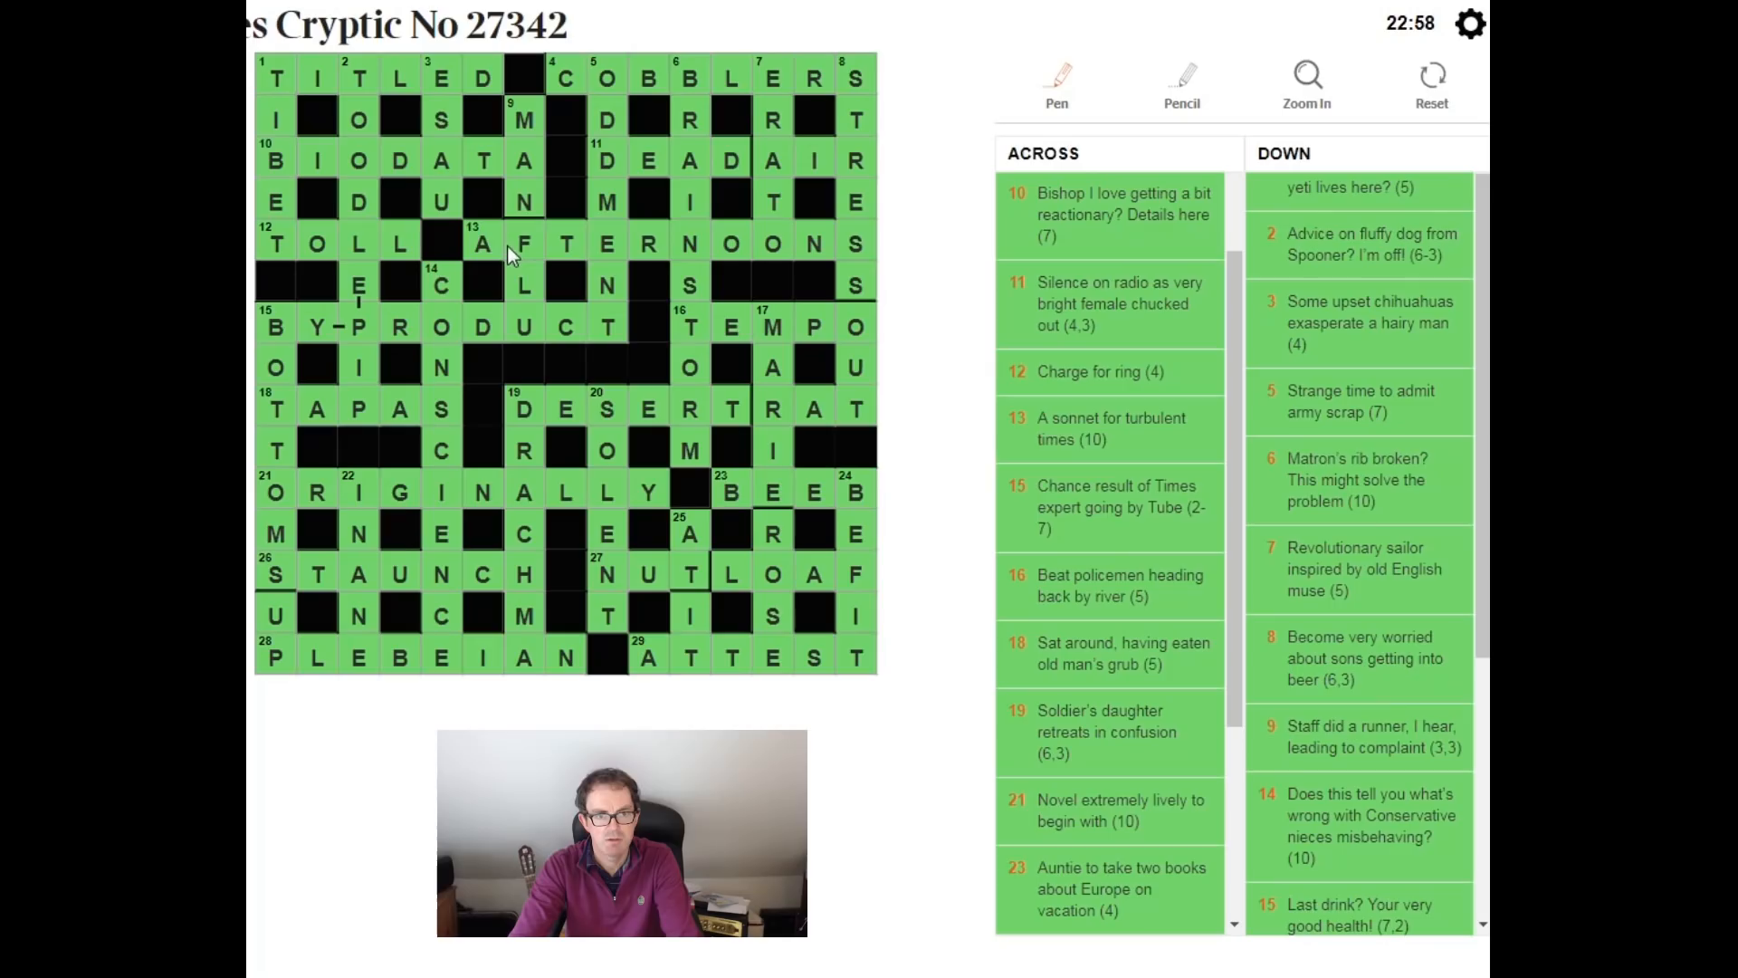
mouse_move(654, 391)
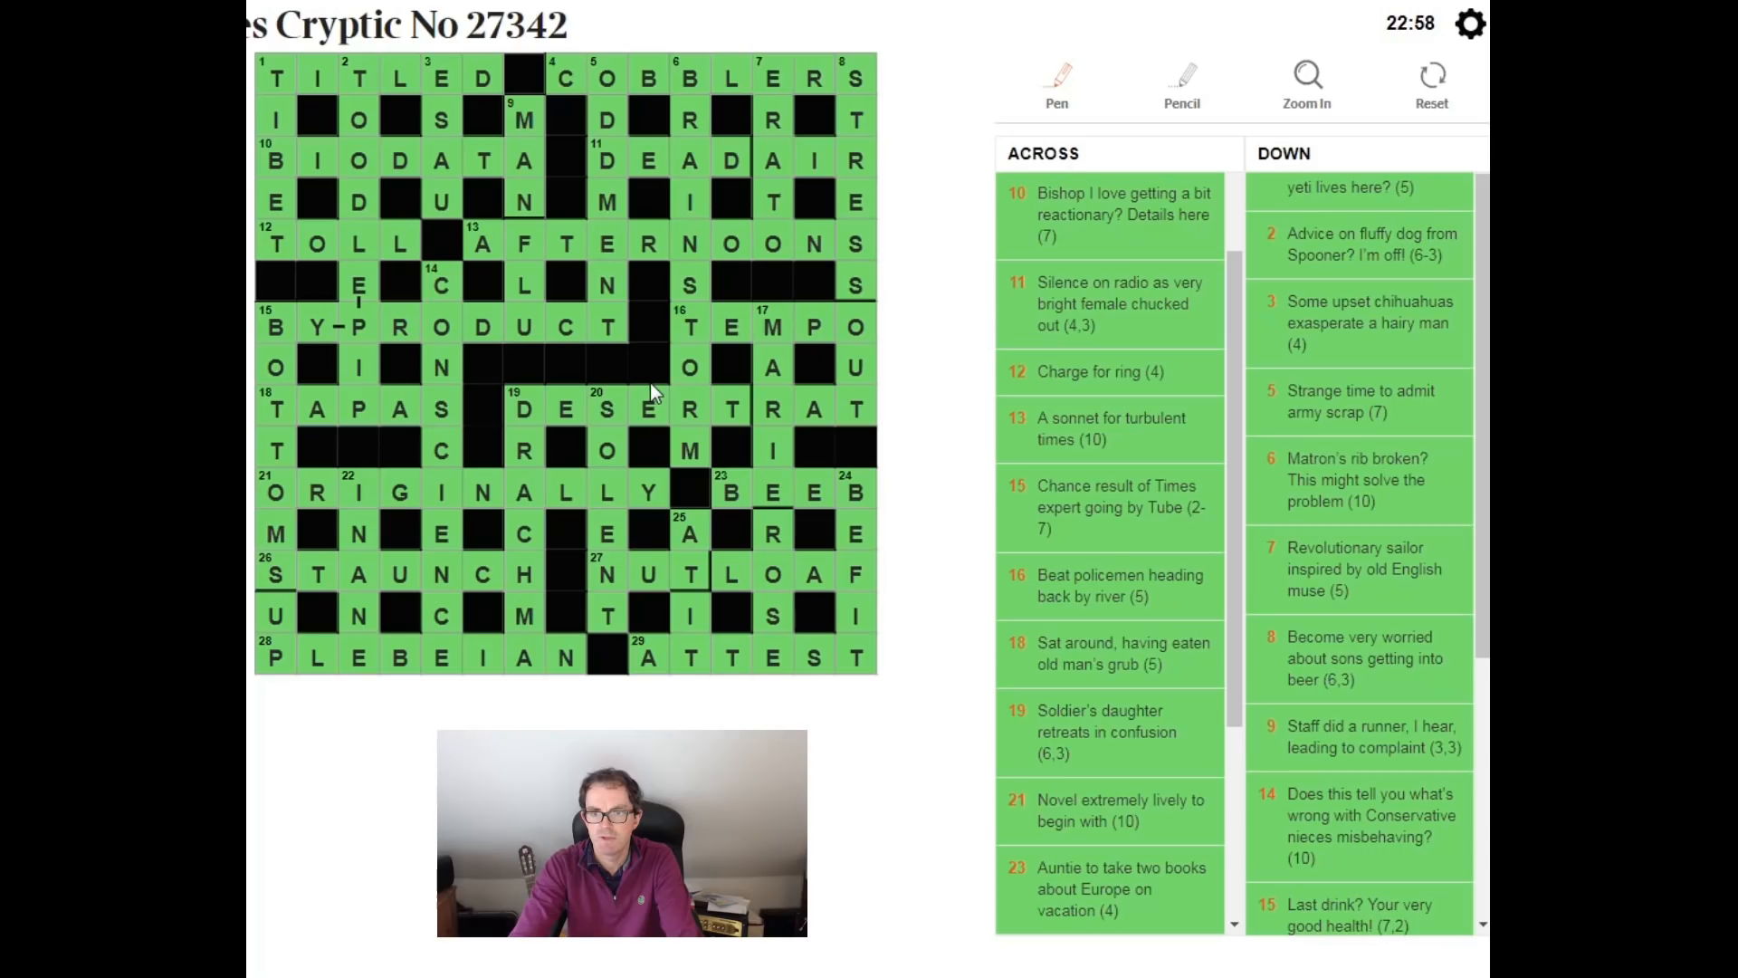